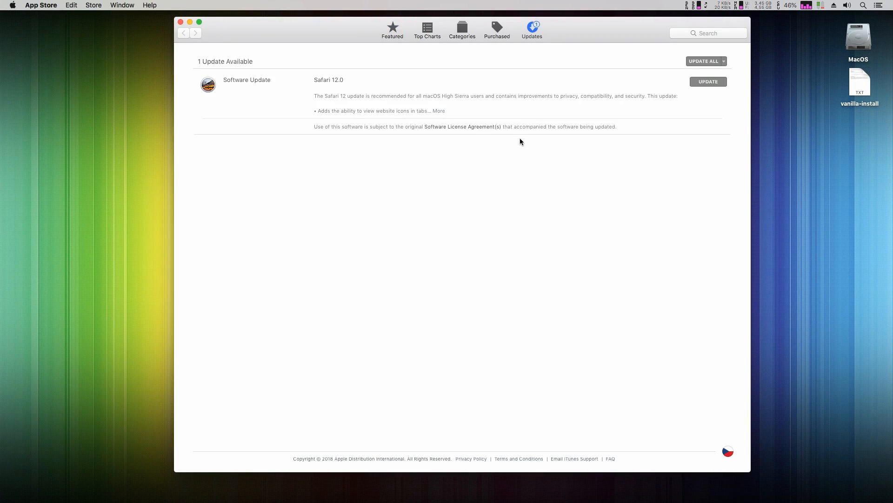
Search the App Store for 'mojave' and start downloading macOS Mojave.
left_click(393, 28)
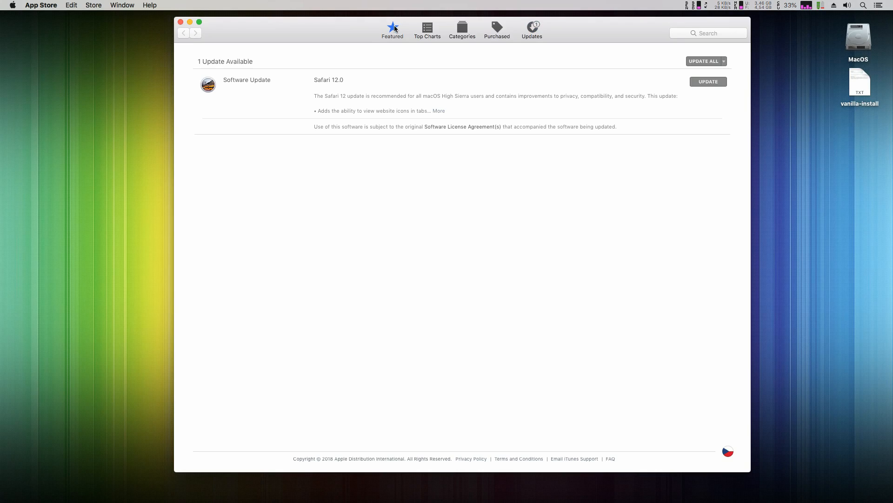
left_click(392, 29)
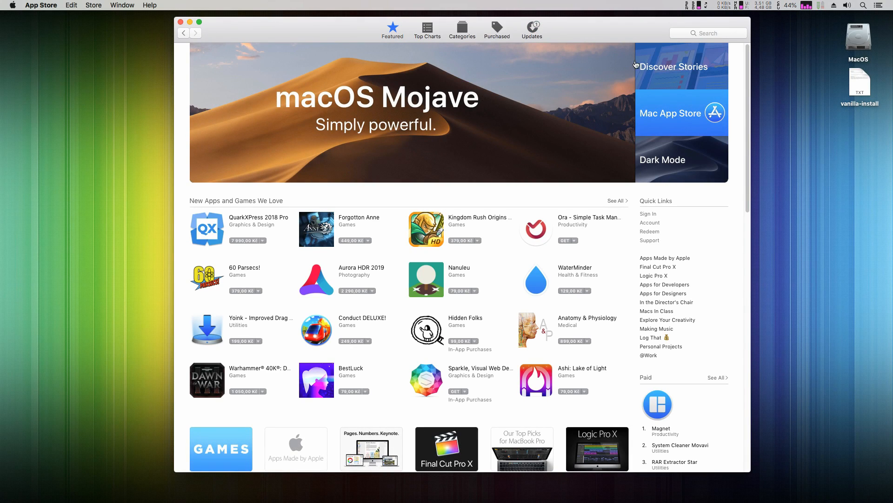
type("mojave")
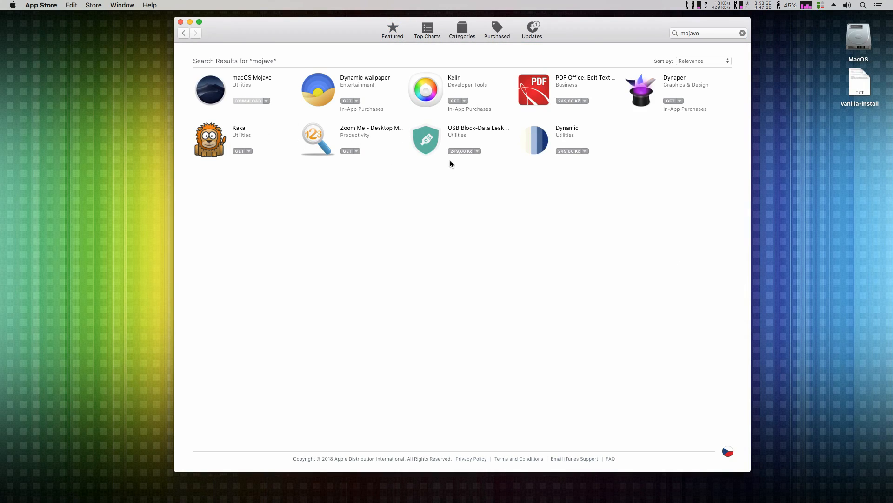
left_click(249, 101)
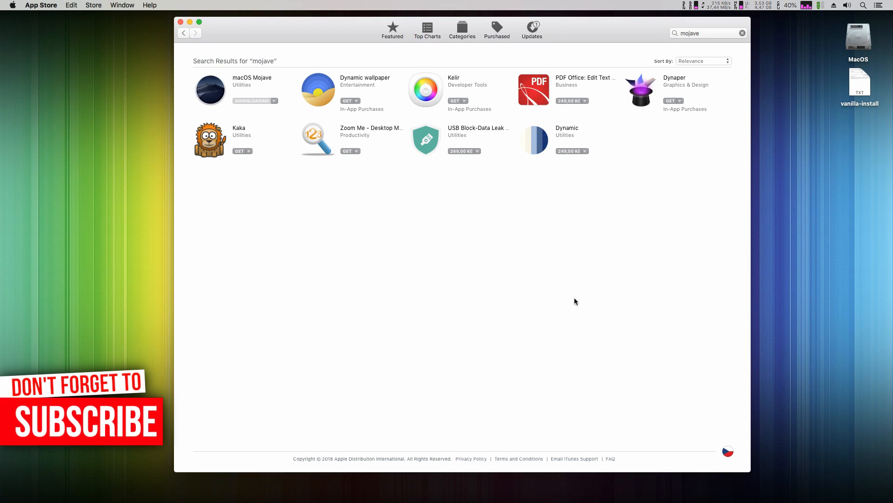
mouse_move(366, 275)
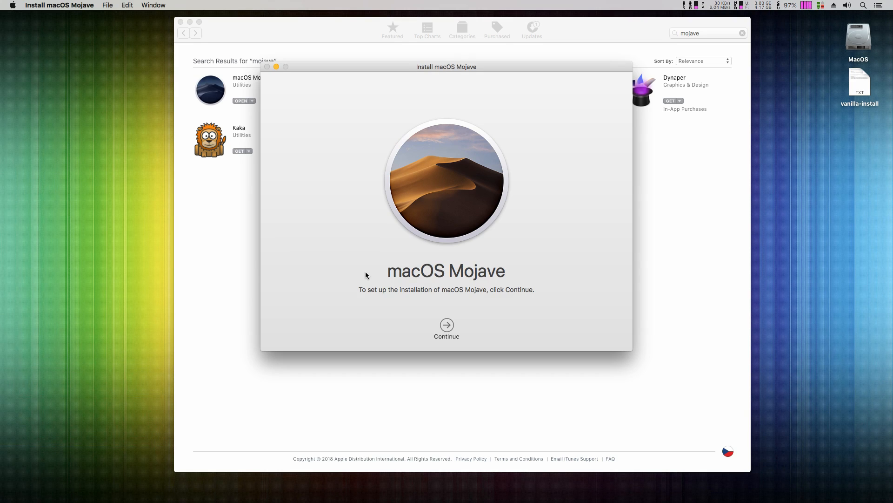
Quit Install macOS Mojave from its application menu.
left_click(60, 5)
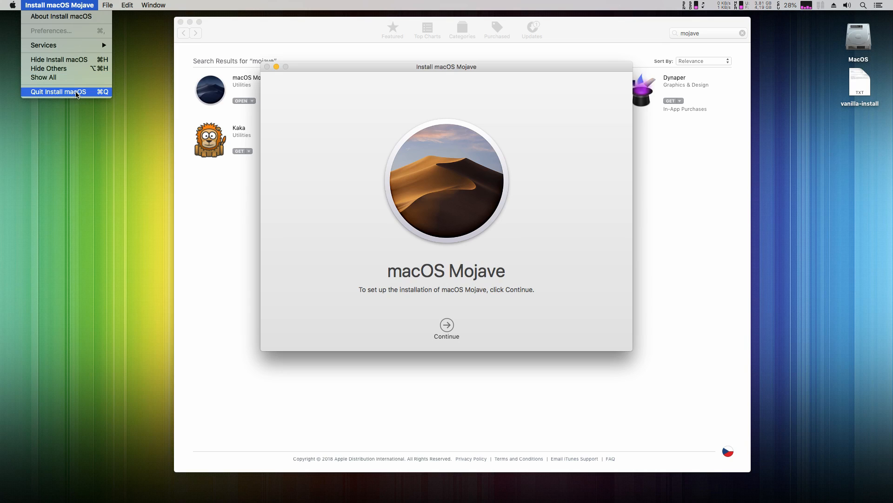
left_click(58, 92)
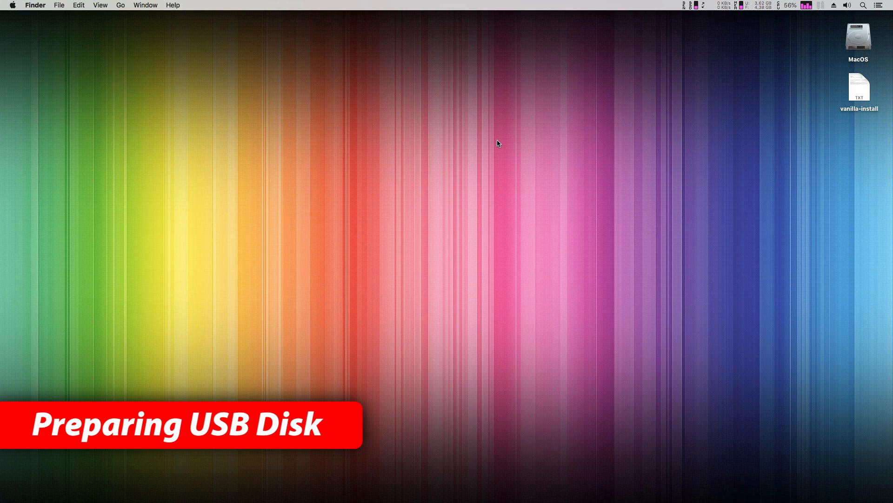
mouse_move(459, 198)
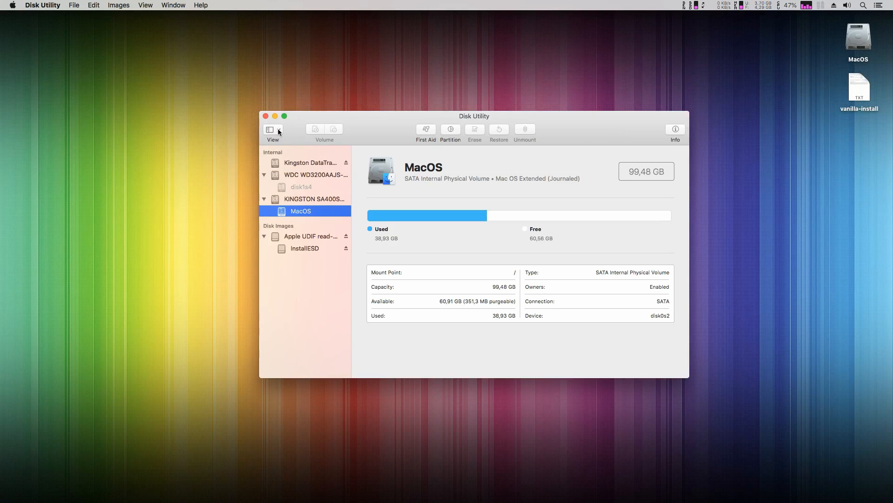
mouse_move(325, 206)
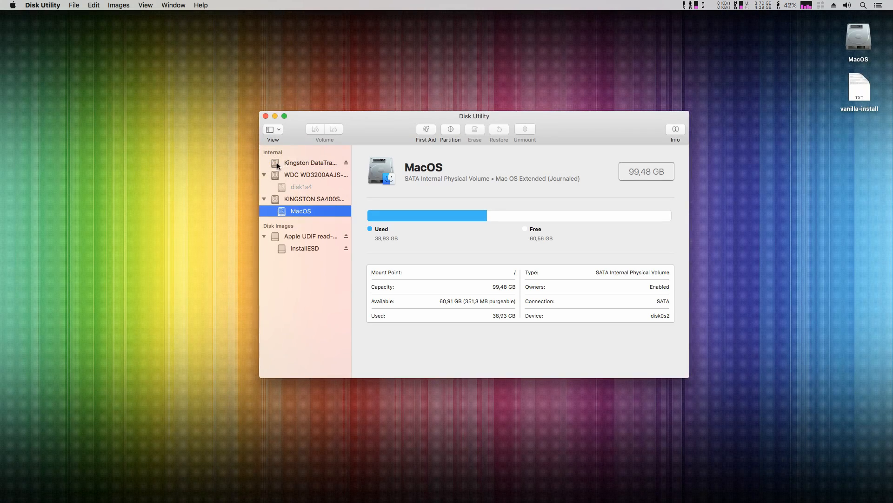
Select the Kingston DataTraveler 2.0 Media drive (7.87 GB) in Disk Utility.
left_click(315, 162)
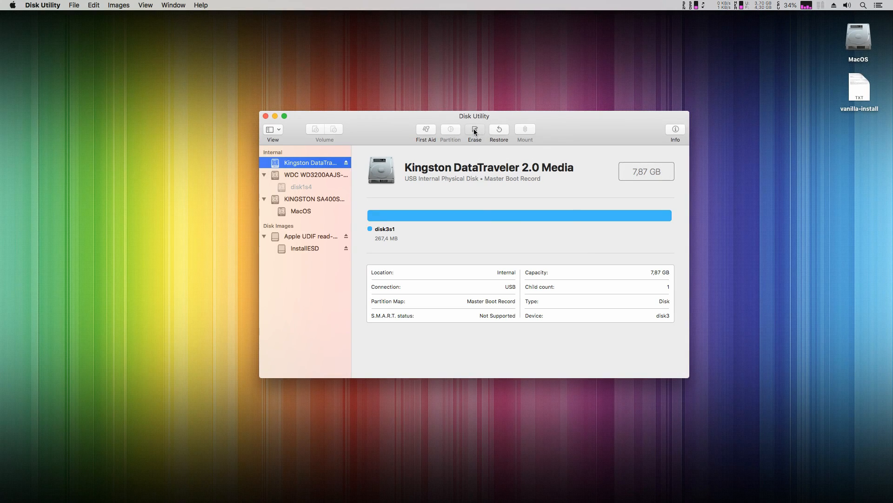
Erase the USB drive as INSTALLER, Mac OS Extended (Journaled), GUID Partition Map.
left_click(474, 129)
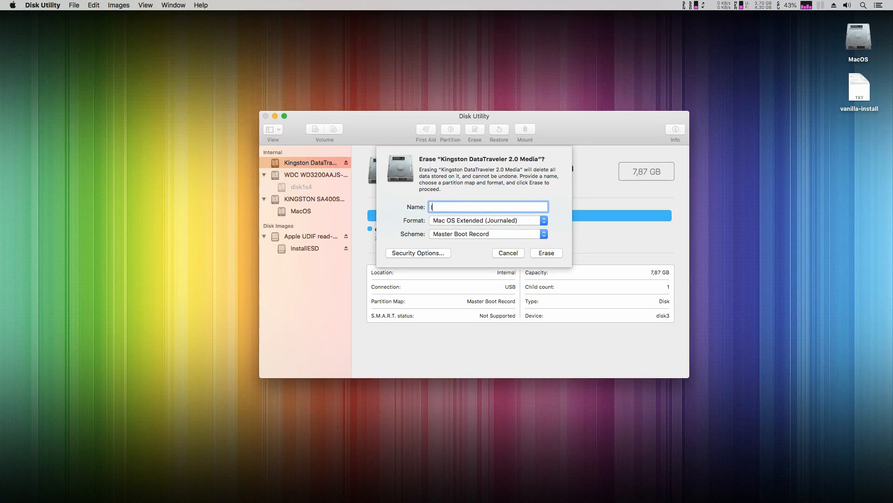
type("INSTALLER")
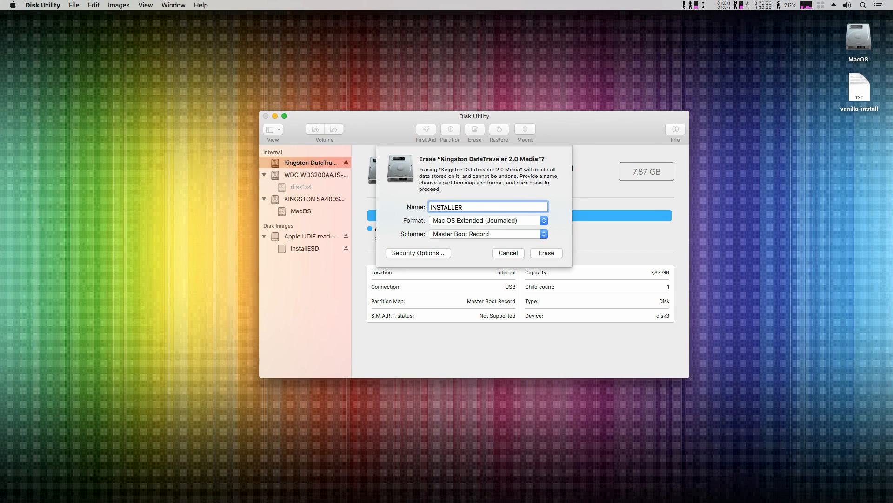
left_click(486, 233)
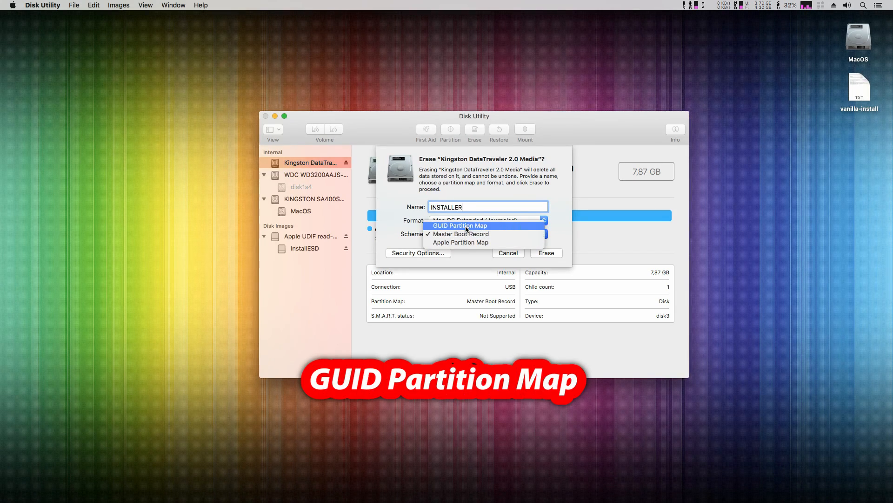
left_click(462, 225)
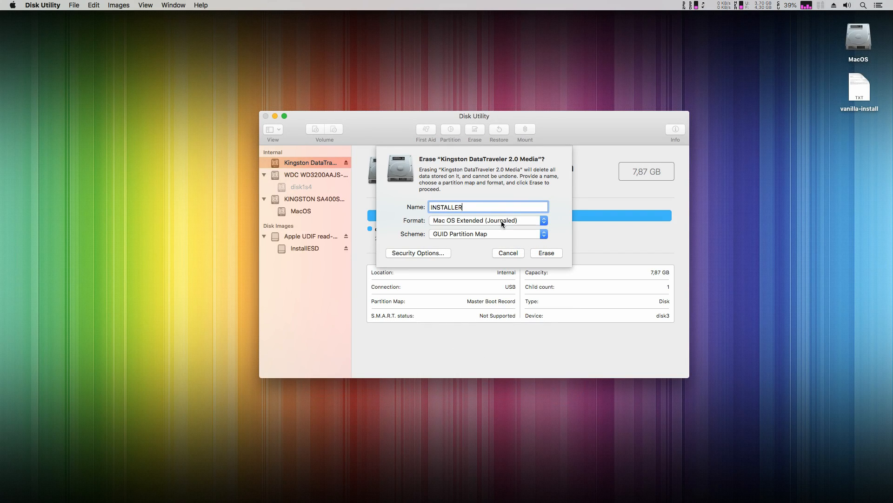
left_click(546, 252)
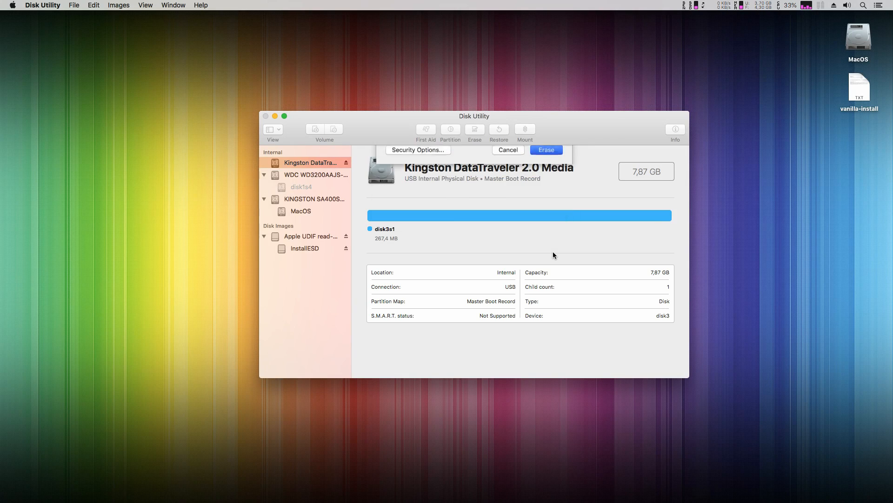
left_click(546, 150)
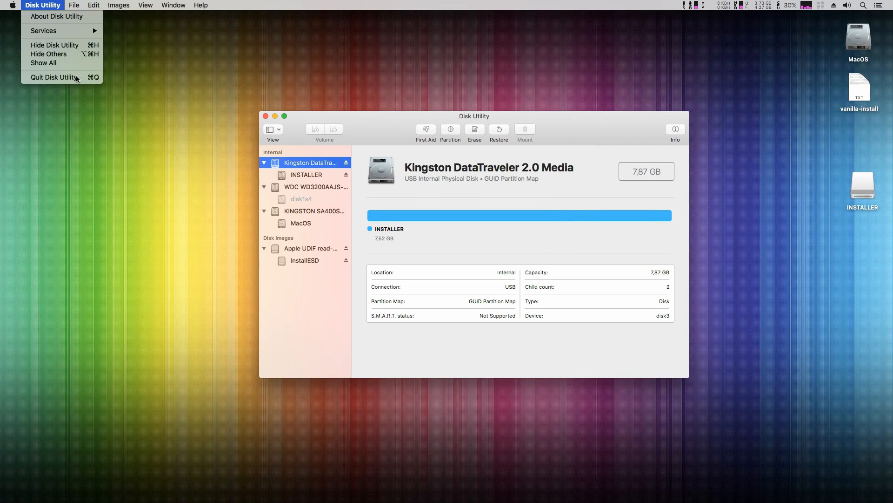
Quit Disk Utility and launch Terminal from Applications > Utilities.
left_click(53, 78)
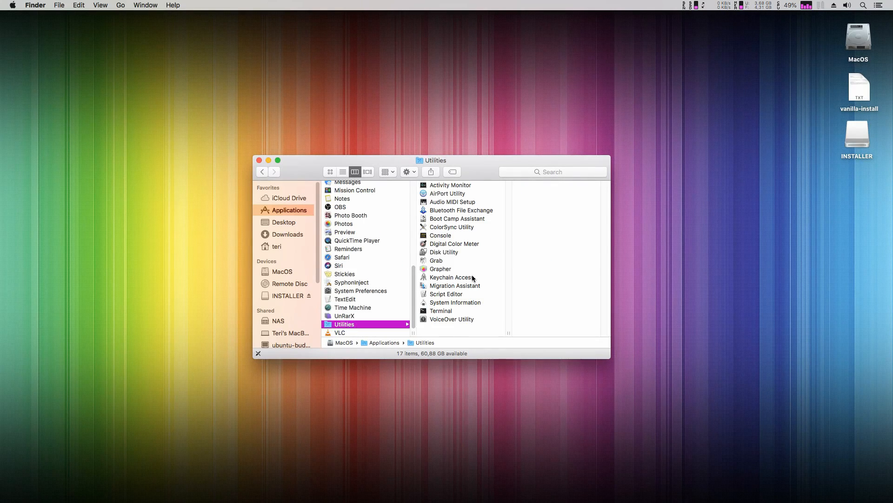
left_click(441, 310)
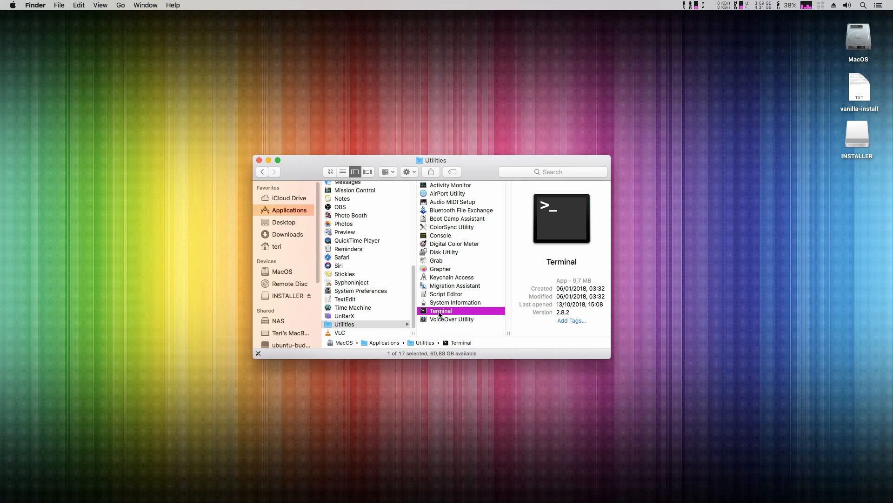
double_click(441, 310)
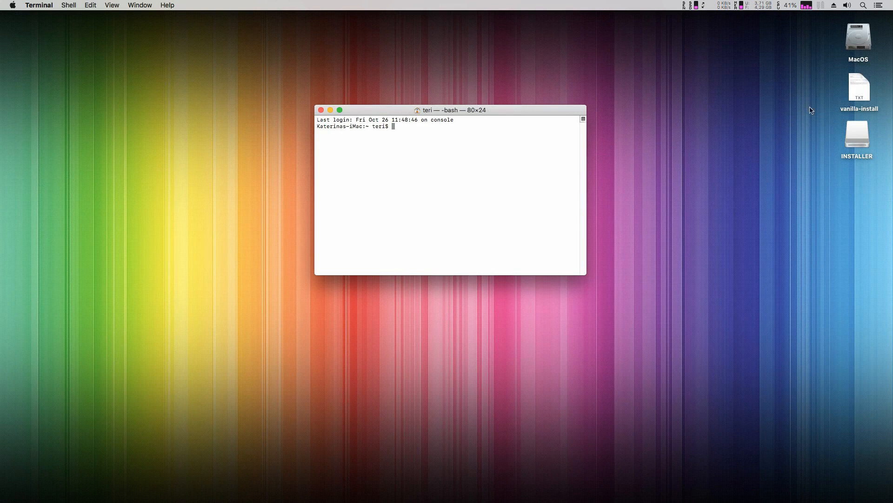
Run sudo createinstallmedia targeting /Volumes/INSTALLER and confirm with Y.
type("sudo \"/Applications/Install macOS Mojave.app/Contents/Resources/createinstallmedia\" --volume /Volumes/INSTALLER")
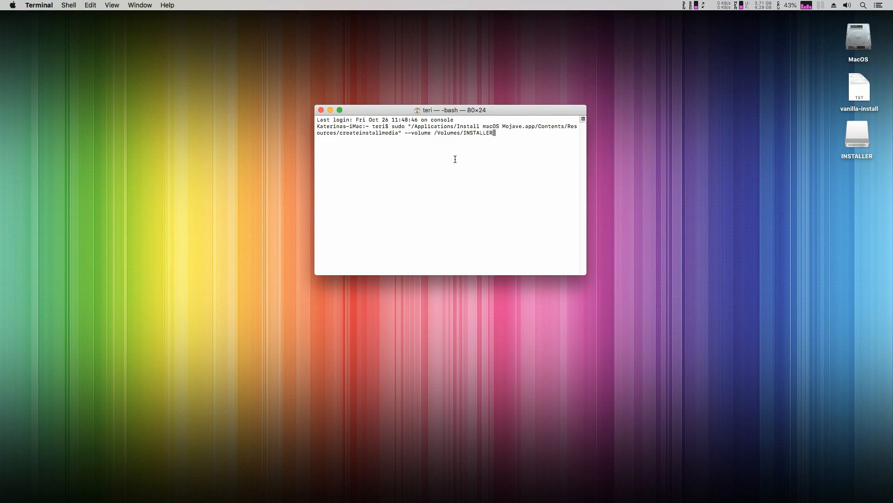
left_click_drag(450, 110, 456, 127)
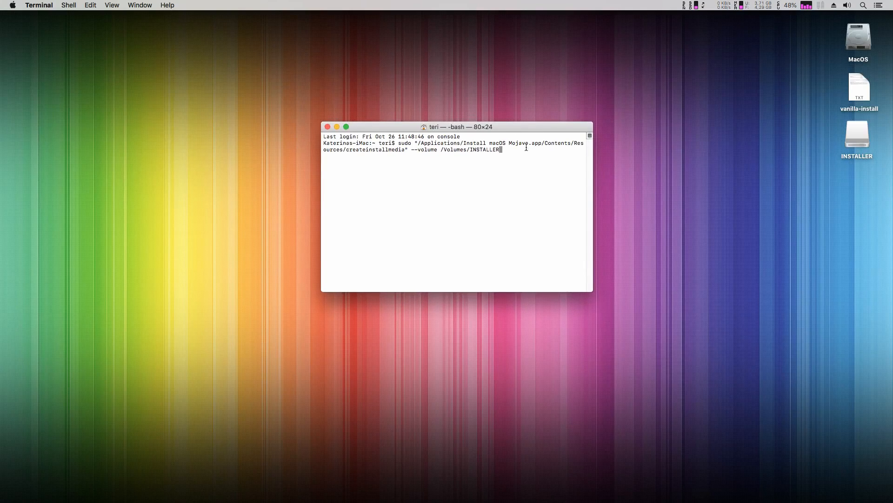
double_click(485, 149)
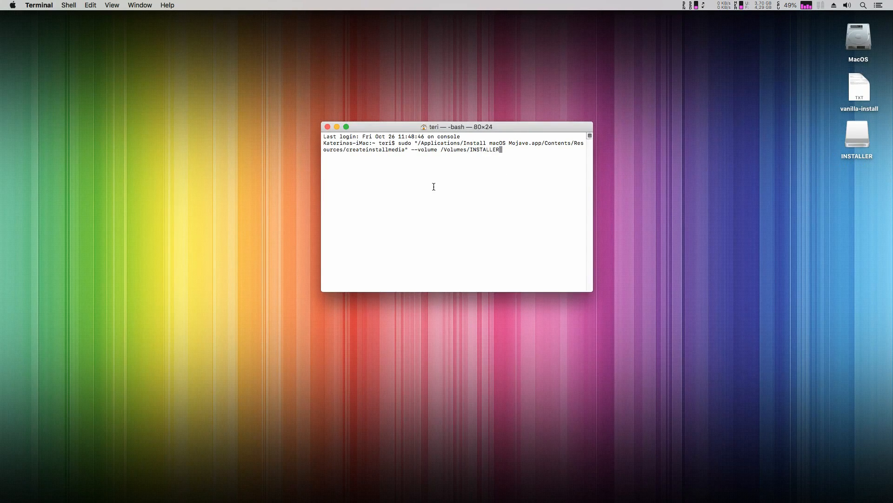
key("Return")
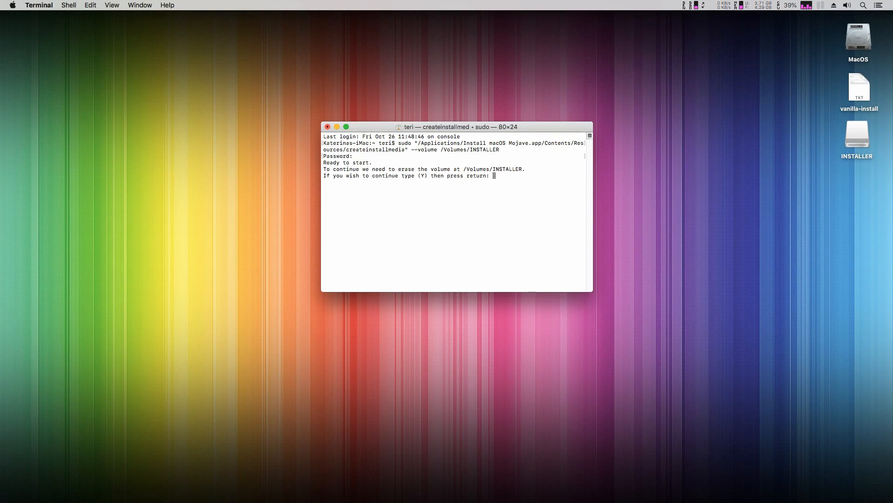
type("y")
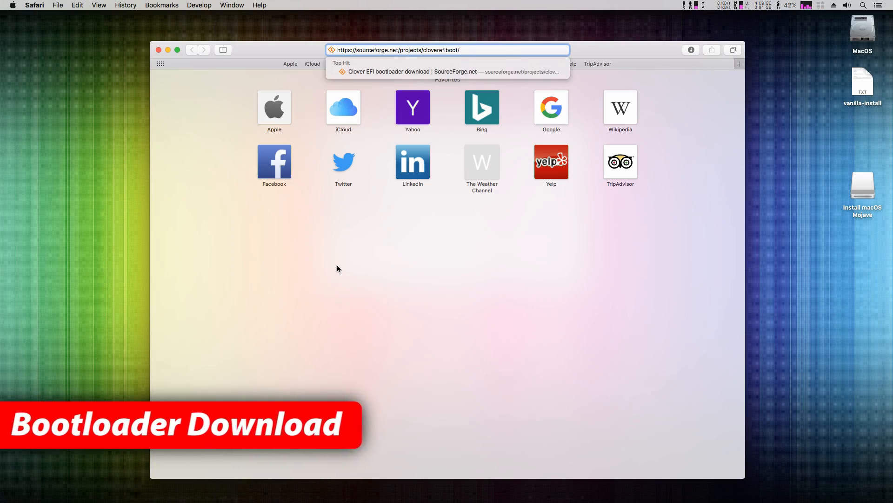
Download the Clover v2.4k r4722 zip from the cloverefiboot SourceForge page and open it.
key("Return")
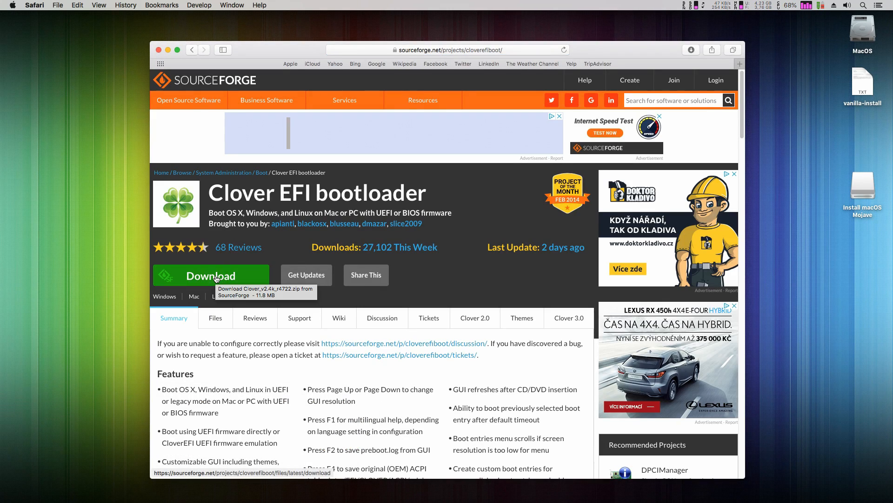
left_click(210, 275)
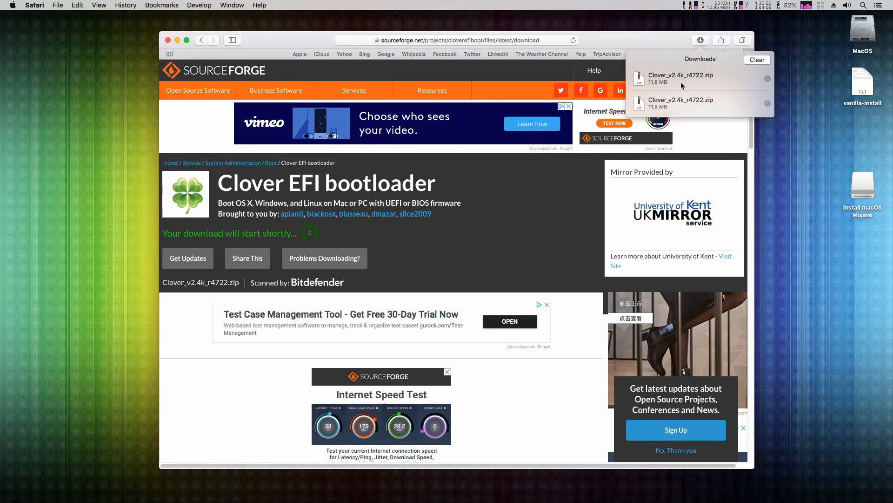
left_click(701, 79)
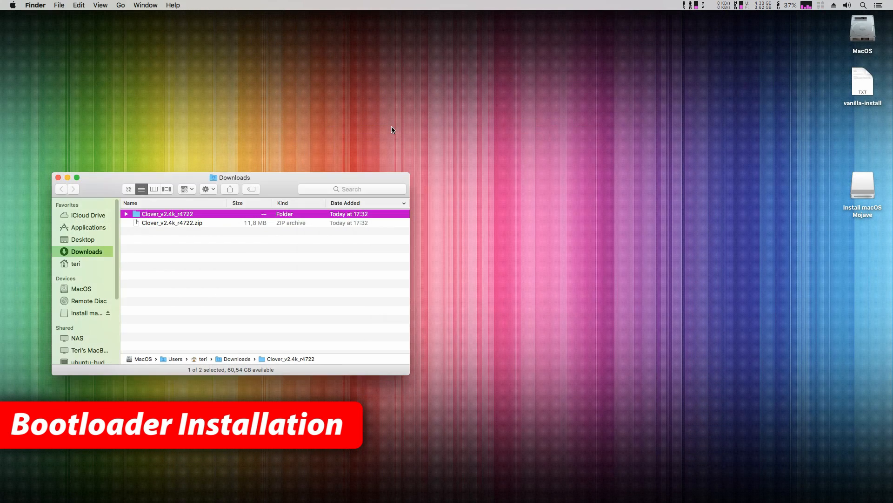
Open the Clover_v2.4k_r4722 folder in Downloads and launch Clover_v2.4k_r4722.pkg.
left_click_drag(232, 177, 478, 108)
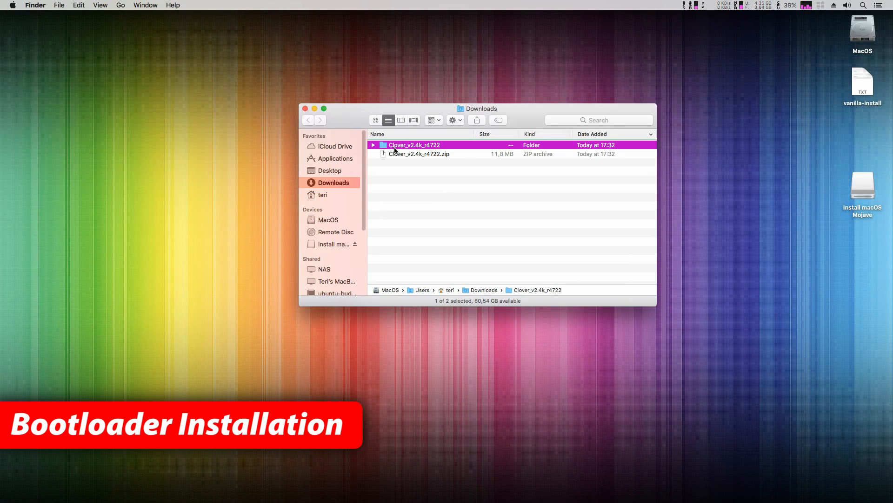
double_click(414, 145)
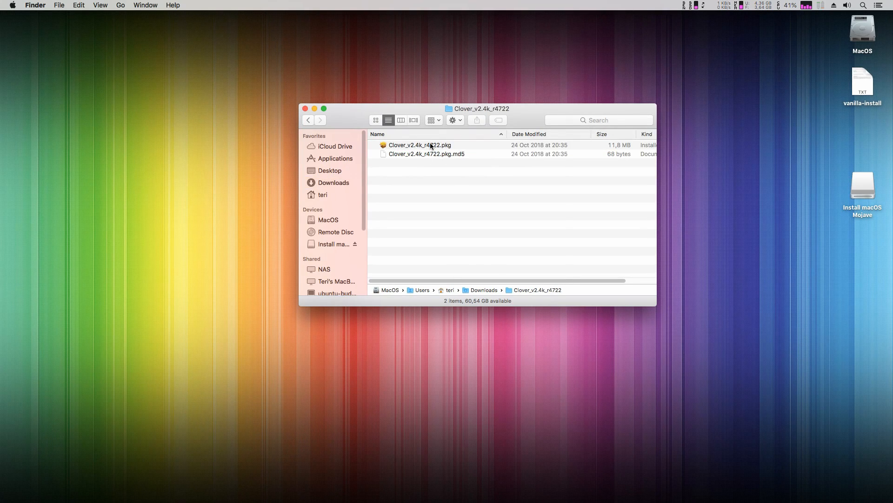
double_click(419, 145)
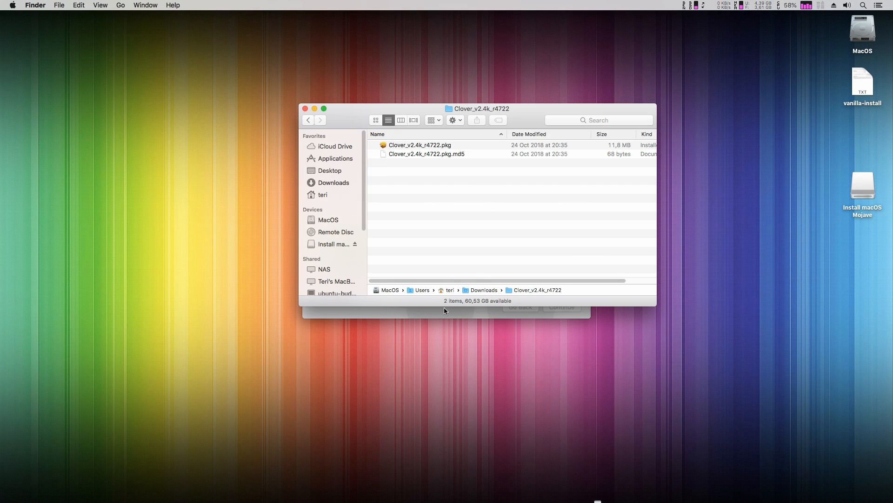
Choose the Install macOS Mojave disk as Clover's install destination and continue.
double_click(420, 145)
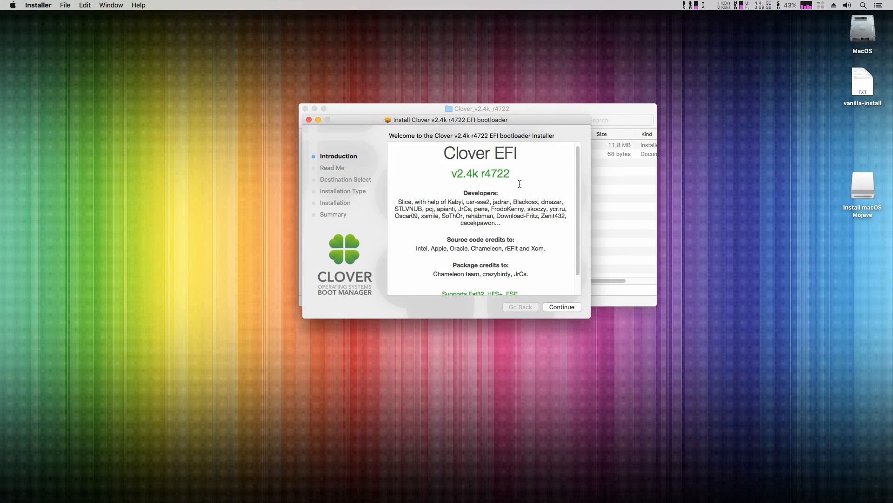
left_click(560, 306)
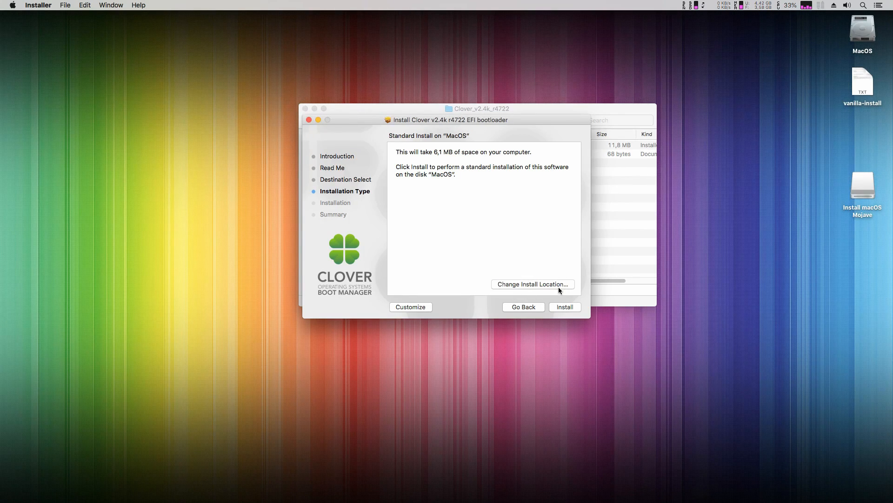
mouse_move(515, 180)
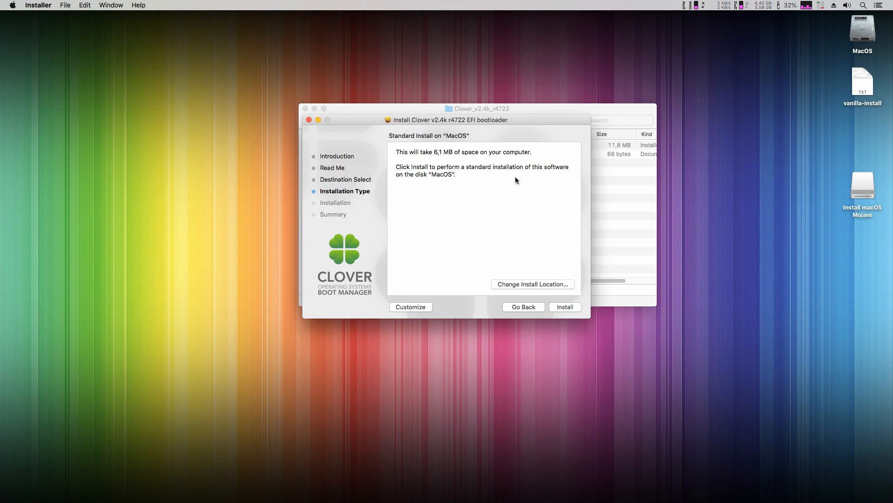
mouse_move(560, 129)
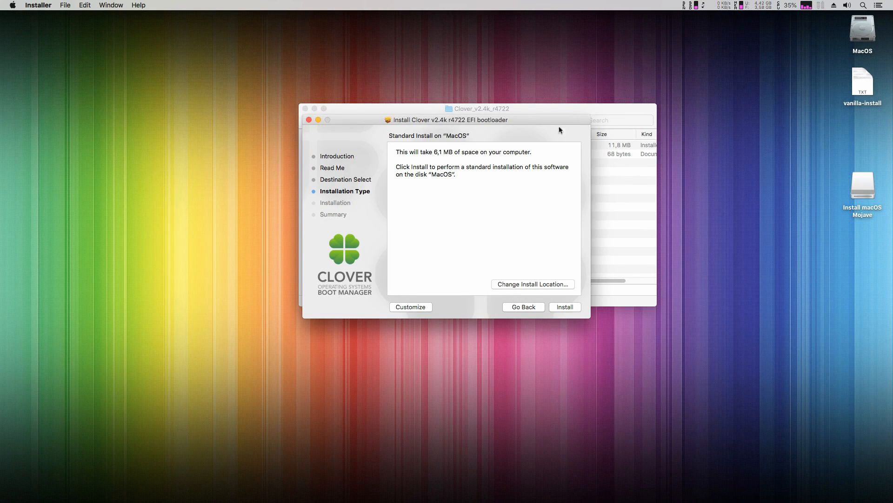
mouse_move(592, 262)
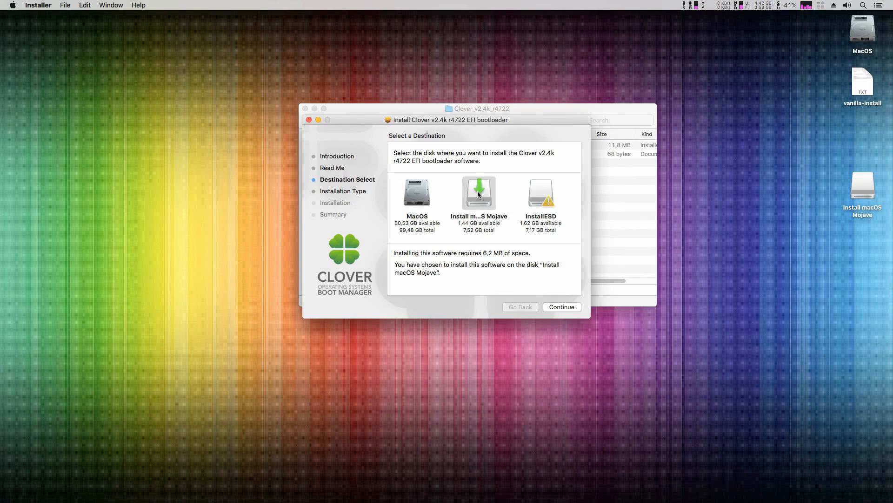
mouse_move(481, 202)
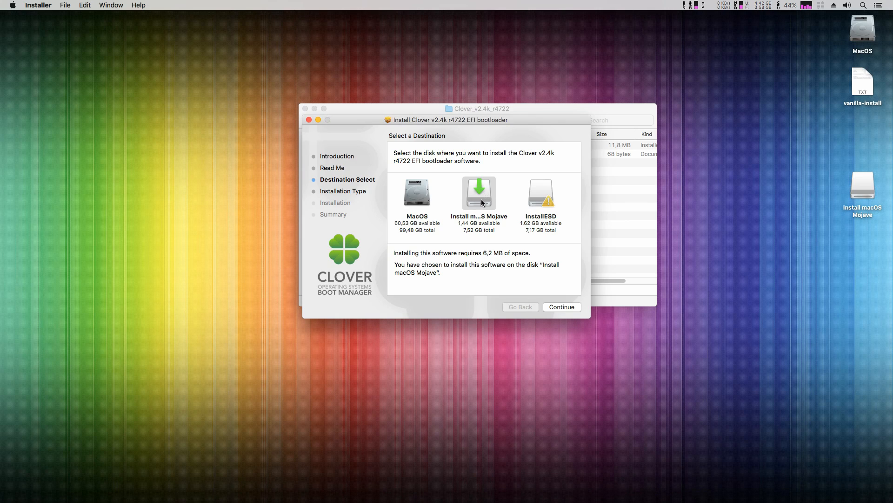
left_click(561, 307)
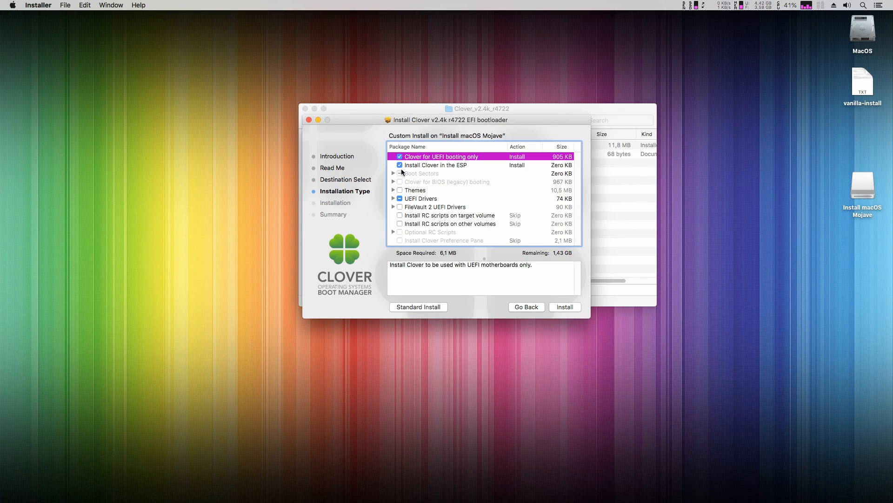
Narrow UEFI drivers to VBoxHfs, ApfsDriverLoader and AptioMemoryFix, then start installing.
left_click(394, 198)
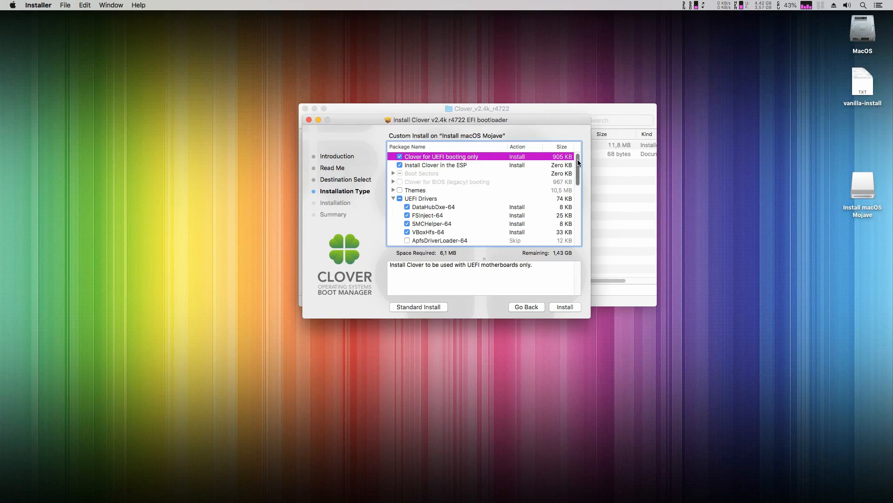
left_click(407, 196)
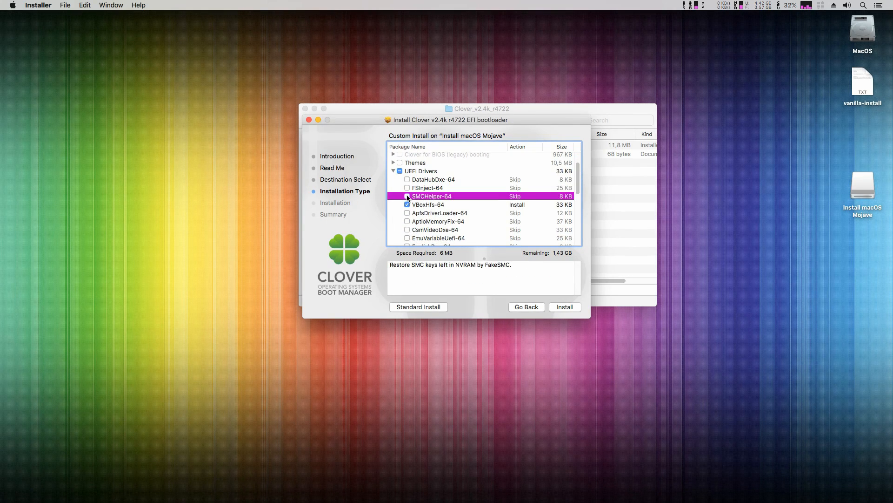
left_click(406, 213)
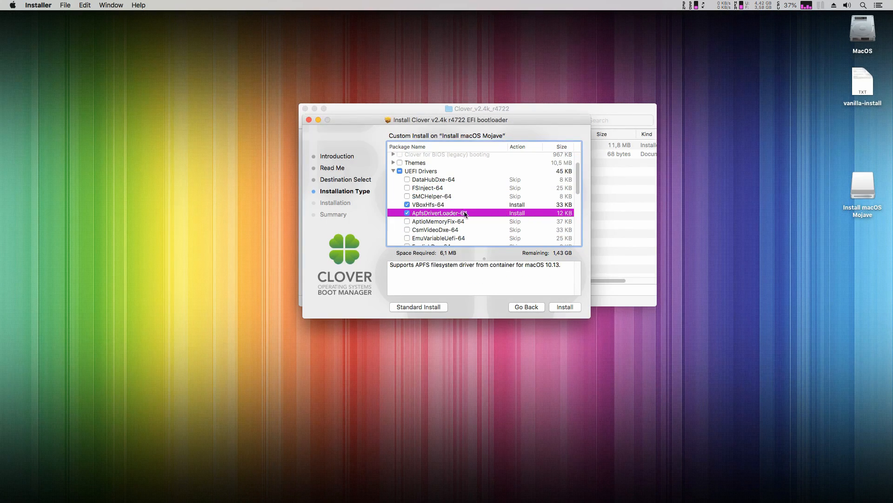
left_click(407, 221)
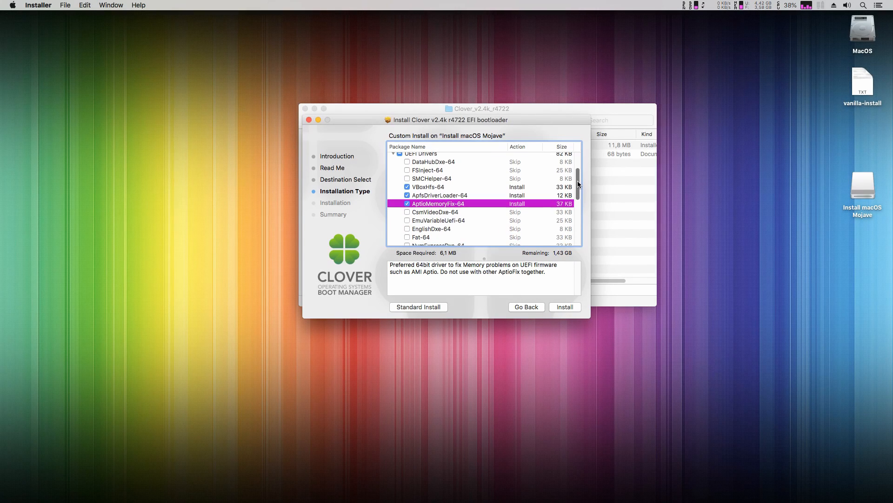
scroll("down", 3)
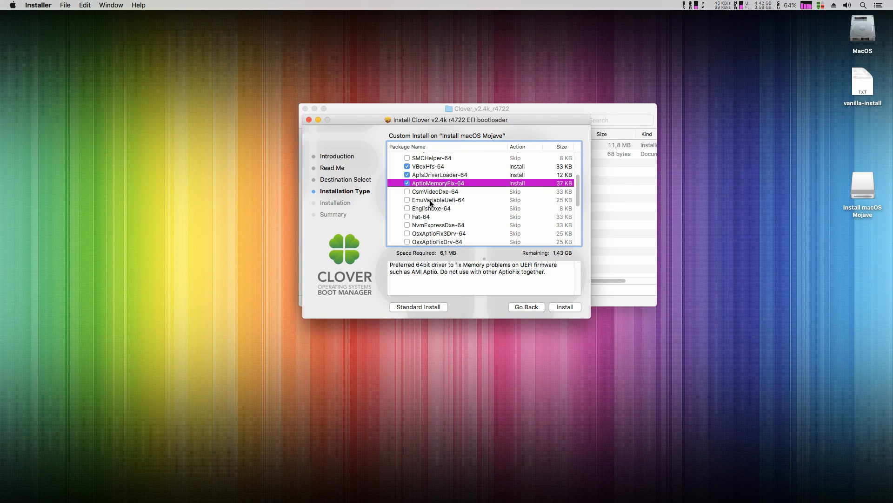
scroll("down", 3)
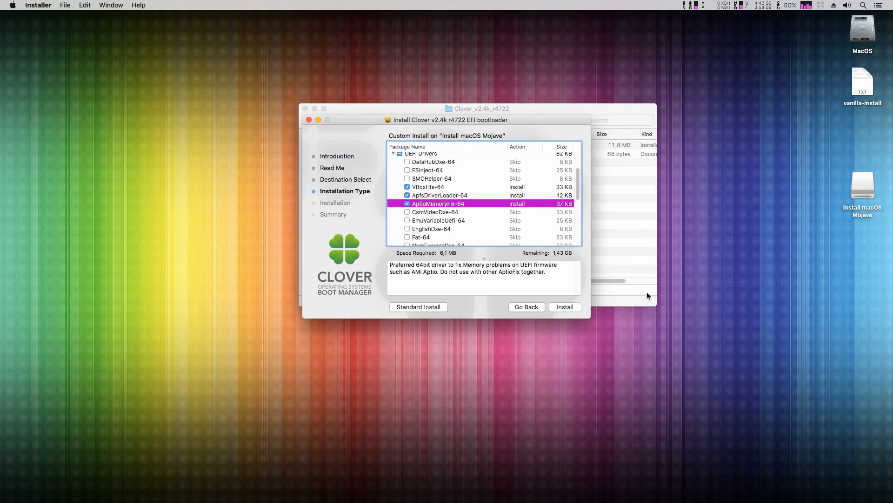
left_click(564, 307)
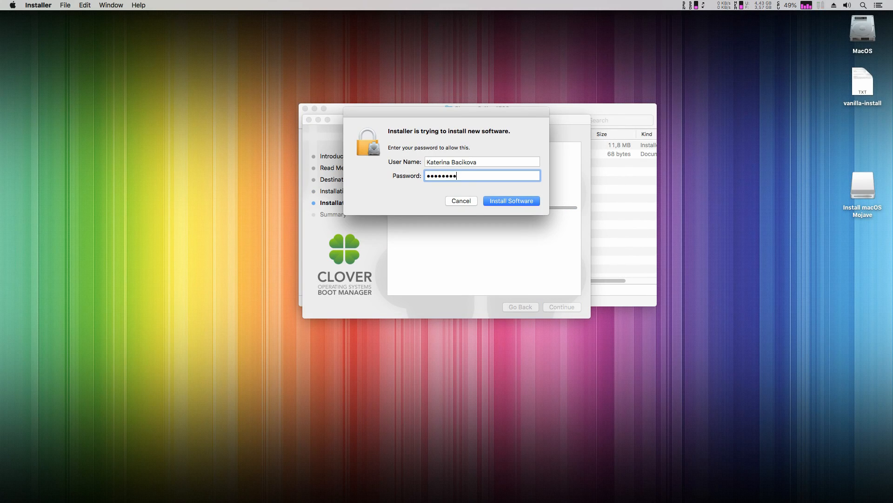
Authorize the Clover v2.4k r4722 installation with the admin password and close the finished installer.
left_click(511, 200)
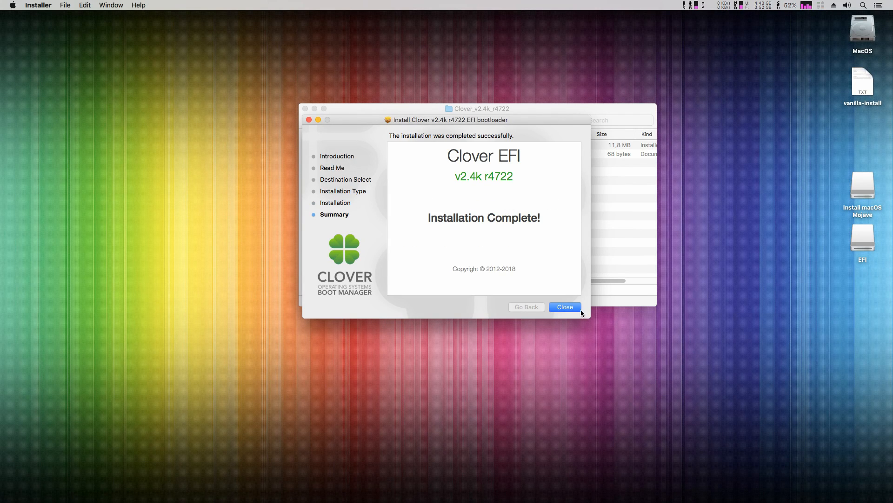
left_click(564, 306)
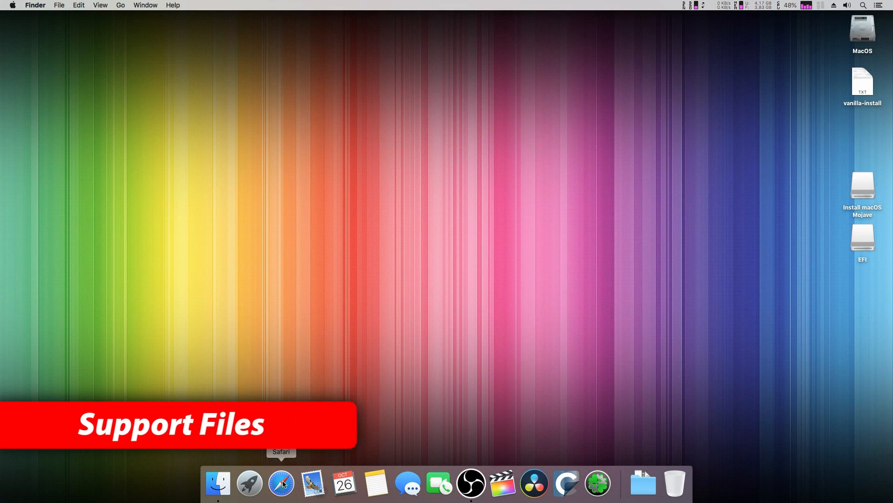
In Safari, download Clover Configurator Global Edition from the mackie100projects page and reveal it.
left_click(281, 482)
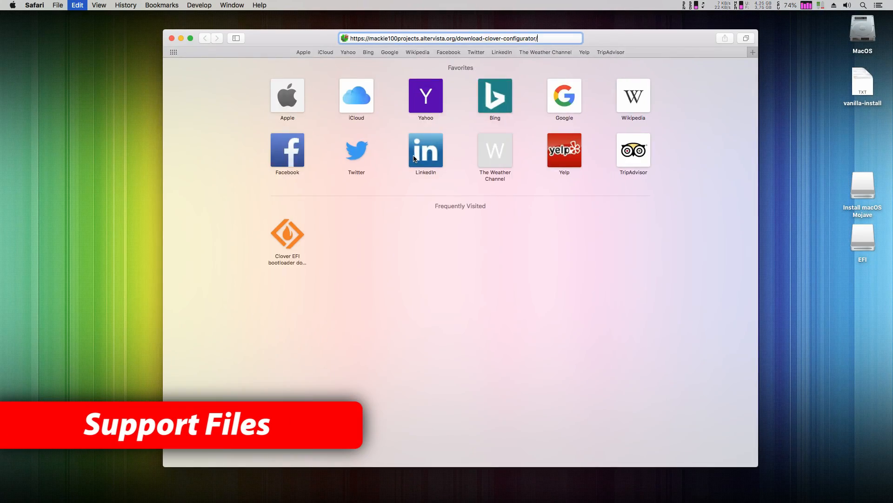
left_click(456, 38)
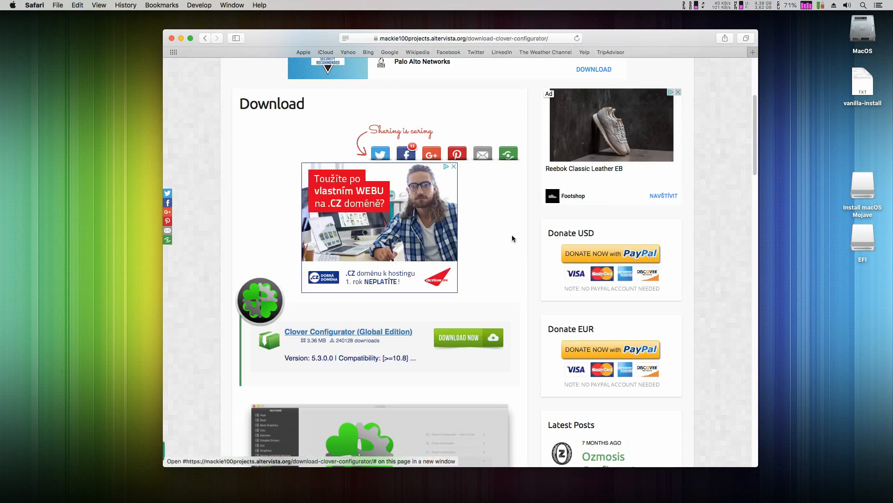
left_click(459, 337)
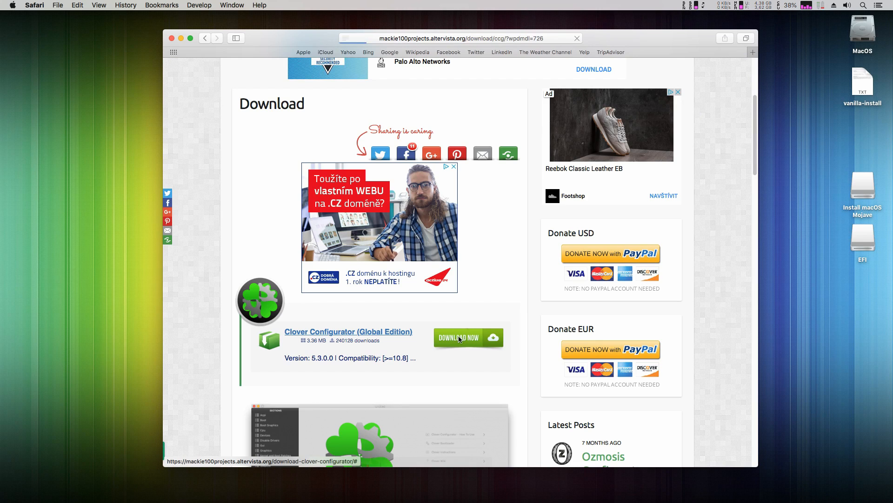
left_click(460, 338)
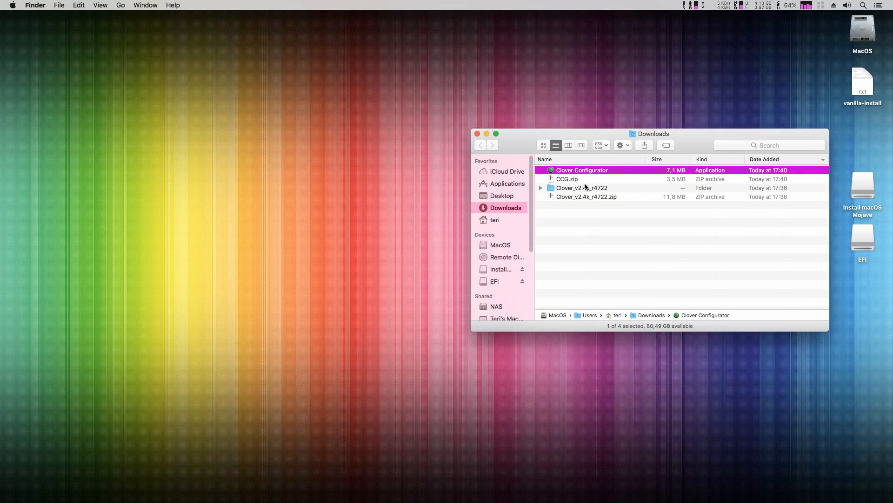
Launch Clover Configurator from Downloads past the security prompt, then open the EFI volume's CLOVER folder.
double_click(581, 170)
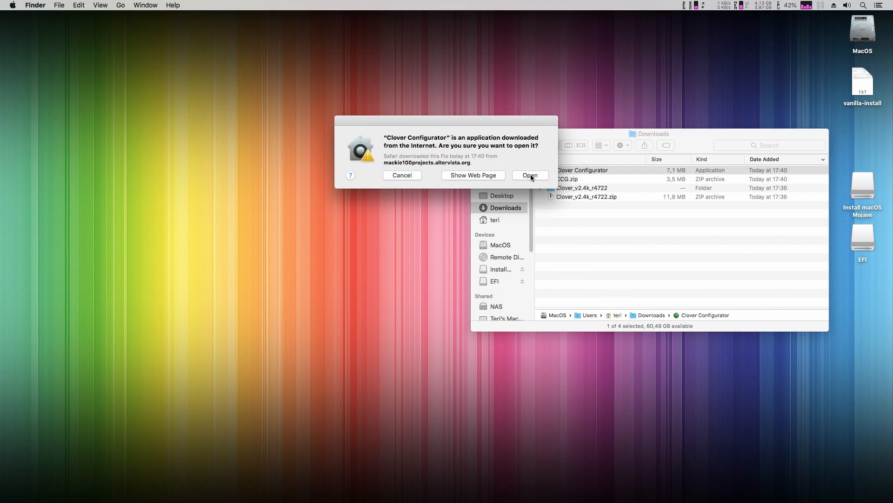
left_click(530, 175)
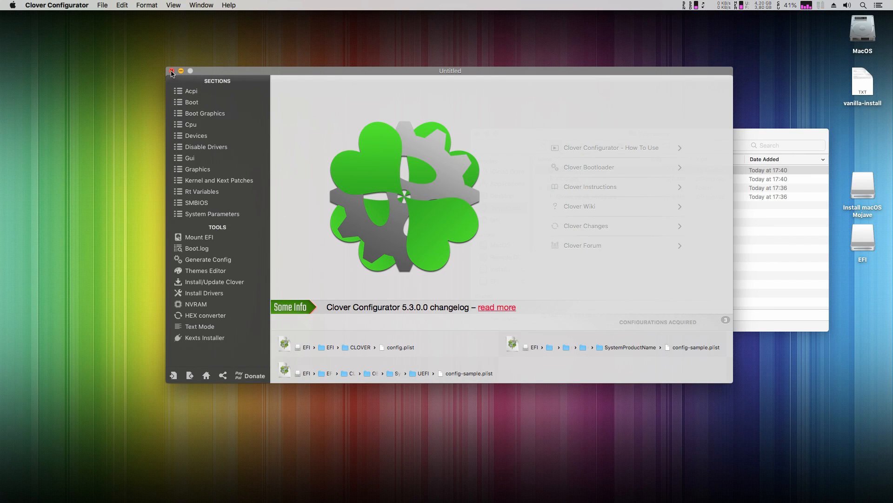
left_click(172, 70)
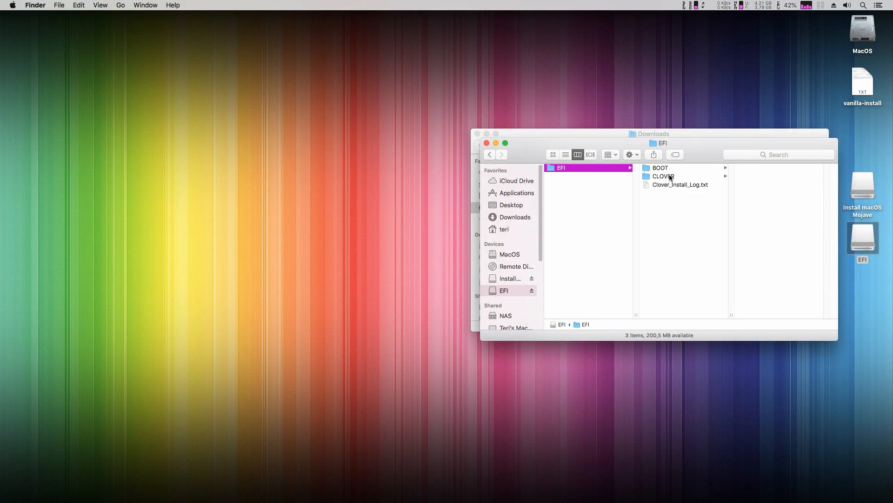
right_click(753, 184)
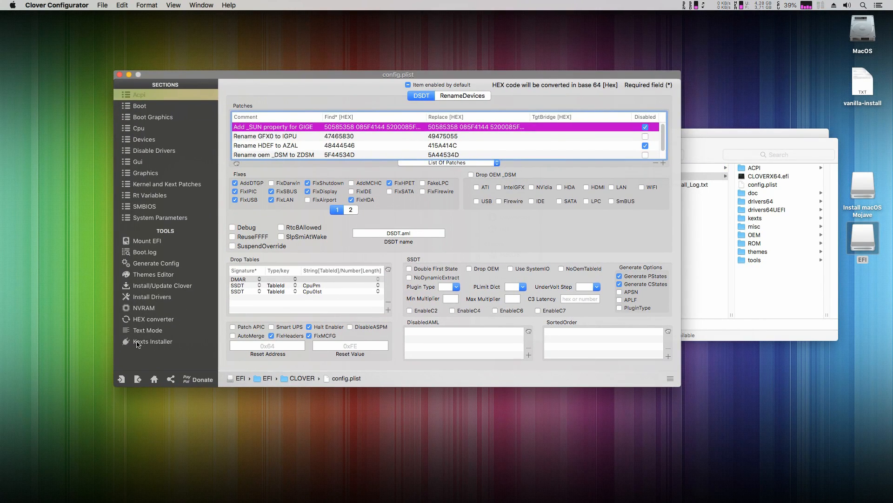
Use Kexts Installer (OS Version Other) to install Lilu, WhateverGreen, FakeSMC and sensor plugins, then quit.
left_click(152, 340)
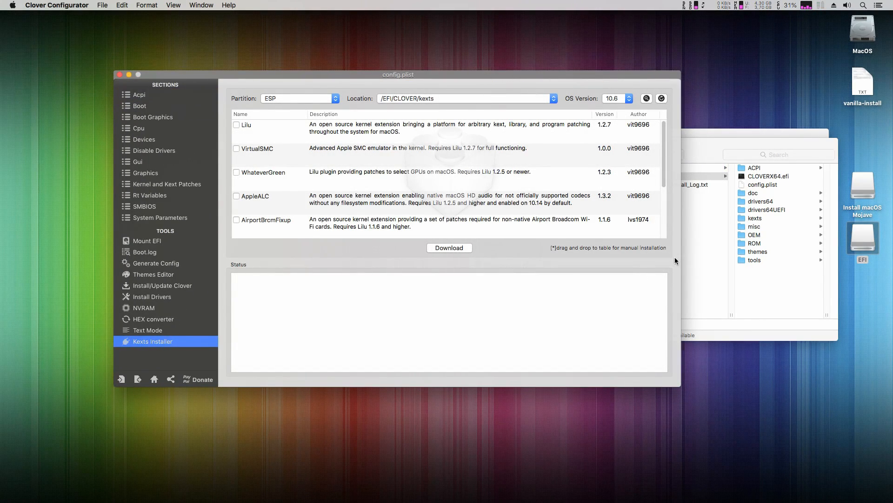
left_click(617, 98)
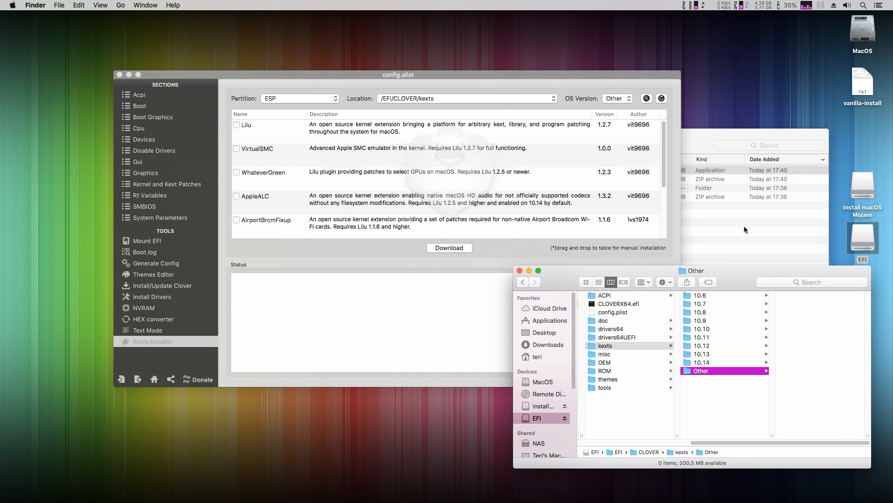
left_click(398, 74)
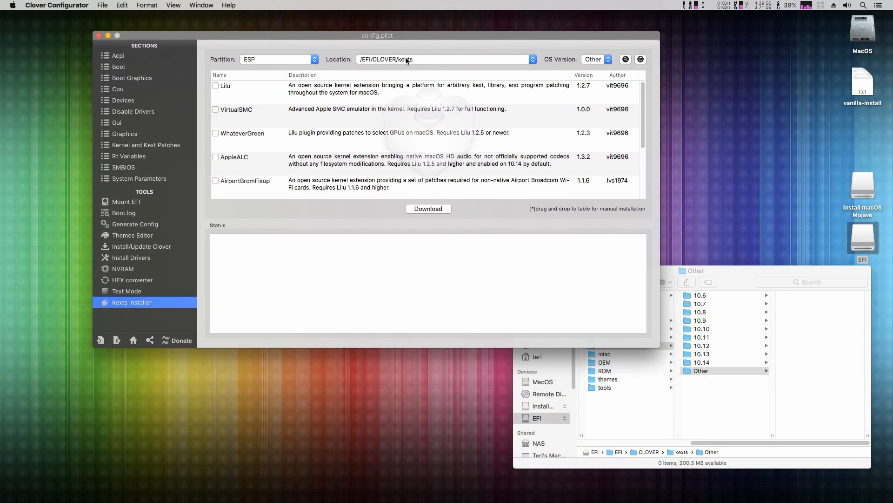
scroll("down", 3)
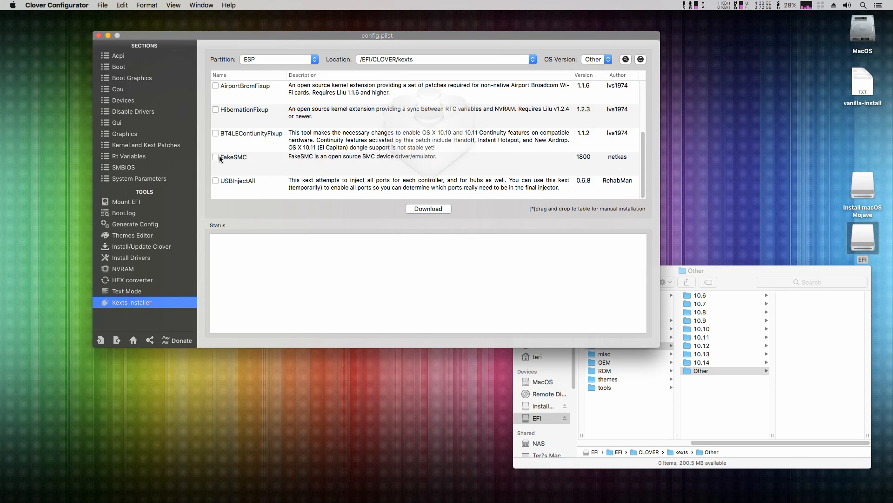
left_click(215, 157)
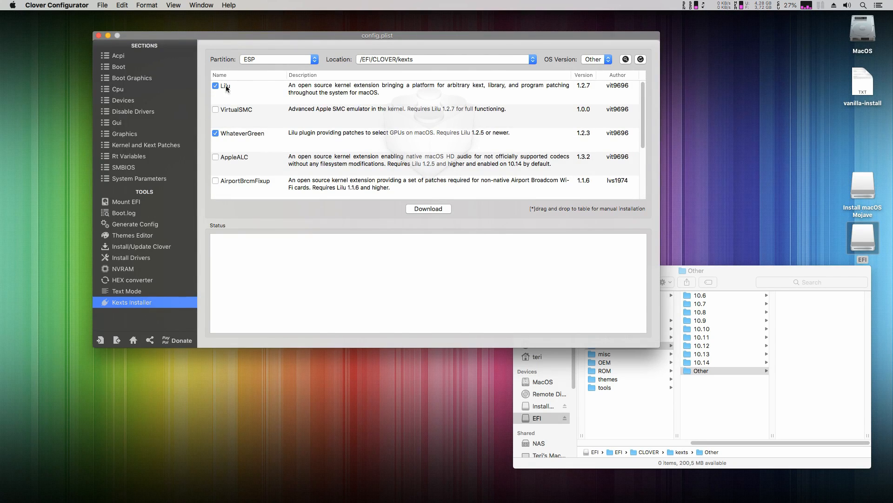
scroll("down", 3)
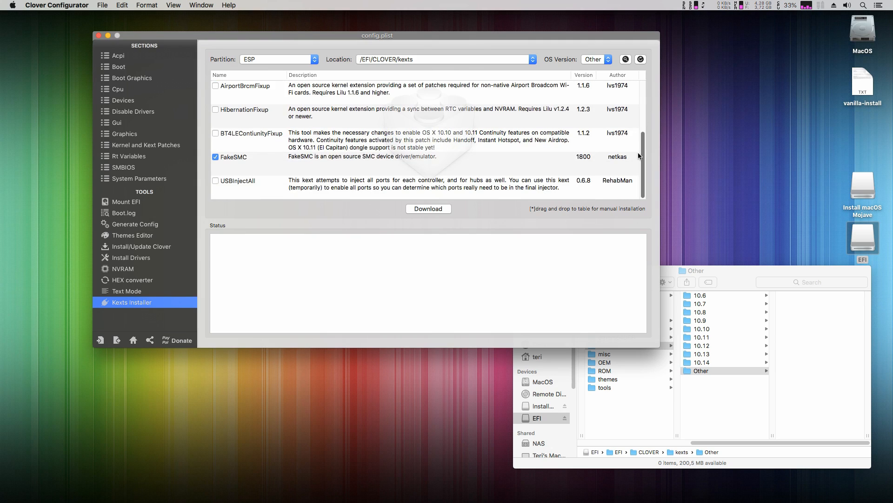
left_click(428, 208)
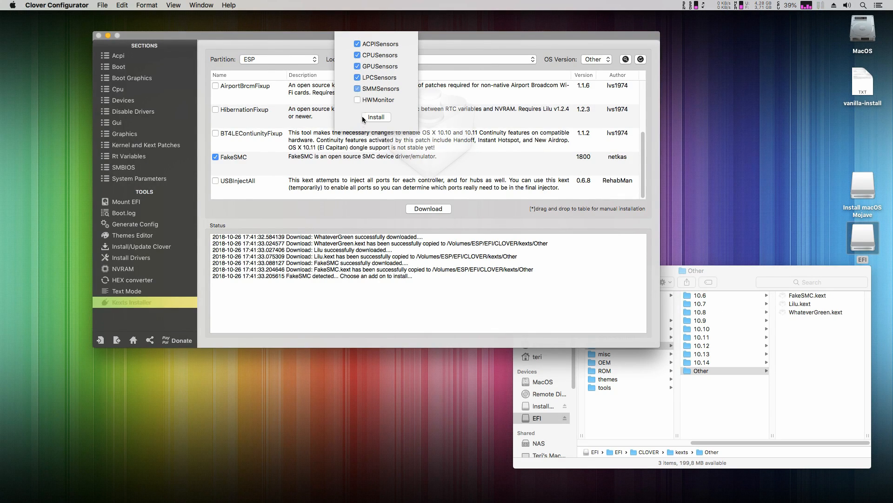
left_click(375, 116)
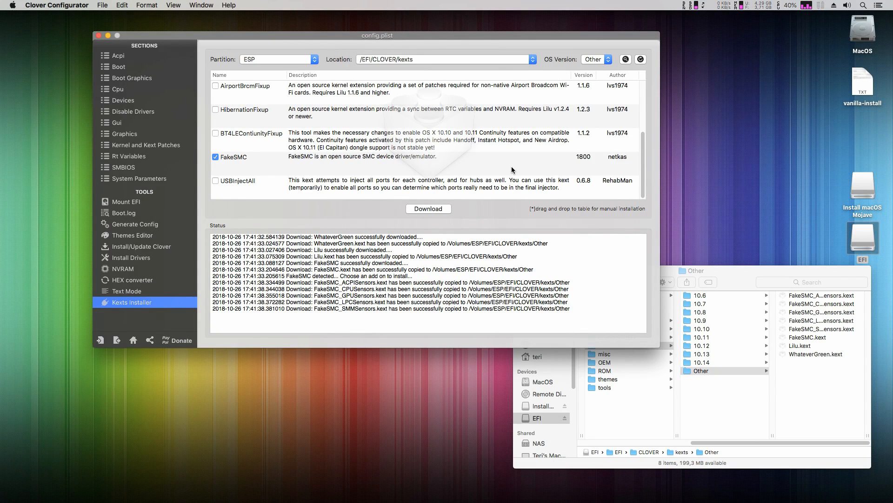
left_click(57, 5)
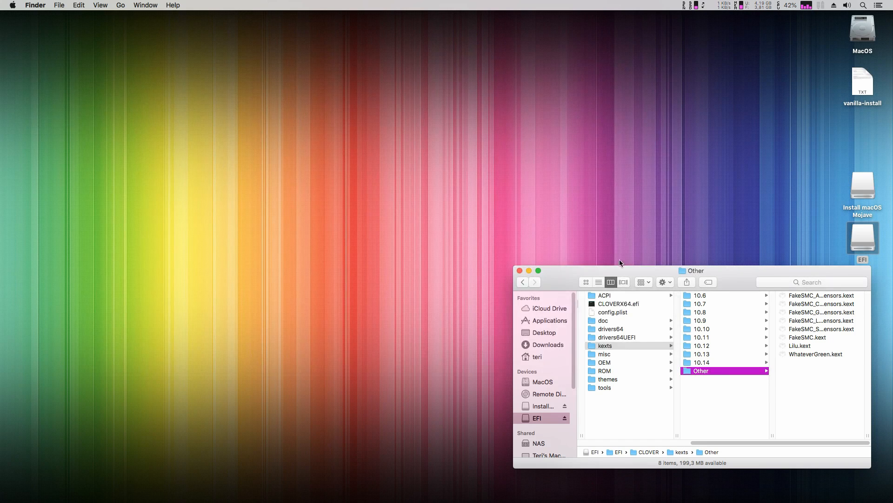
Trash the old config.plist from EFI/CLOVER and confirm emptying the Trash.
left_click(612, 312)
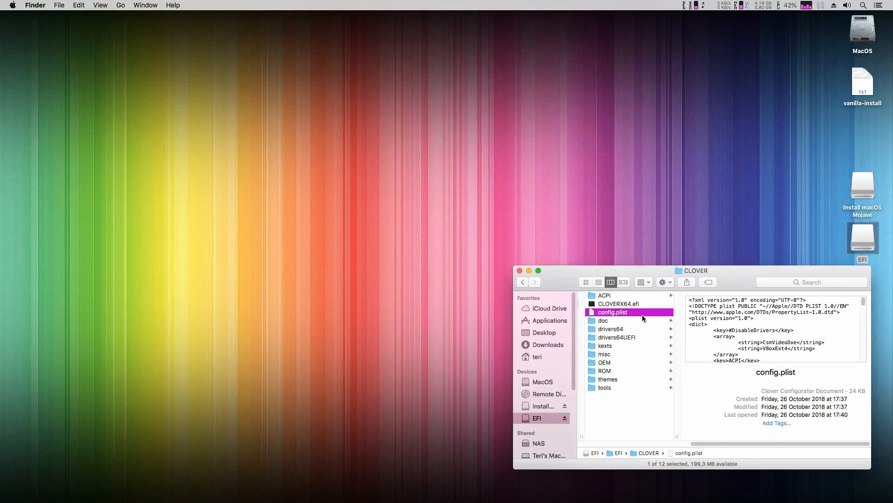
mouse_move(624, 328)
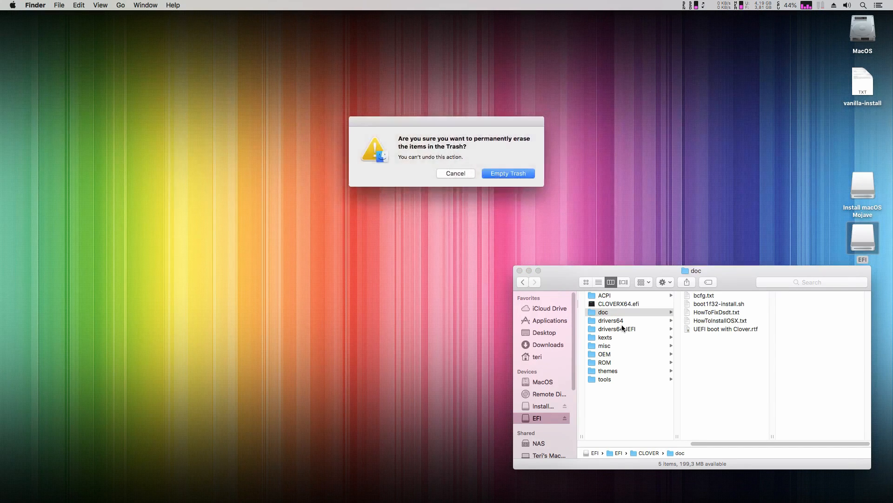
left_click(507, 173)
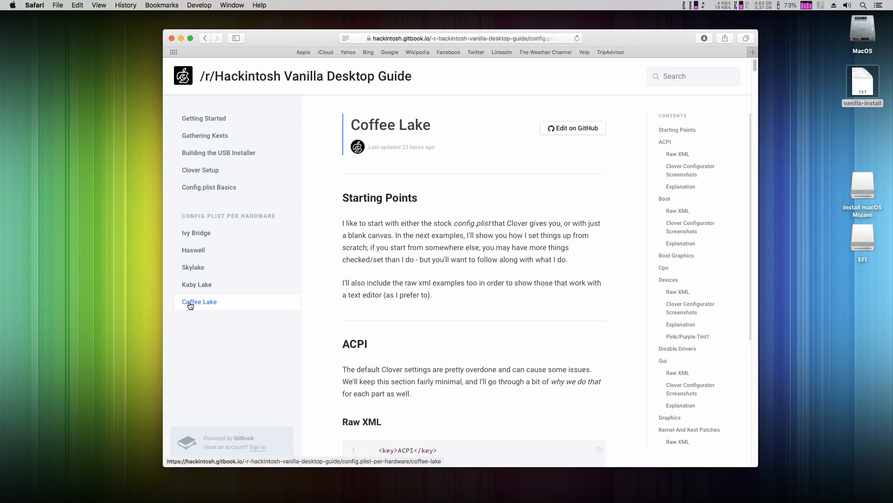
Follow the guide's 'sample config.plist here' link to the Coffee Lake sample XML on Pastebin.
scroll("down", 3)
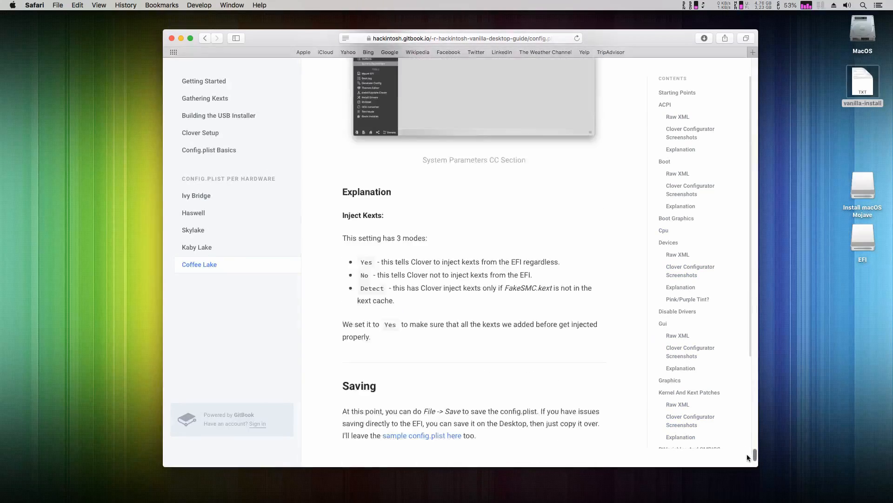
left_click(432, 435)
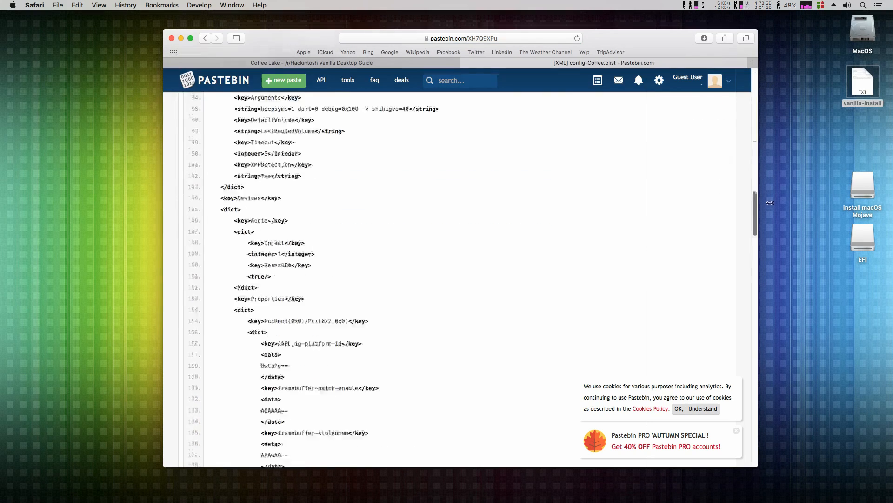
scroll("down", 3)
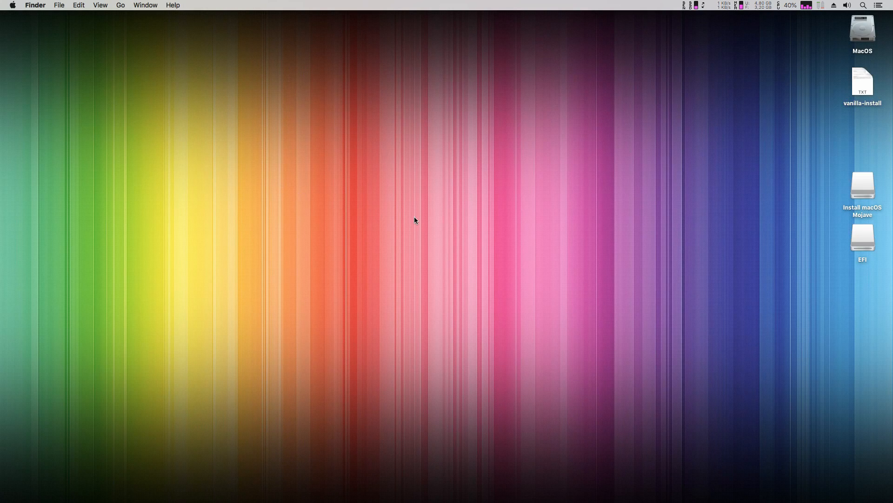
Launch TextEdit via Spotlight and make the new document plain text.
type("textEdit")
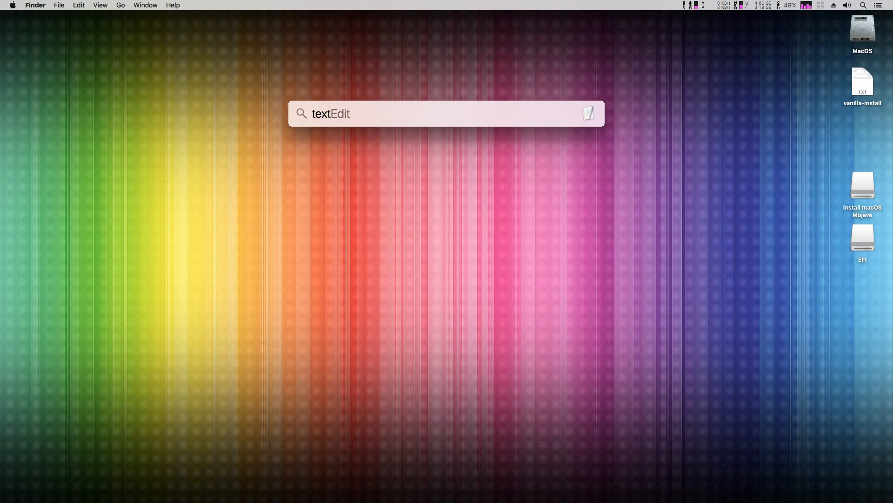
key("Return")
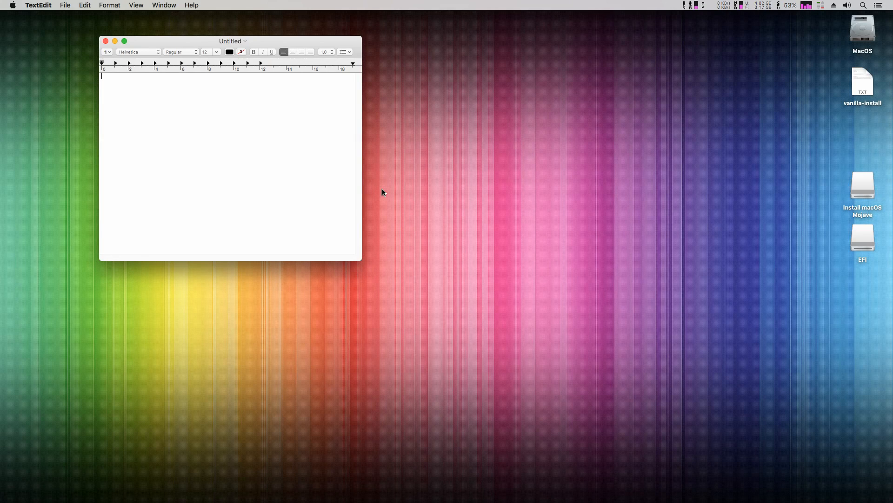
left_click(84, 5)
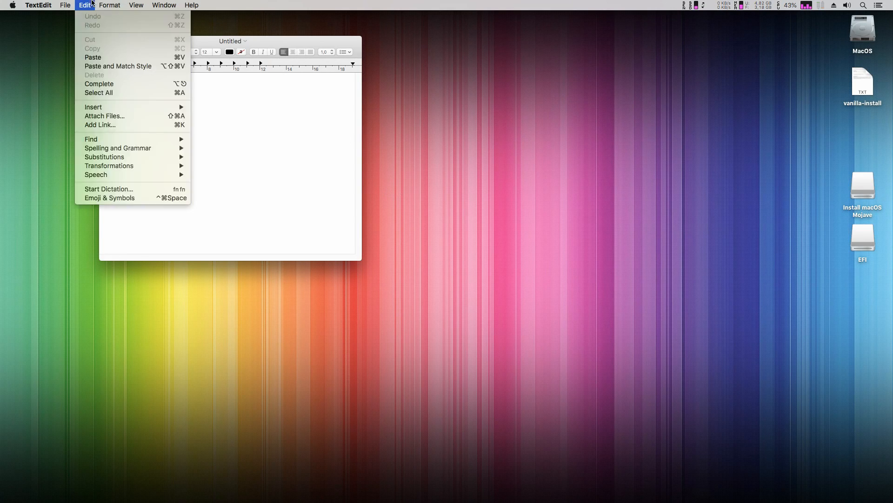
left_click(110, 5)
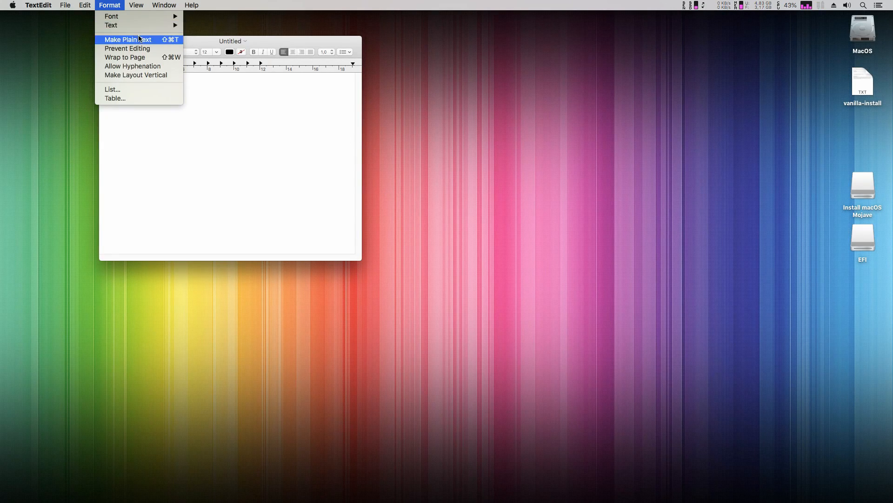
left_click(127, 39)
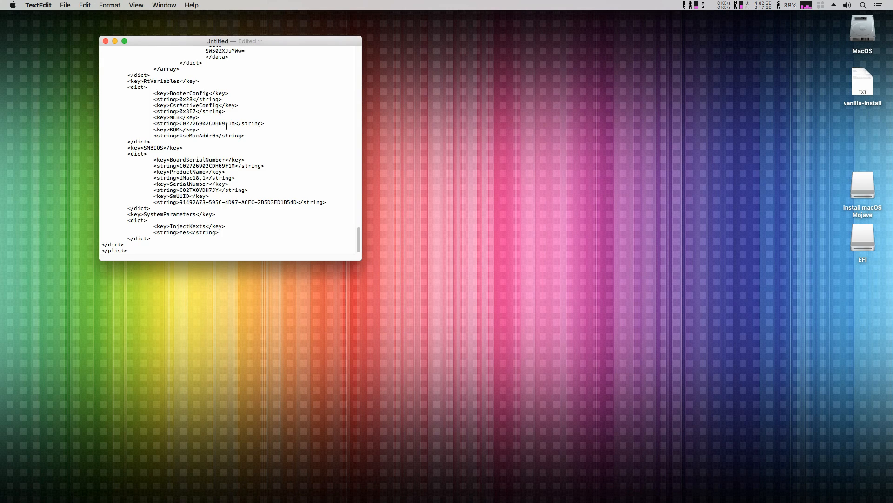
Save the pasted XML to the Desktop as config.plist, keeping the .plist extension.
key("cmd+s")
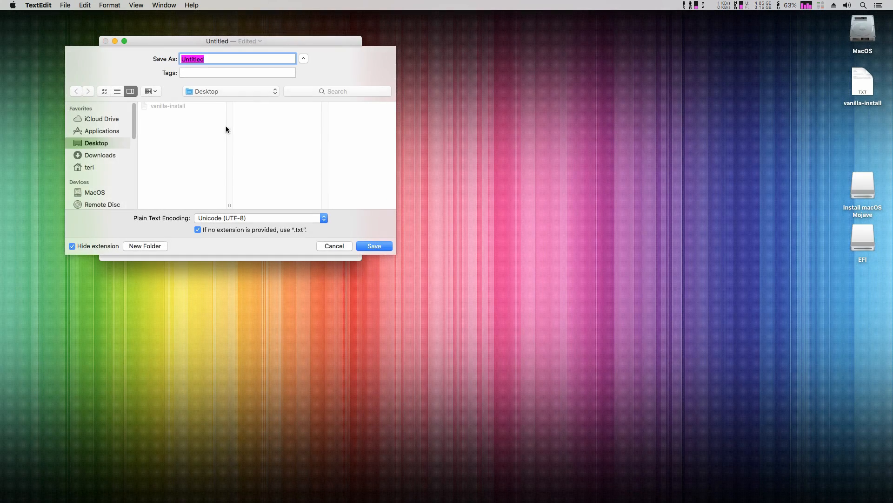
type("config.plist")
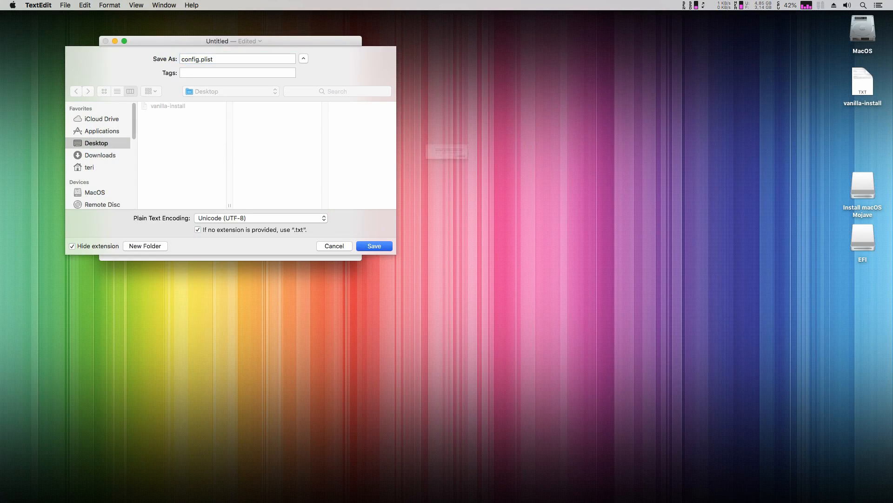
left_click(373, 245)
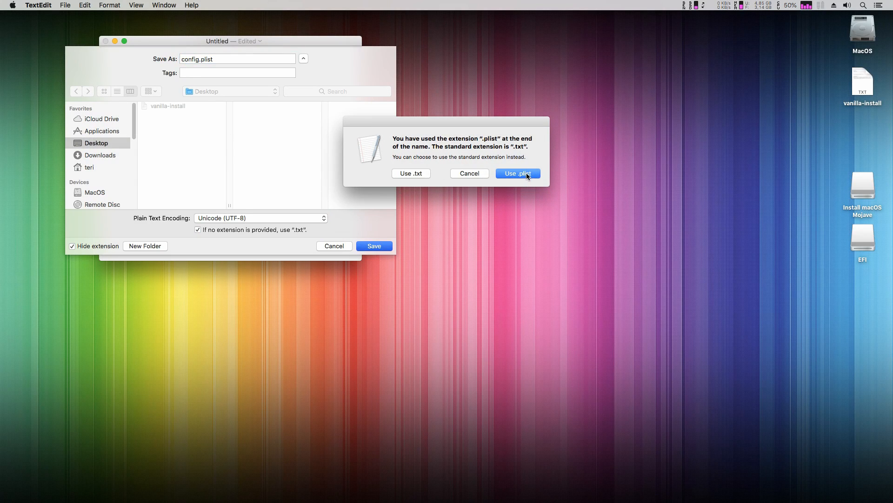
left_click(516, 173)
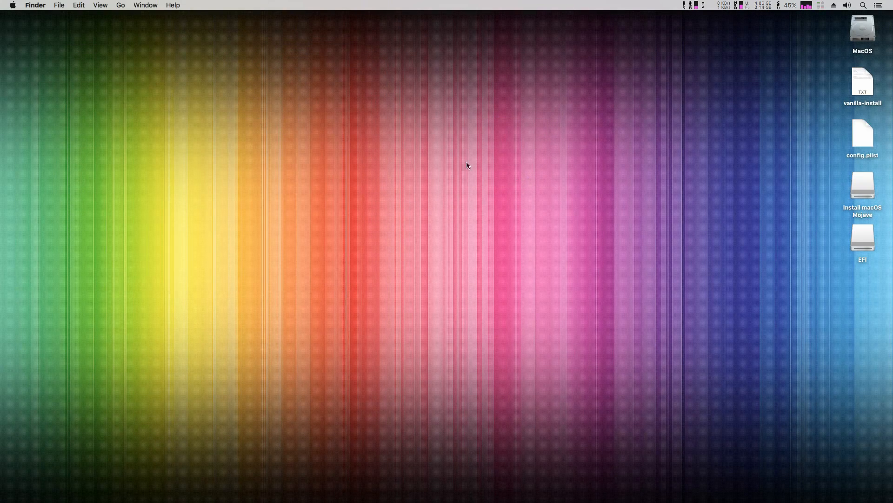
Copy config.plist into the EFI's CLOVER folder and open it with Clover Configurator.
double_click(862, 233)
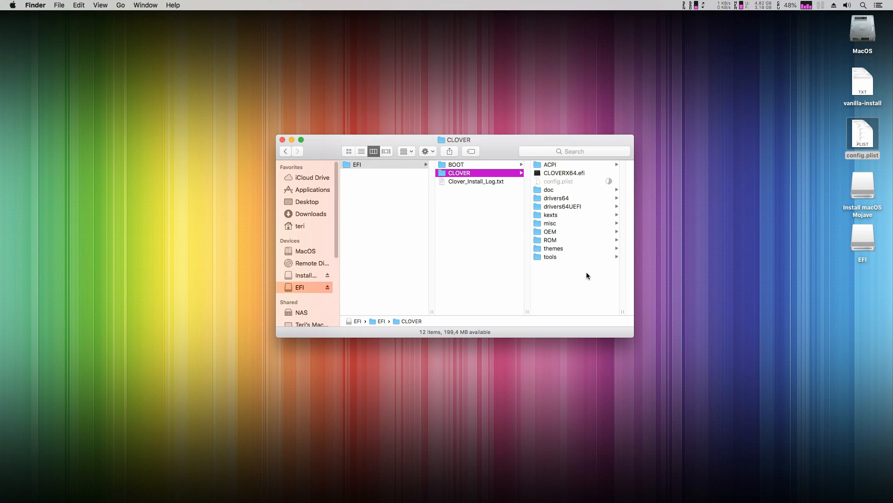
right_click(558, 181)
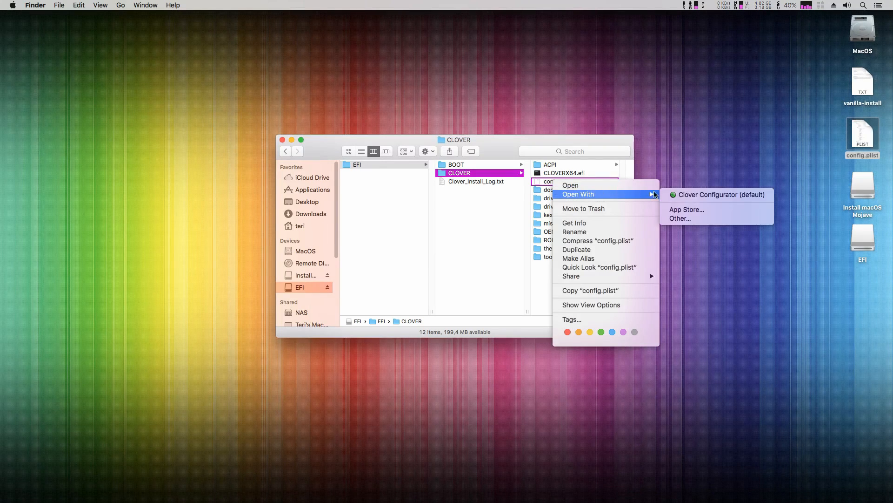
left_click(721, 194)
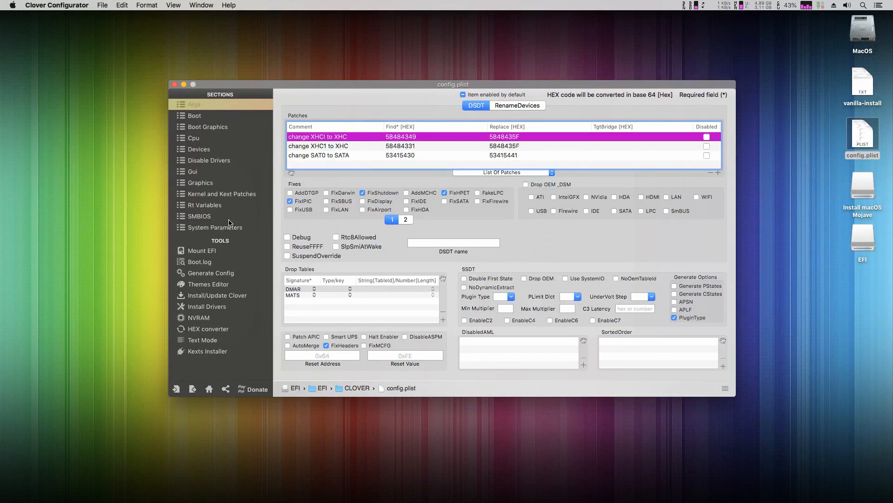
Review the SMBIOS section showing iMac18,1 and its serial numbers.
left_click(198, 216)
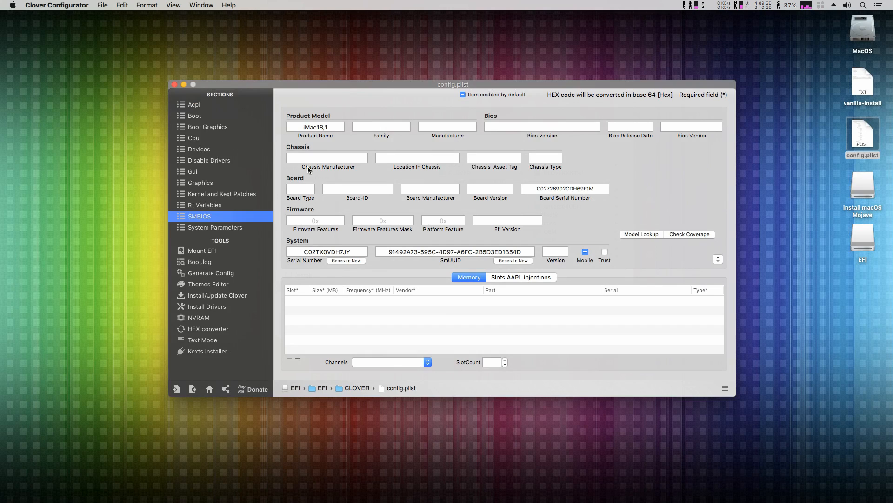
left_click(194, 116)
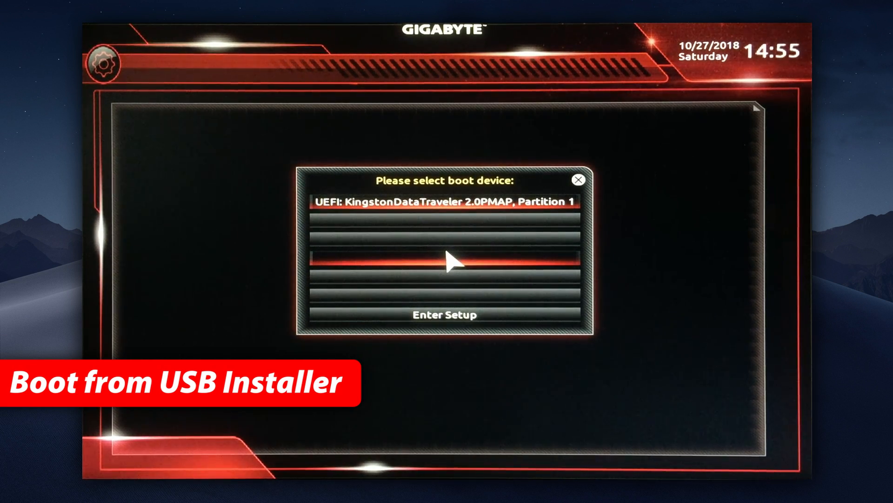
Boot 'UEFI: KingstonDataTraveler 2.0PMAP, Partition 1' from the boot menu.
left_click(445, 201)
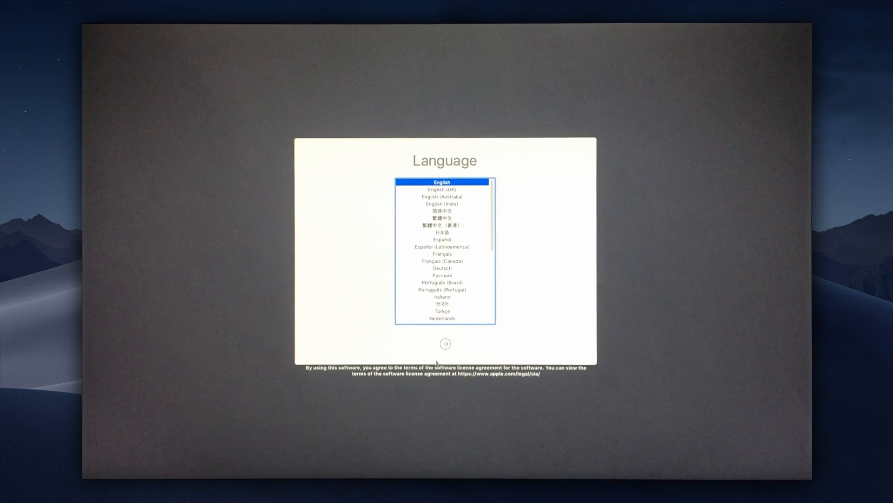
Choose English, launch Disk Utility, and show all devices.
left_click(445, 343)
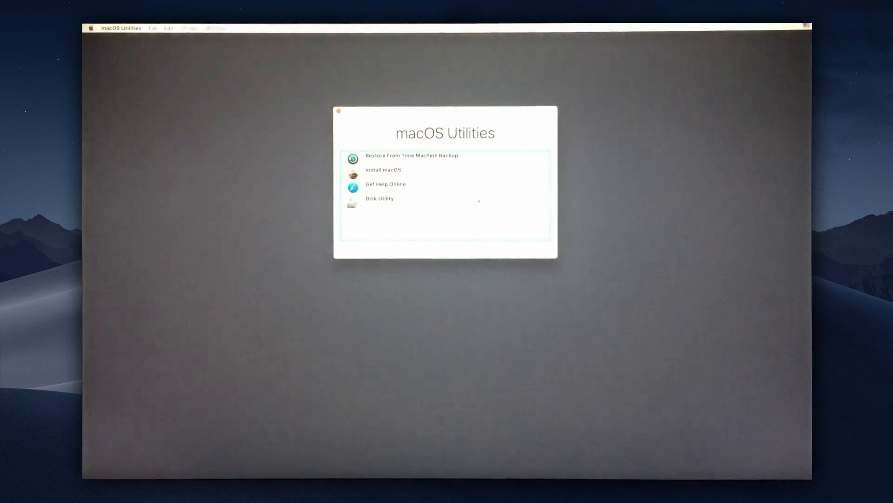
left_click(380, 198)
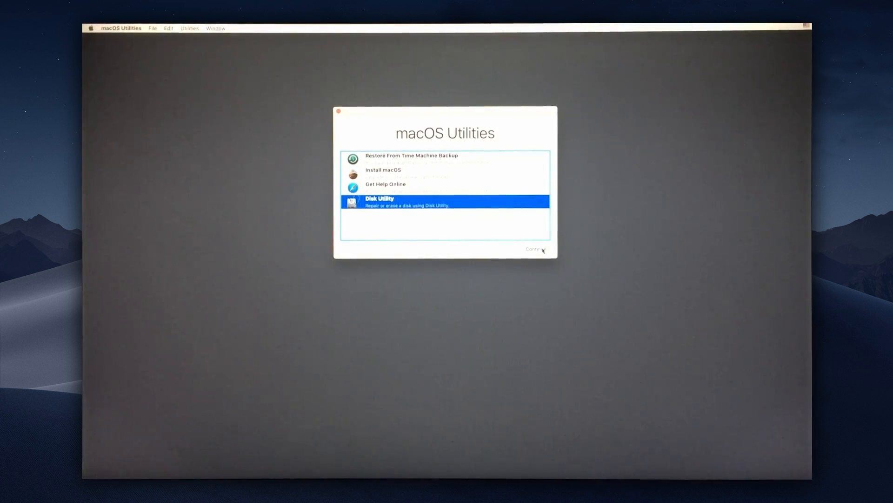
left_click(534, 248)
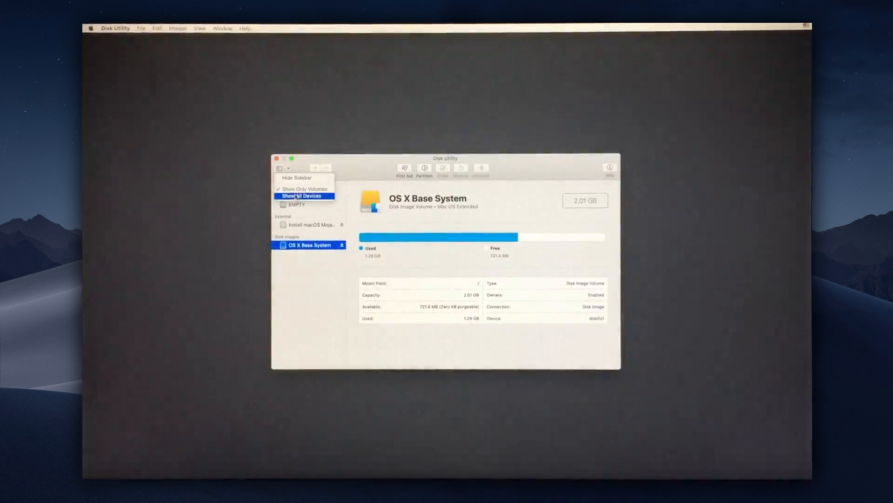
left_click(303, 195)
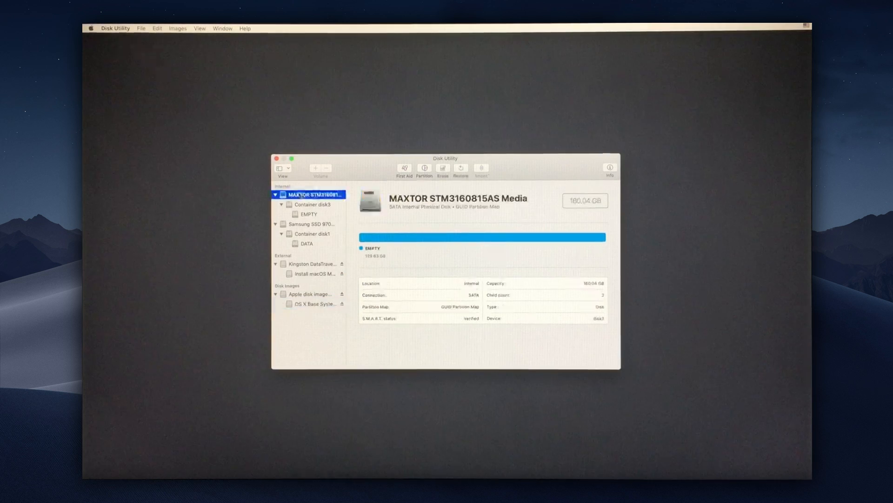
Erase MAXTOR as 'MOJAVE', Mac OS Extended (Journaled), GUID Partition Map, then quit.
left_click(442, 168)
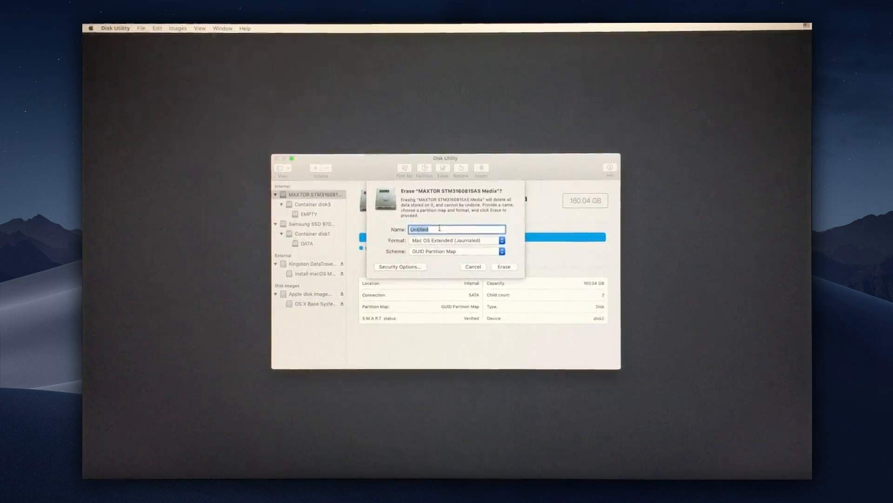
type("MOJAVE")
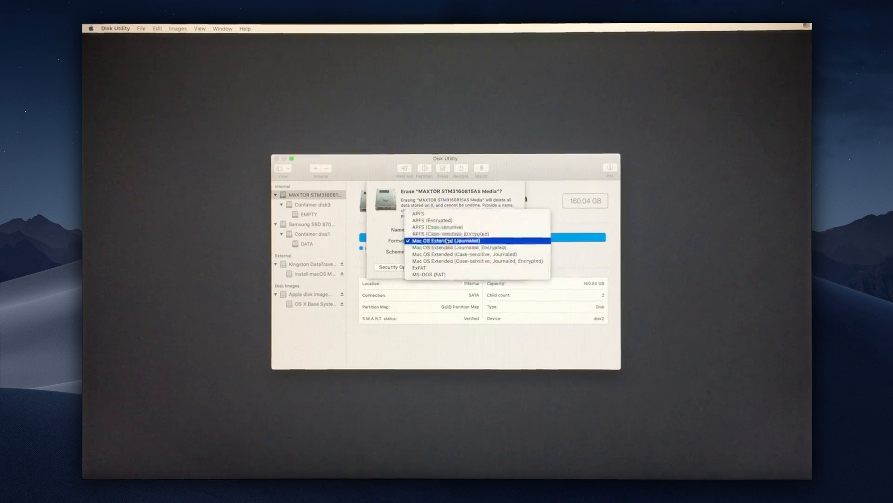
left_click(446, 240)
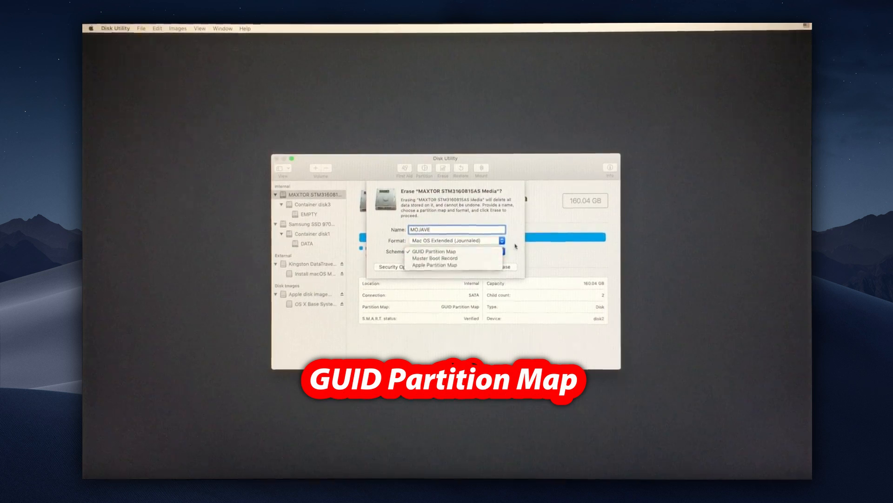
left_click(502, 266)
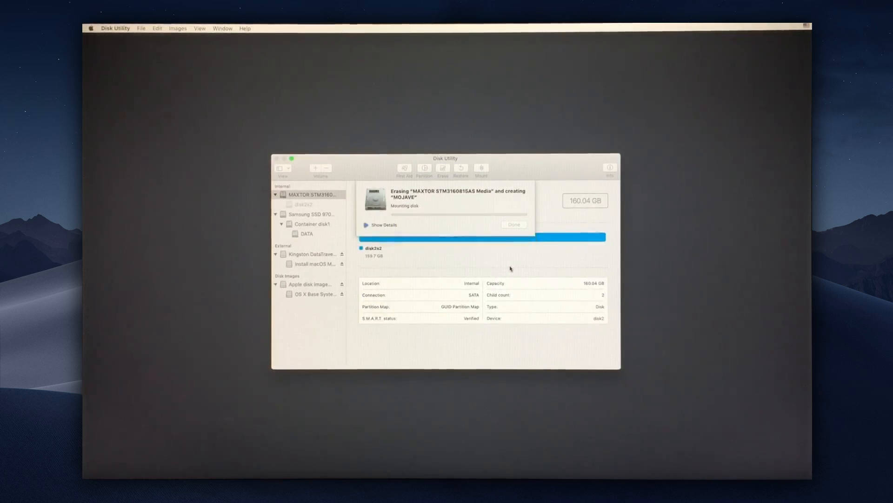
left_click(513, 224)
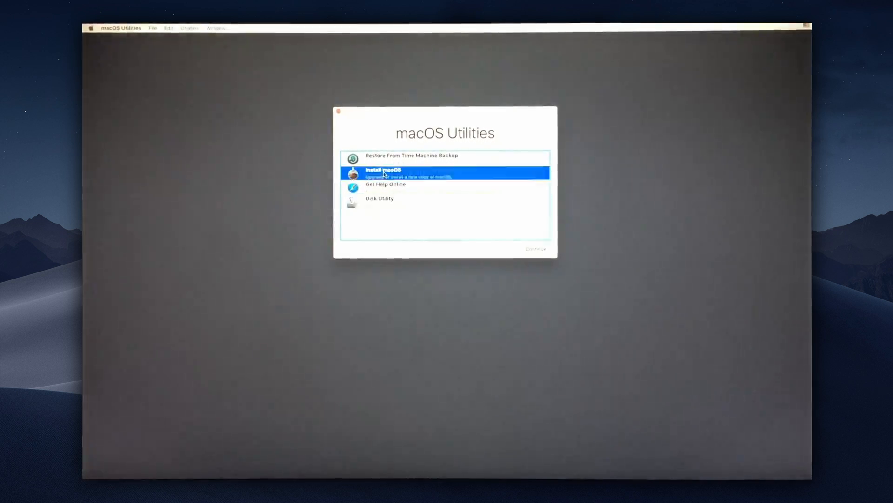
Launch the Mojave installer, choose the MOJAVE disk as target, and start installing.
left_click(535, 249)
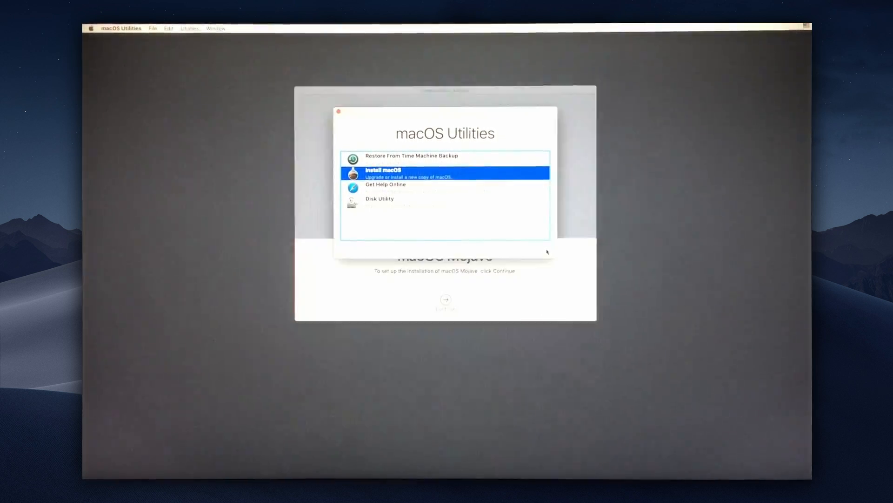
left_click(445, 300)
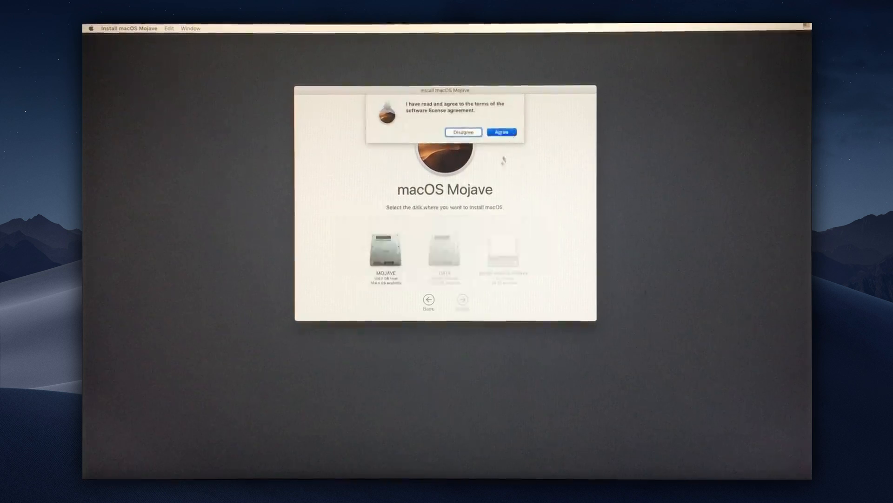
left_click(501, 132)
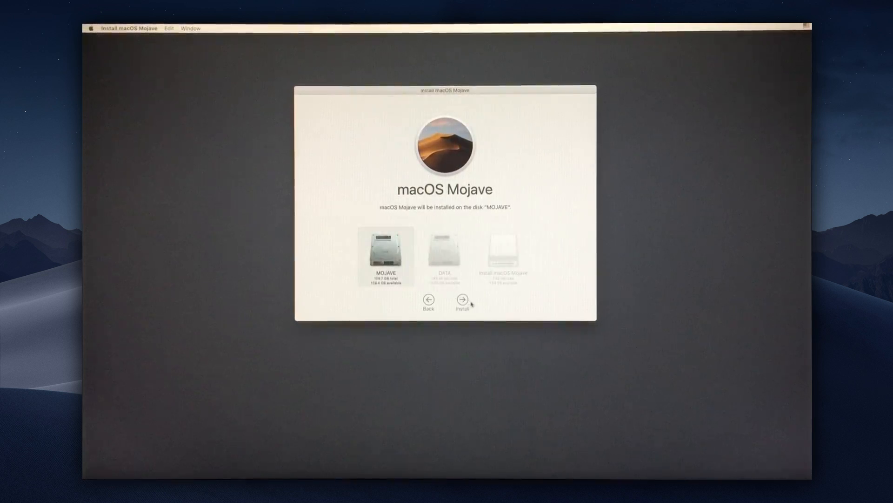
left_click(462, 299)
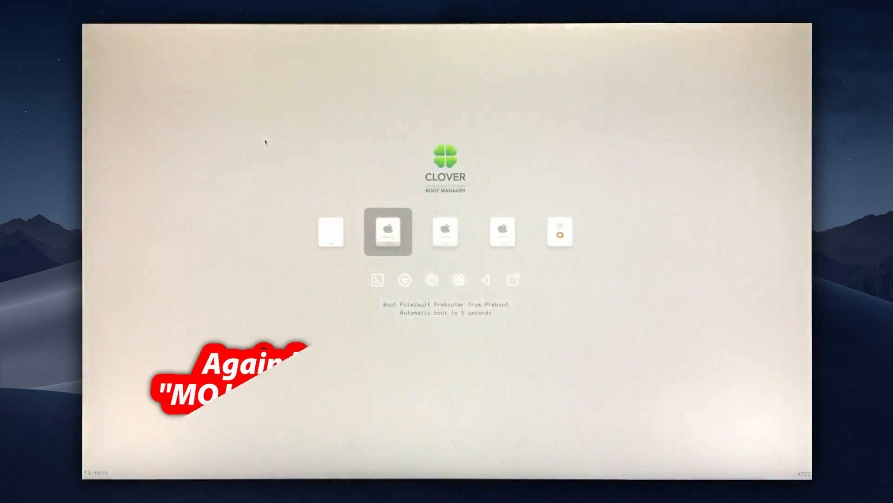
Boot the installed Mojave, proceed without internet, and skip information transfer.
key("right")
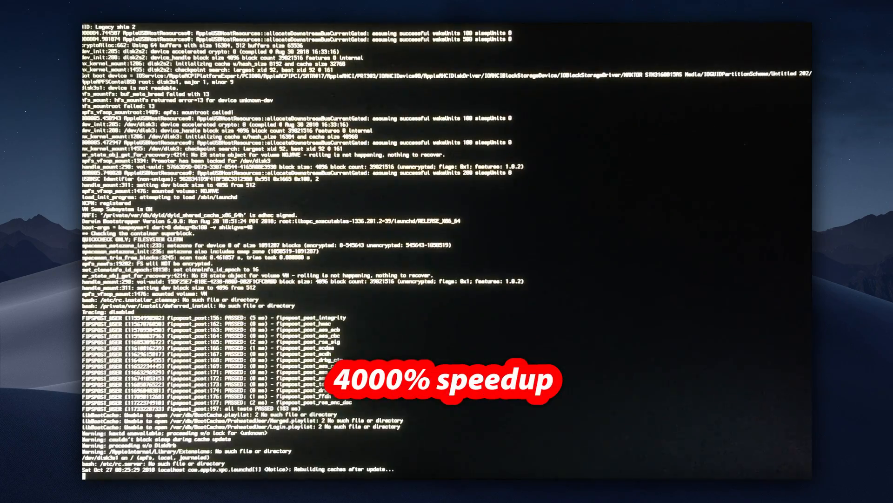
scroll("down", 3)
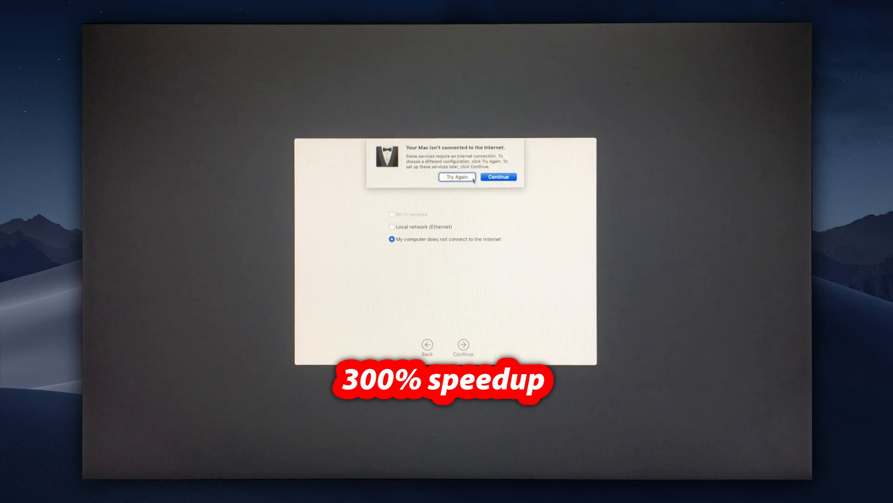
left_click(498, 177)
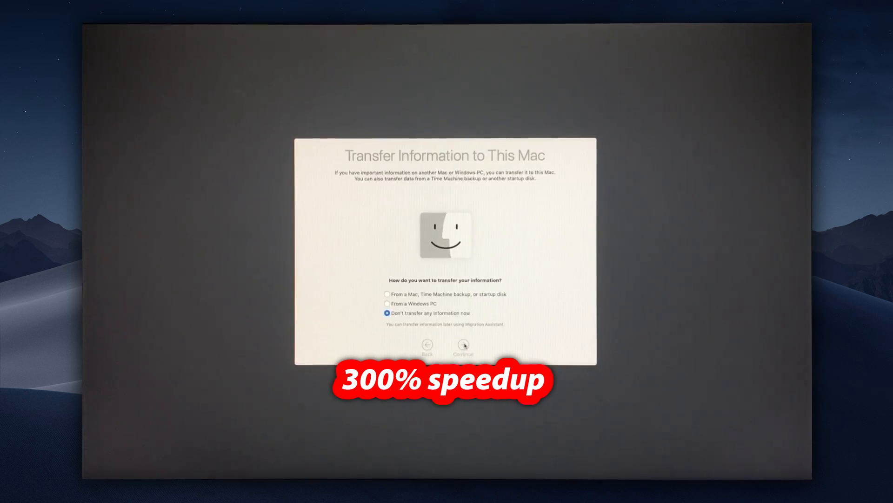
left_click(463, 345)
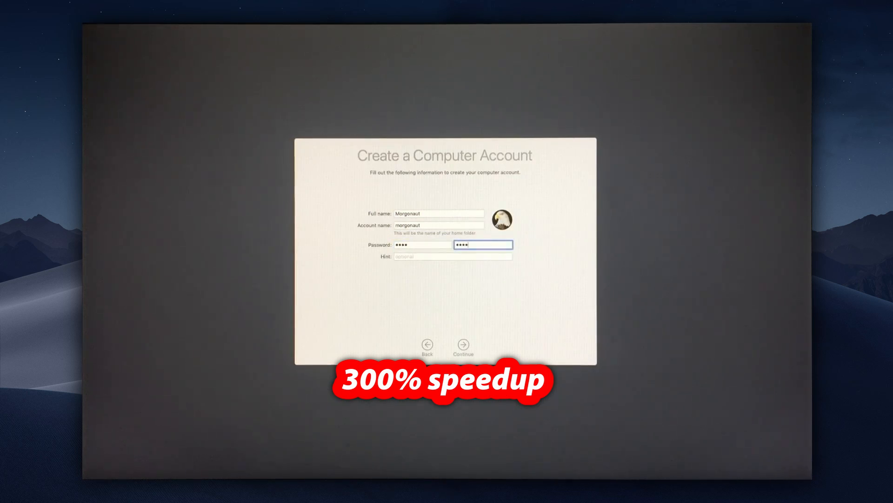
Create the account, decline location, skip analytics and Siri, and keep Dark appearance.
left_click(502, 219)
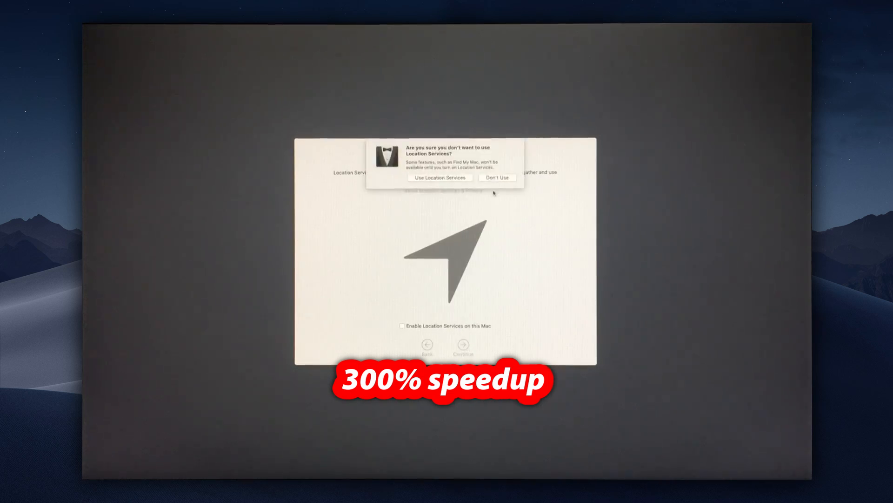
left_click(496, 177)
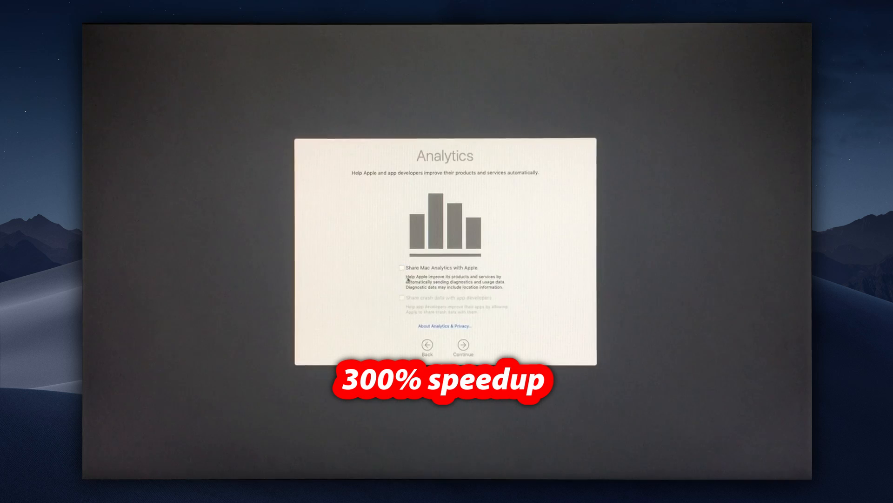
left_click(462, 346)
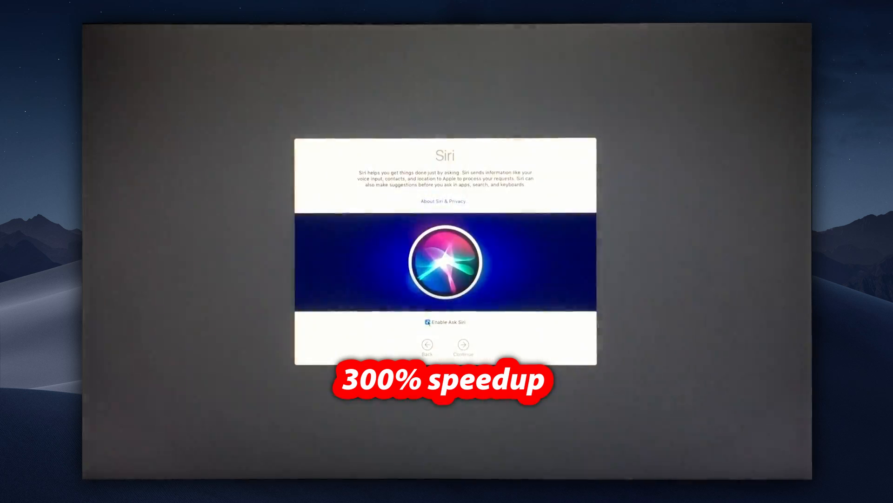
left_click(462, 345)
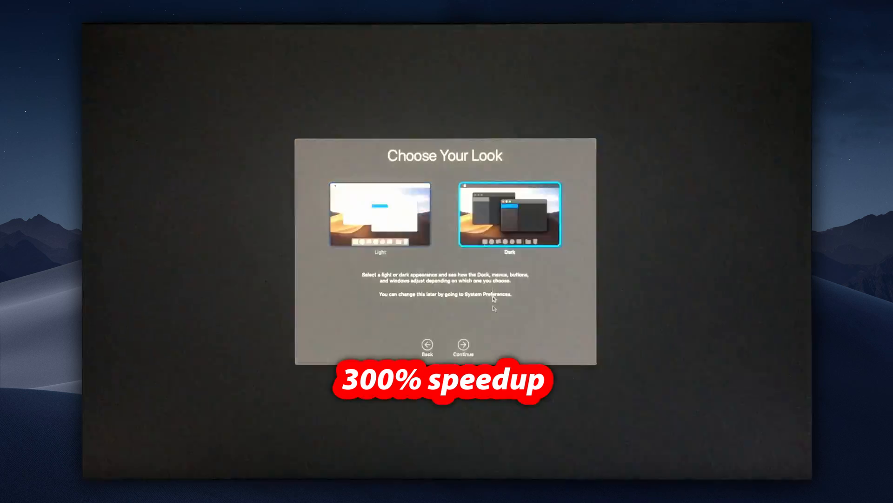
left_click(462, 345)
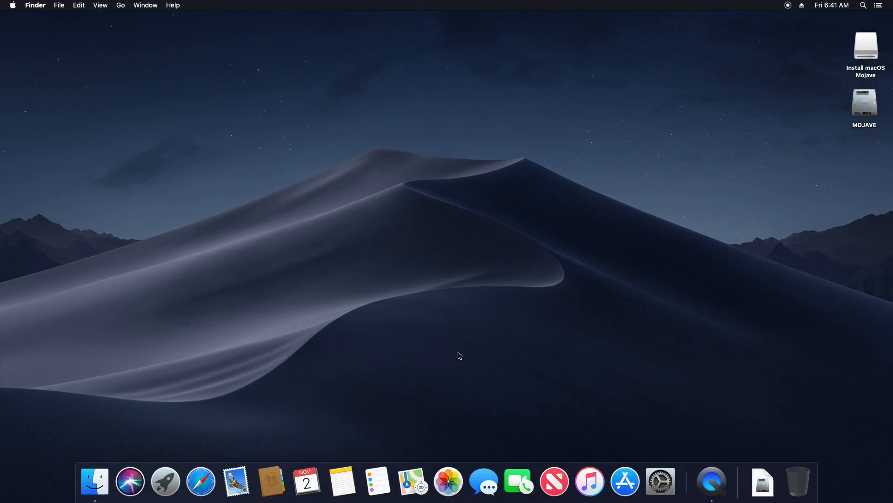
Open HACK-UTILS and double-click the Clover_v2.4k_r4722.pkg installer.
double_click(865, 45)
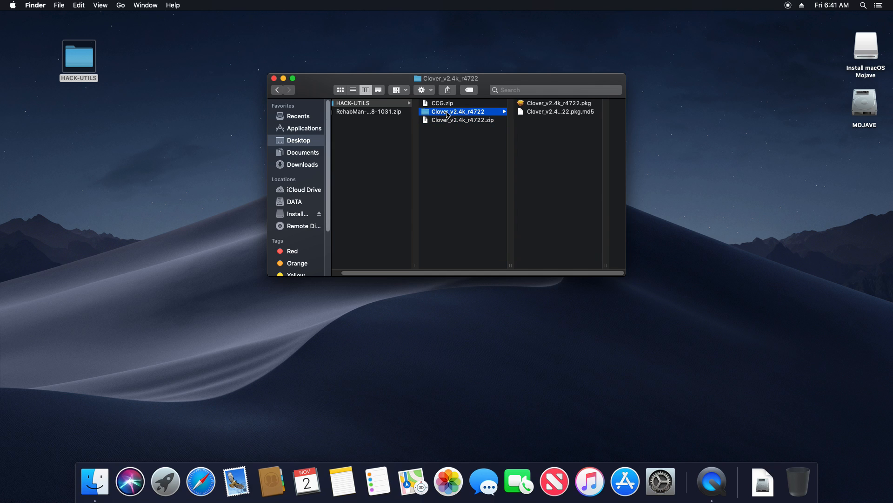
double_click(558, 103)
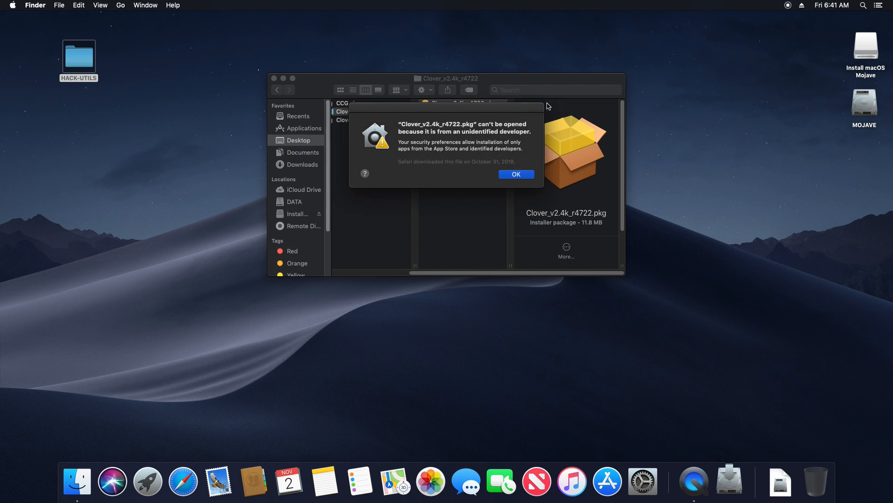
Get the Clover package past the developer warning and Read Me, keeping MOJAVE as destination.
left_click(515, 174)
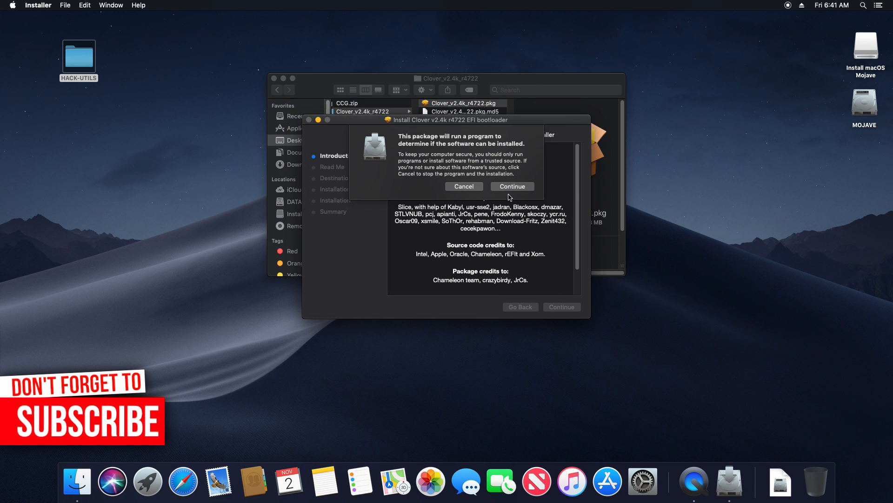
left_click(511, 186)
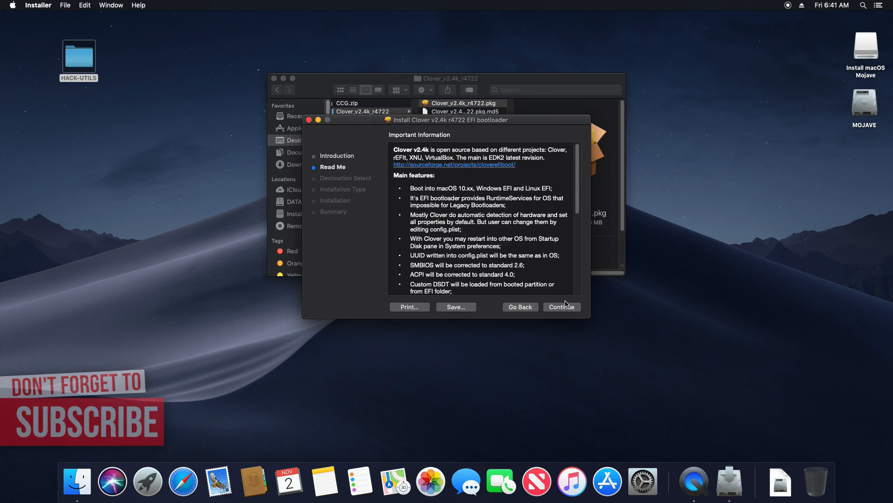
left_click(561, 306)
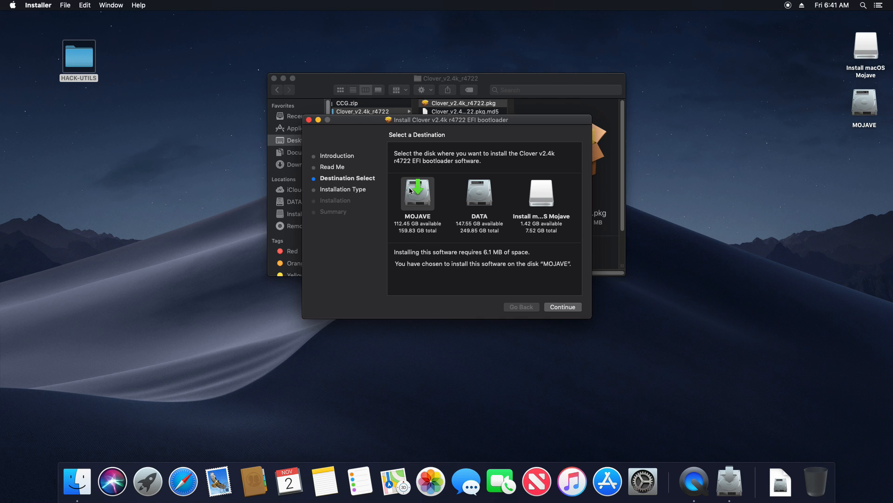
left_click(562, 307)
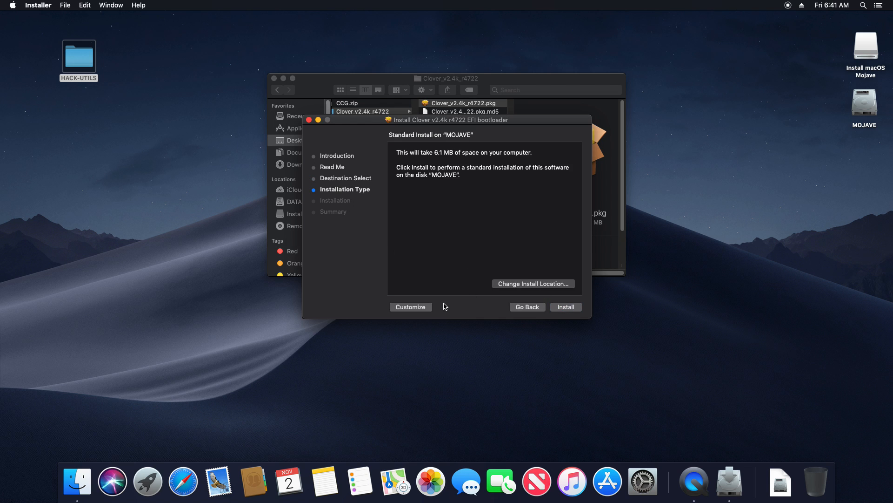
Customize to install Clover in the ESP with UEFI drivers, authorise, and finish.
left_click(411, 307)
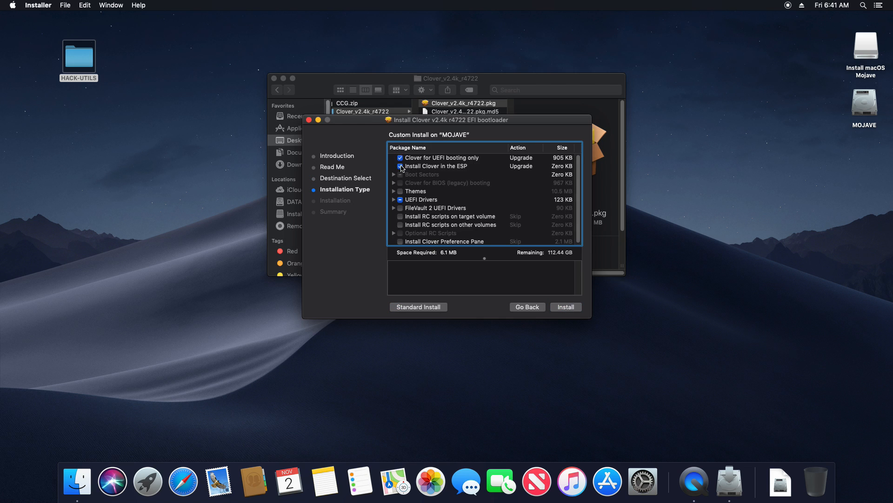
left_click(394, 199)
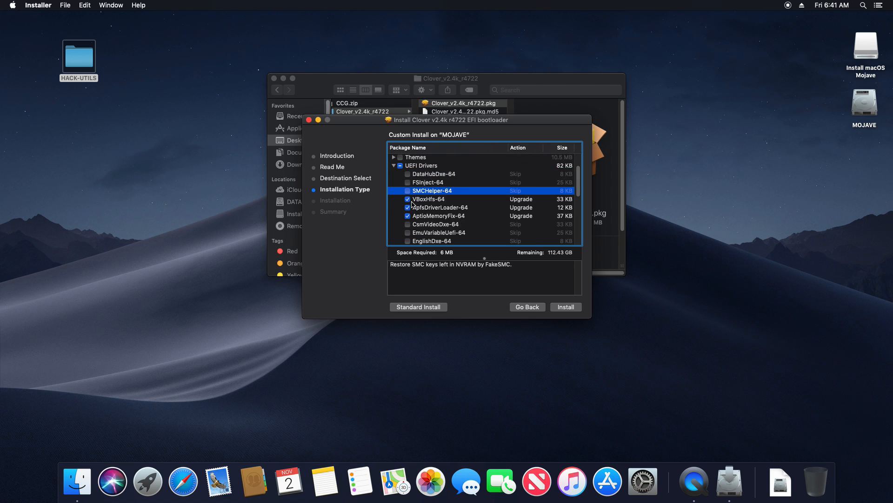
scroll("down", 3)
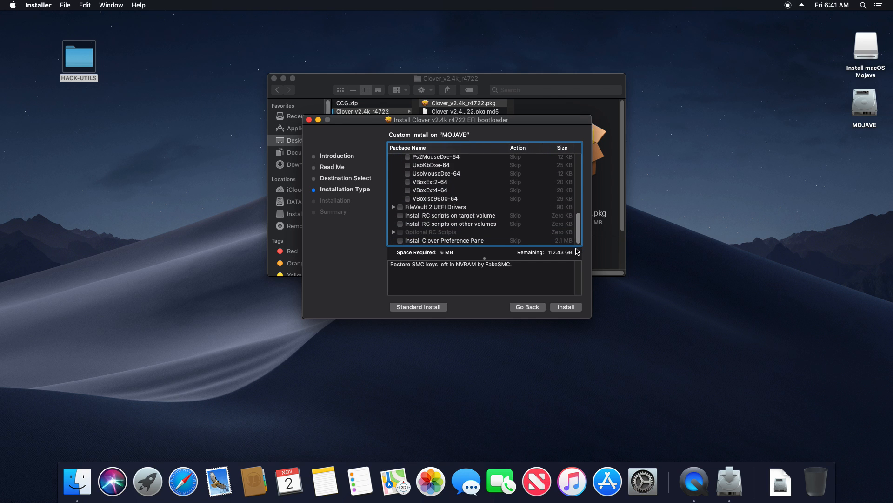
left_click(565, 307)
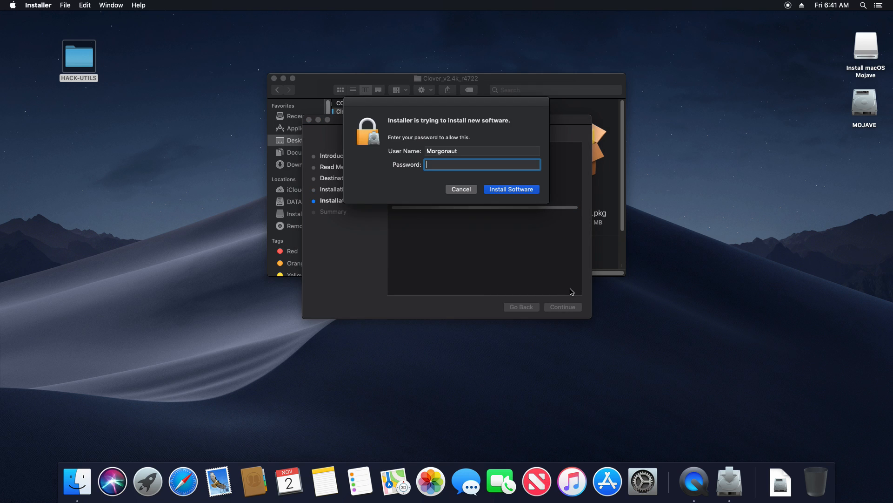
left_click(510, 189)
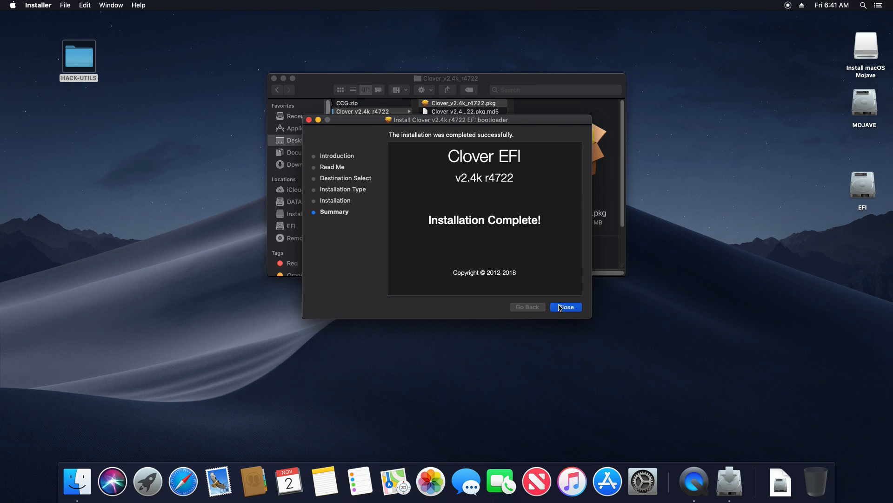
left_click(564, 307)
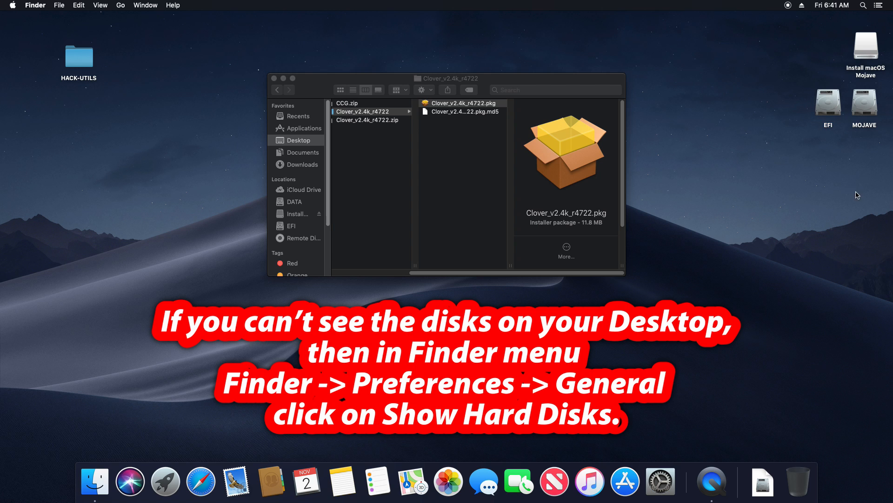
Select Clover Configurator in HACK-UTILS and bring up its context menu.
left_click(346, 103)
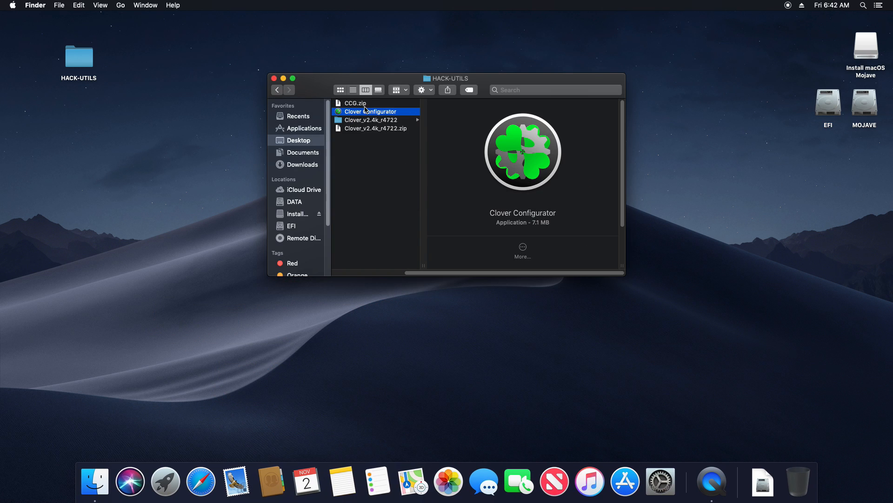
right_click(370, 111)
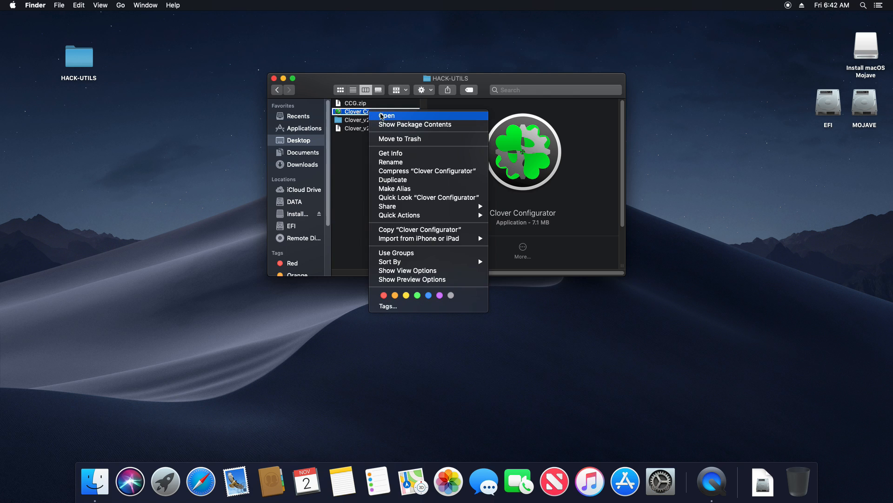
Open Clover Configurator, mount the USB drive's EFI partition with password, and close HACK-UTILS.
left_click(386, 116)
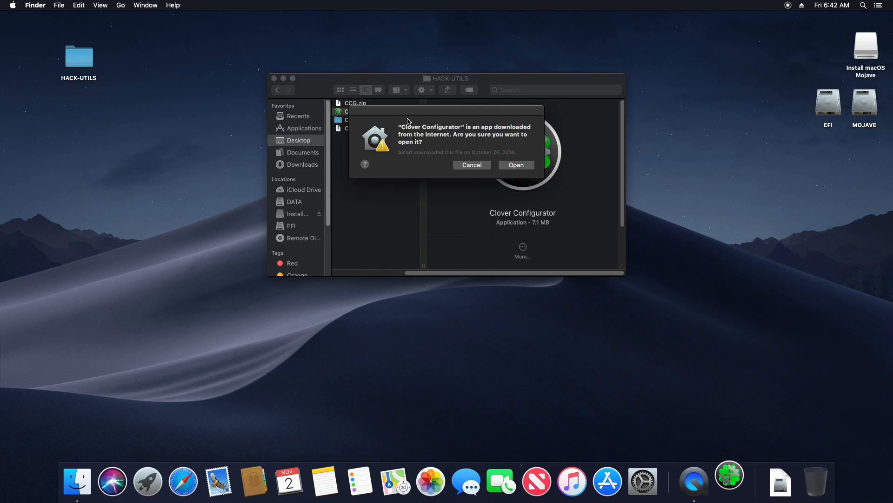
left_click(515, 165)
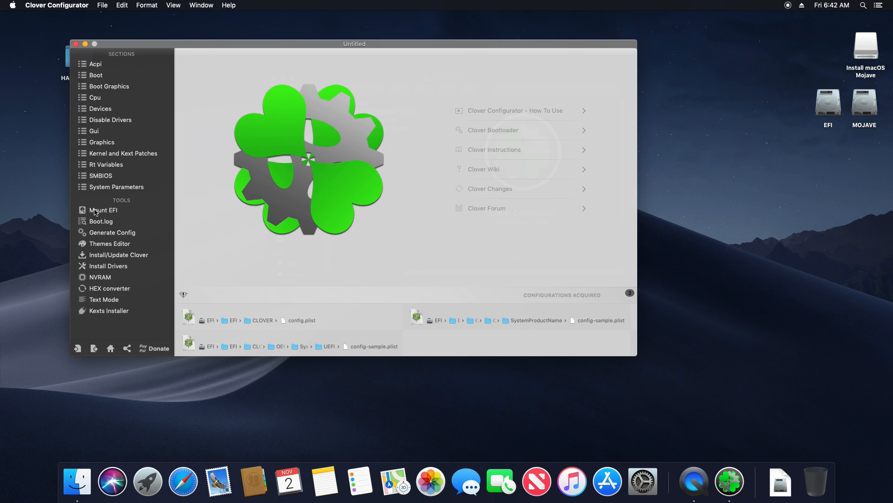
left_click(102, 210)
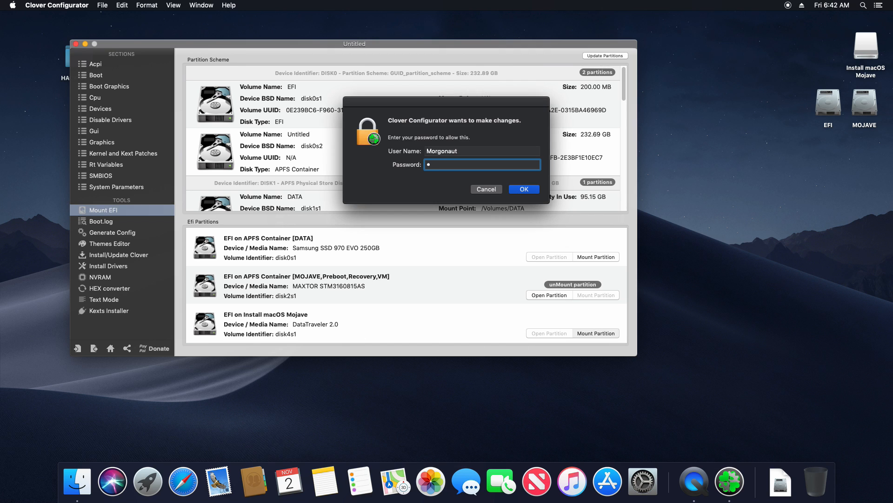
left_click(522, 188)
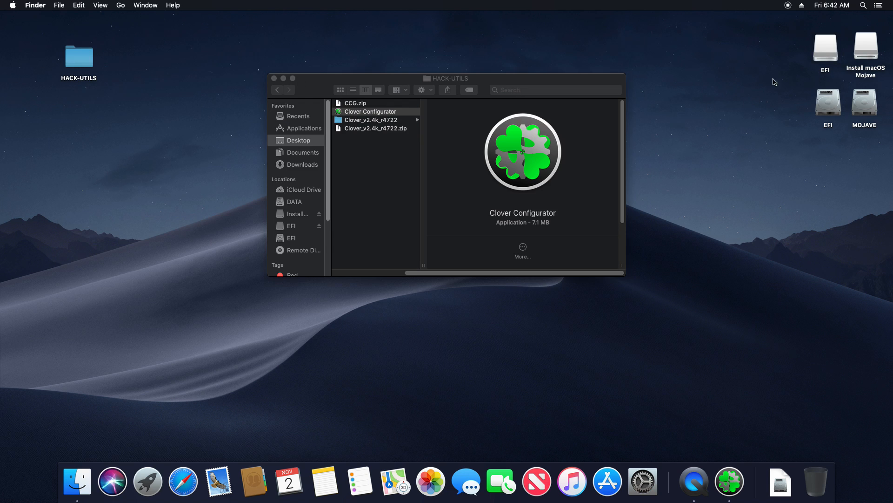
left_click(275, 78)
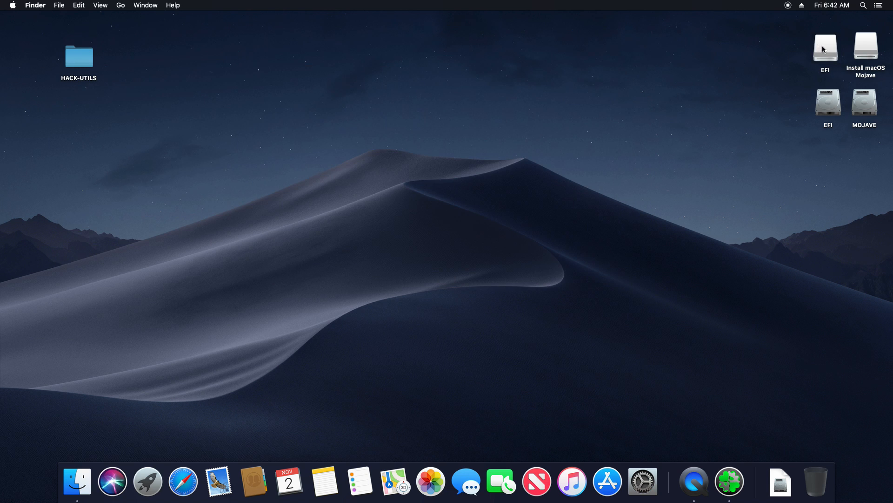
Open the EFI volume and browse EFI > CLOVER > kexts > Other.
double_click(825, 48)
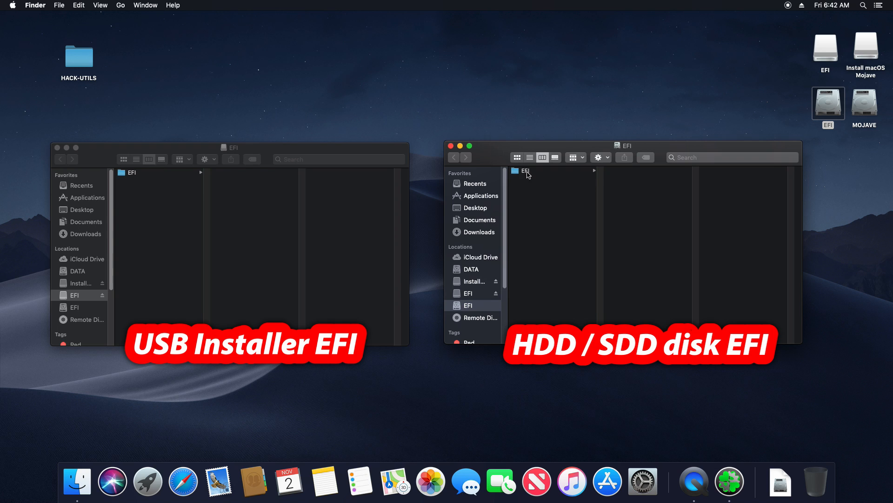
left_click(525, 170)
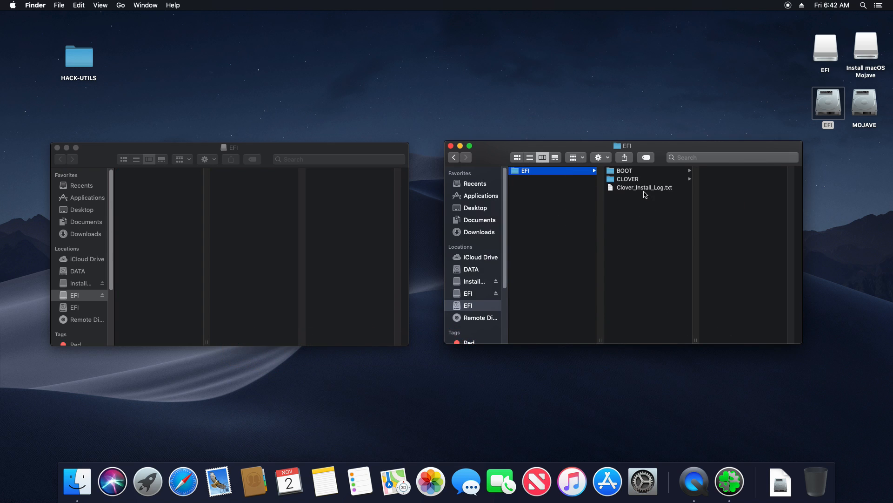
left_click(626, 178)
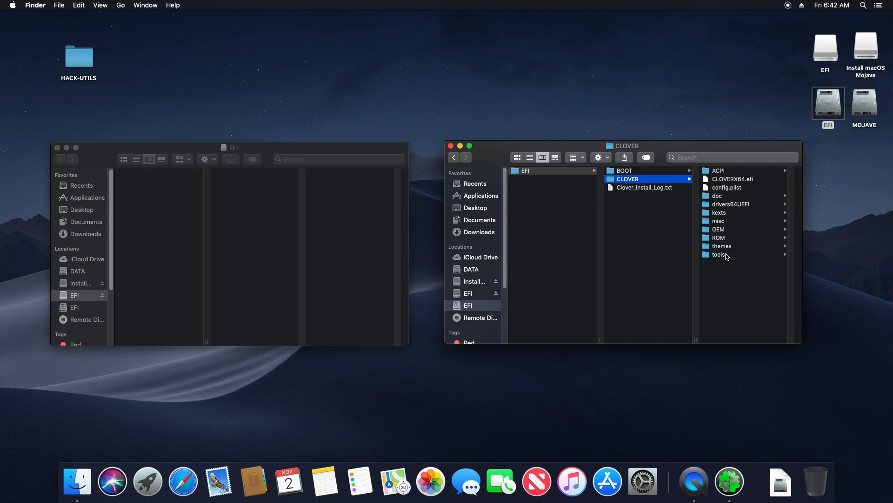
left_click(631, 246)
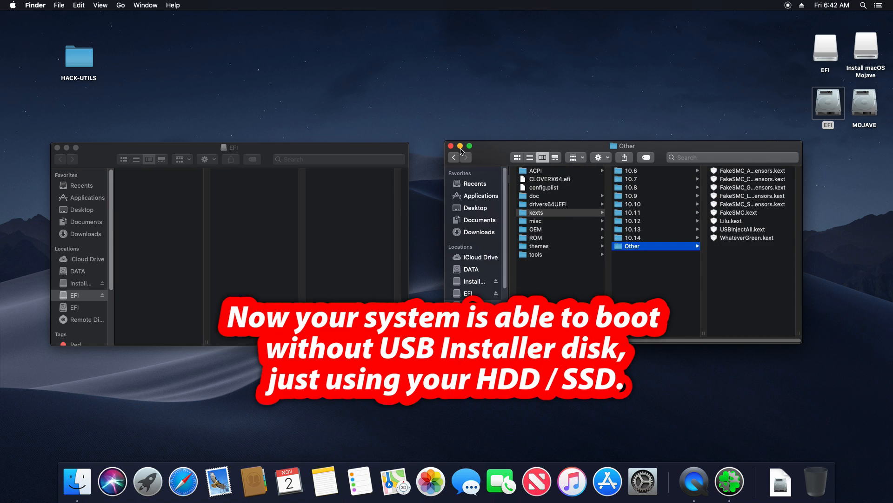
left_click(451, 146)
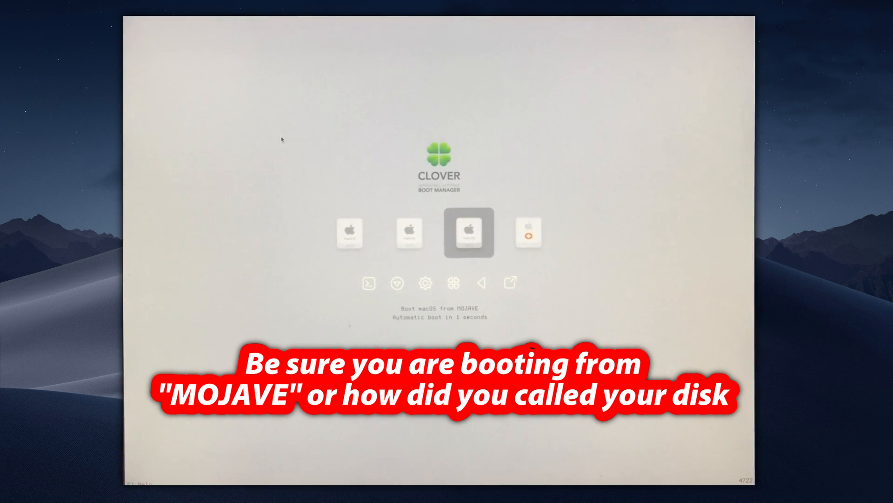
Select the MOJAVE entry in Clover's boot menu and boot it.
key("Left")
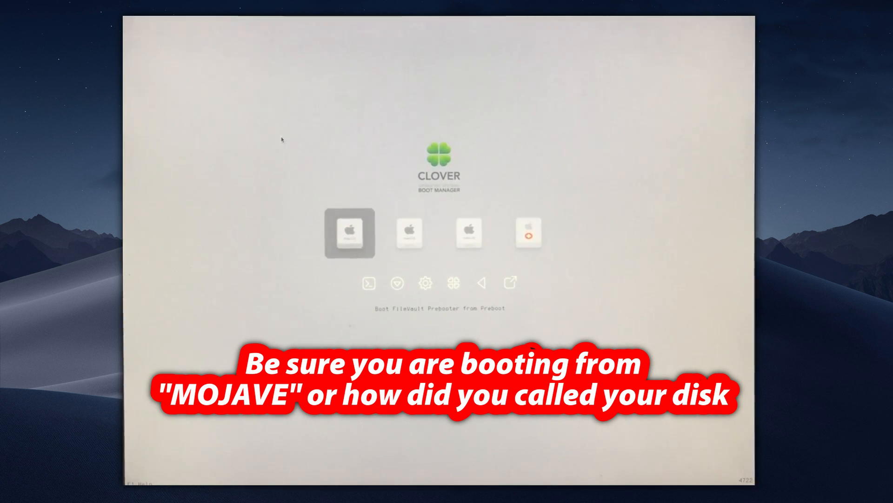
key("right")
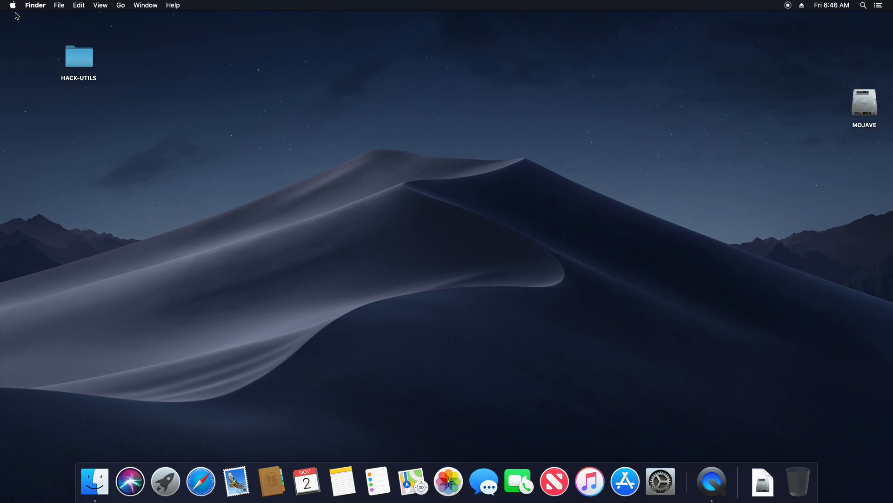
mouse_move(412, 84)
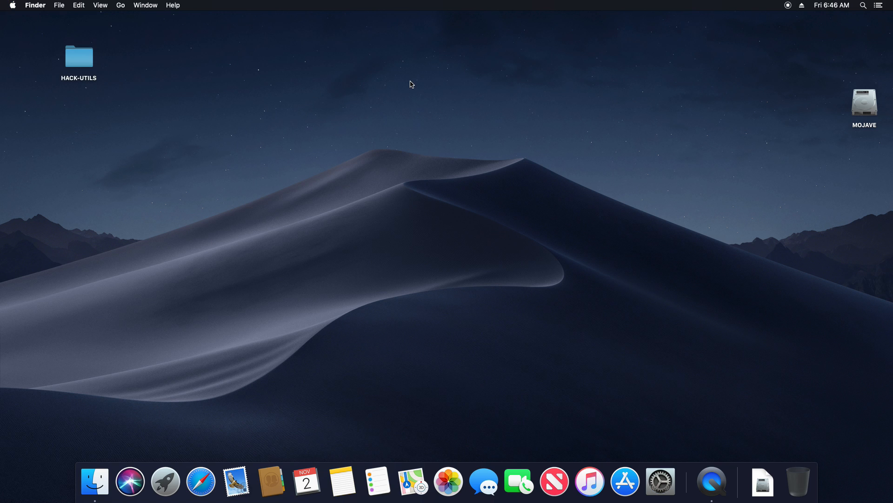
Open System Report, review Graphics/Displays and the Radeon Vega Frontier Edition, then Ethernet Cards.
left_click(11, 5)
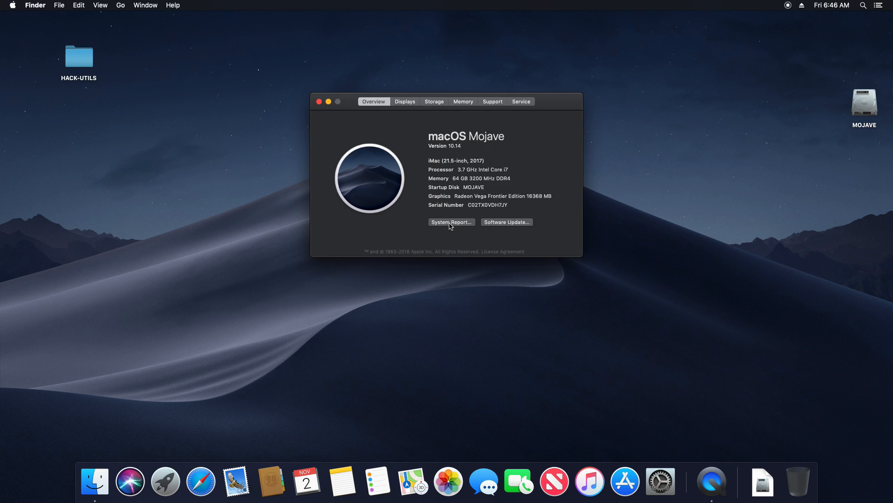
left_click(451, 222)
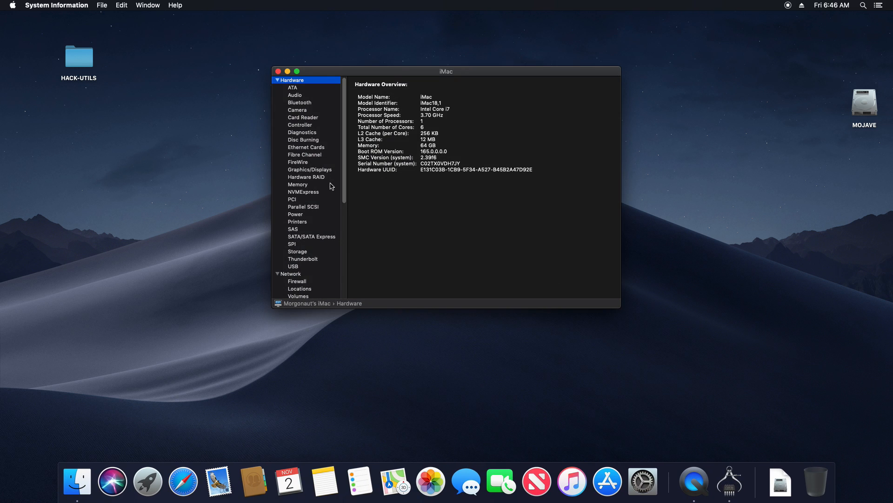
left_click(309, 169)
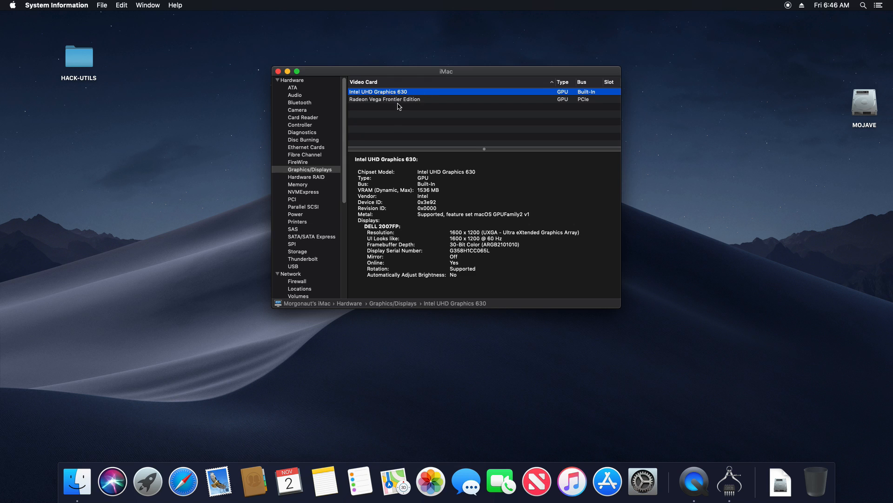
left_click(385, 99)
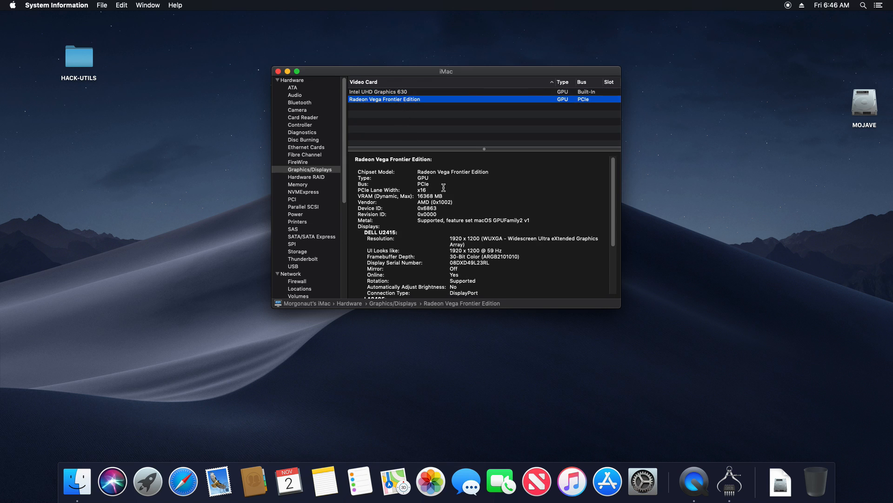
mouse_move(321, 148)
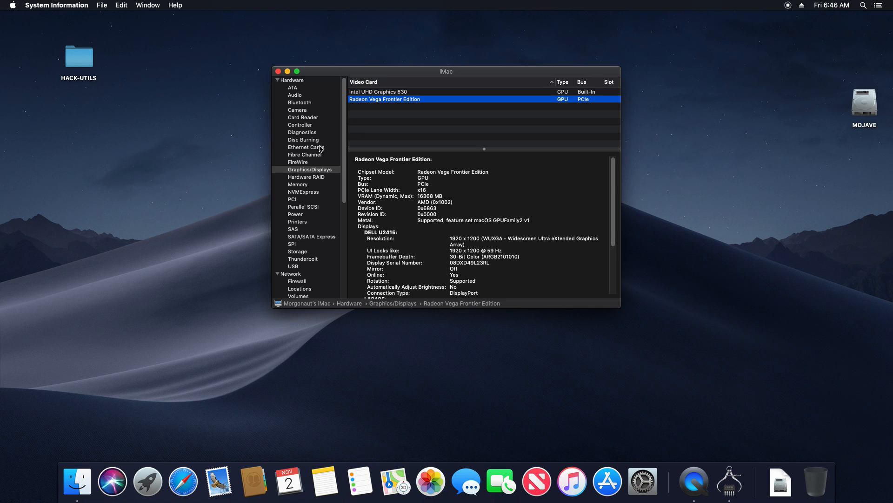
left_click(306, 147)
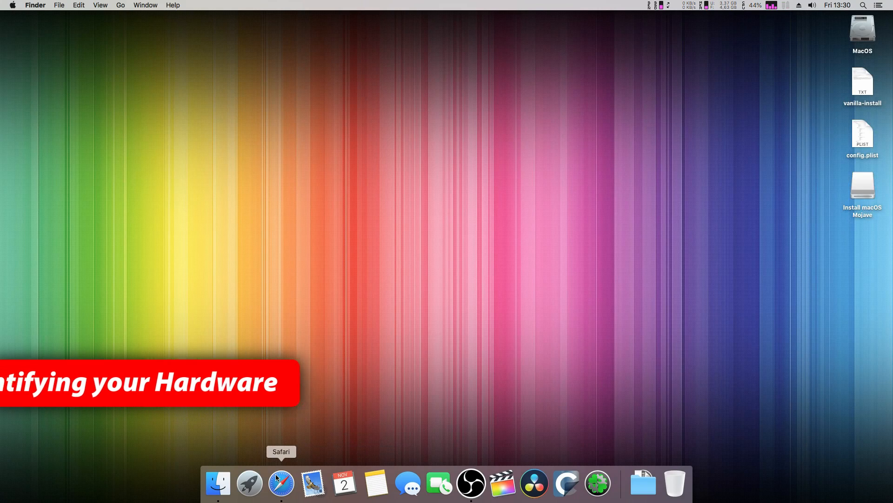
Google 'gigabyte z370 aorus gaming 5' in Safari and view the board's Gigabyte specification page.
left_click(281, 482)
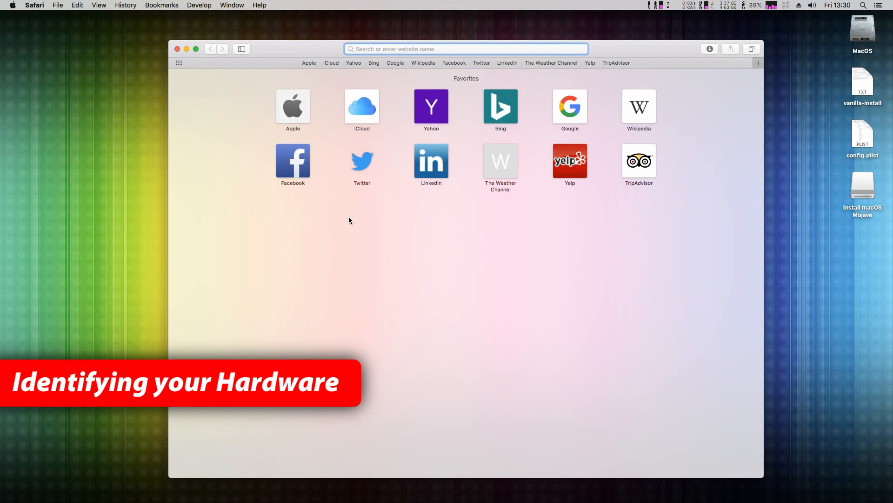
type("gigabyte z370 aorus gami")
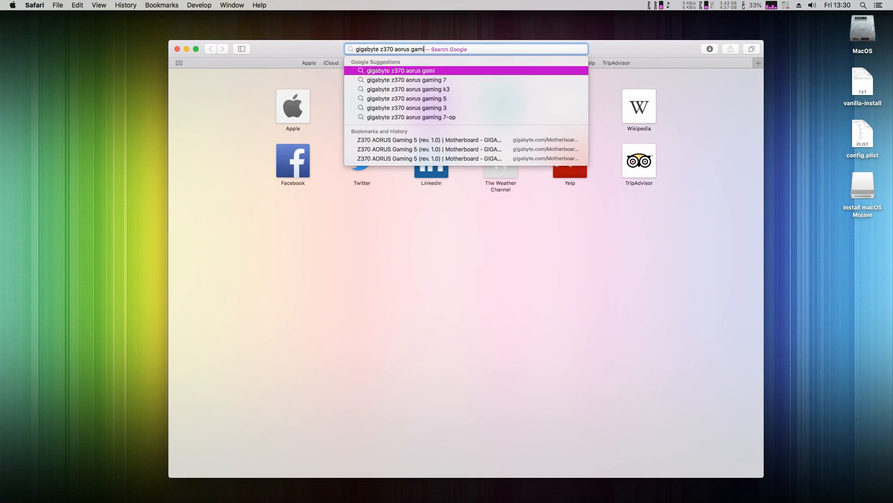
left_click(407, 98)
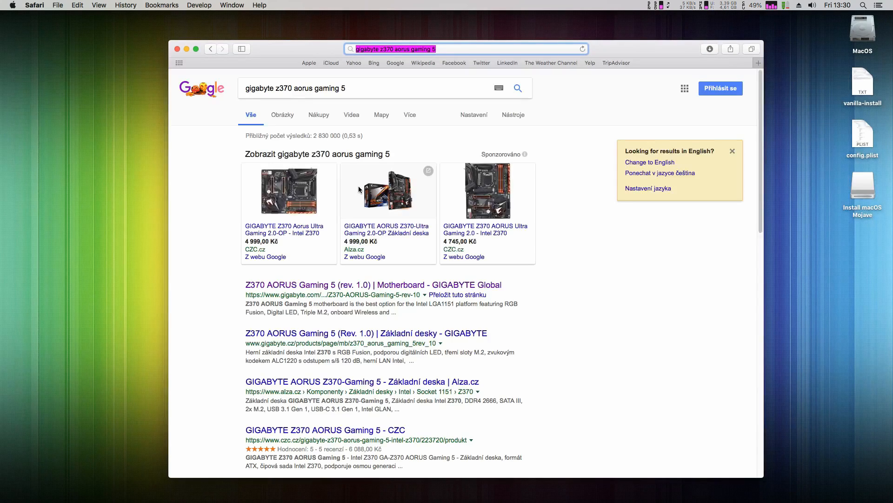
left_click(373, 285)
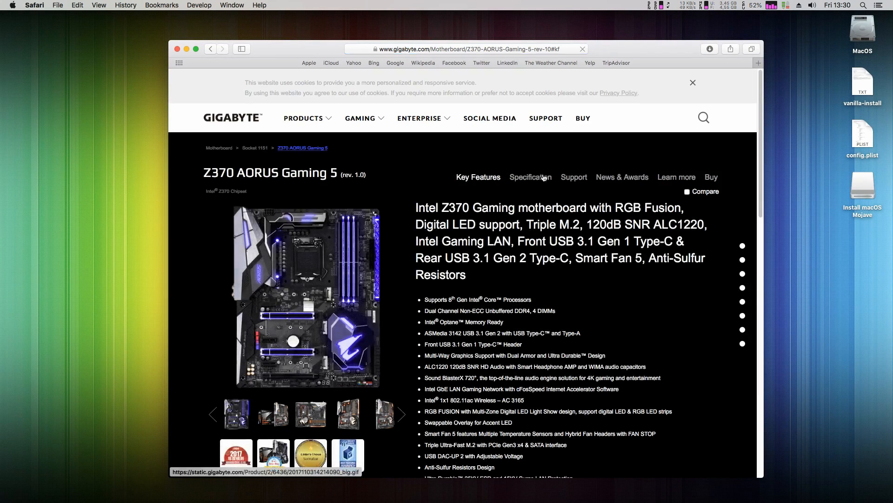
left_click(530, 177)
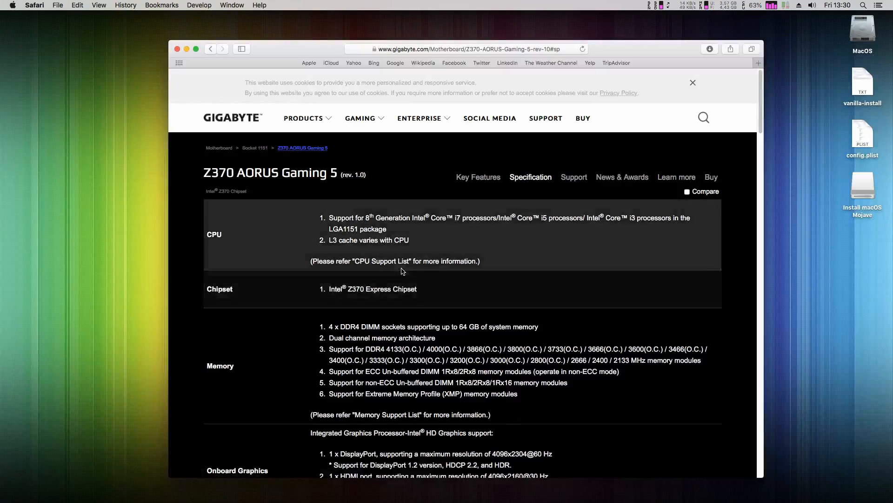
scroll("down", 3)
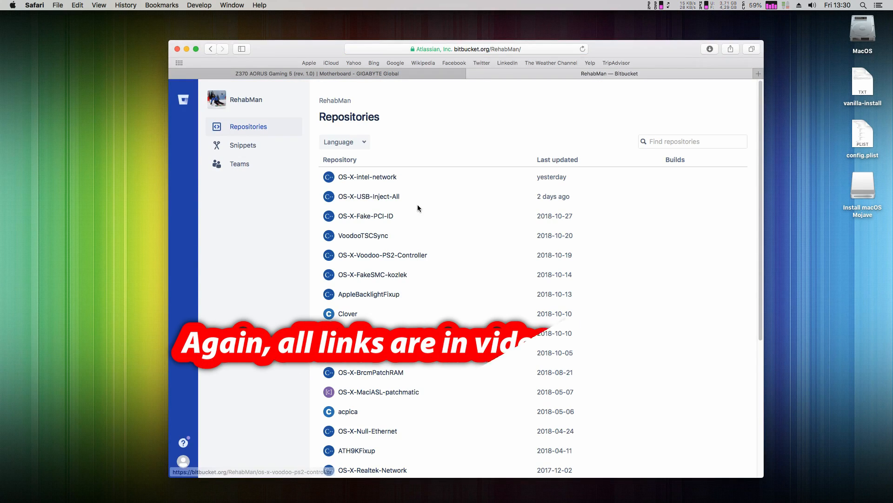
Open RehabMan's OS-X-intel-network repository on Bitbucket and go to its Downloads page.
scroll("down", 3)
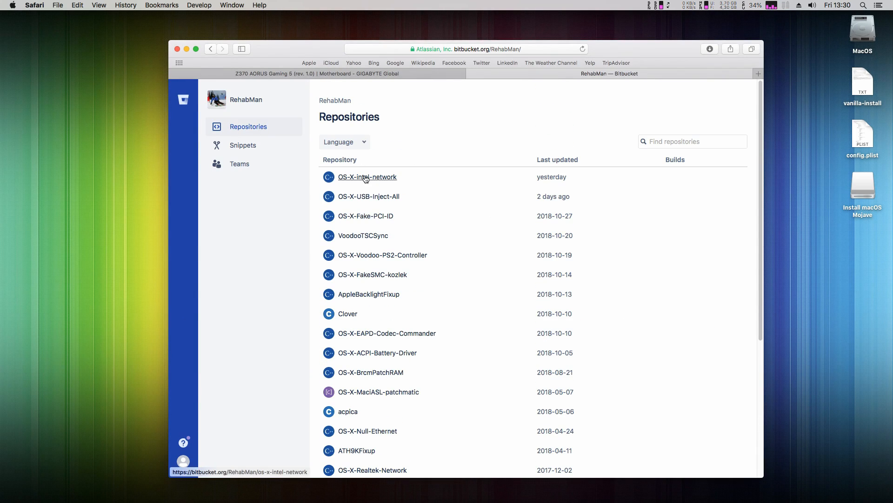
left_click(367, 177)
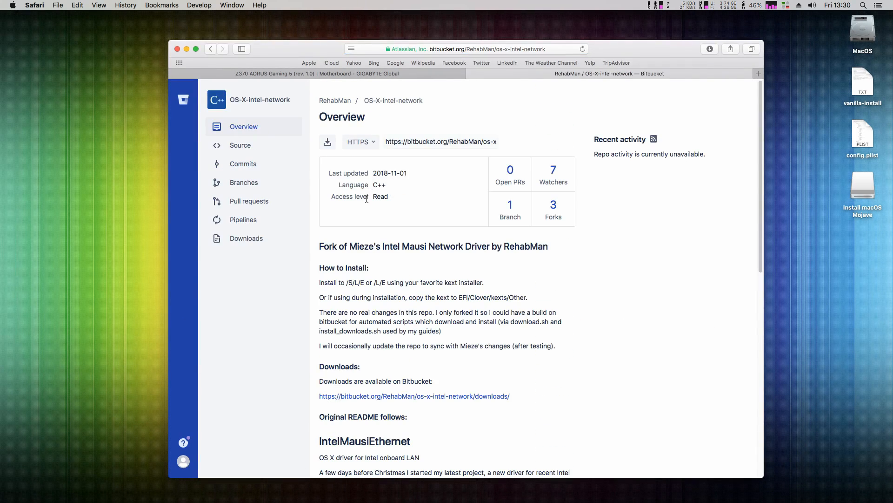
left_click(246, 238)
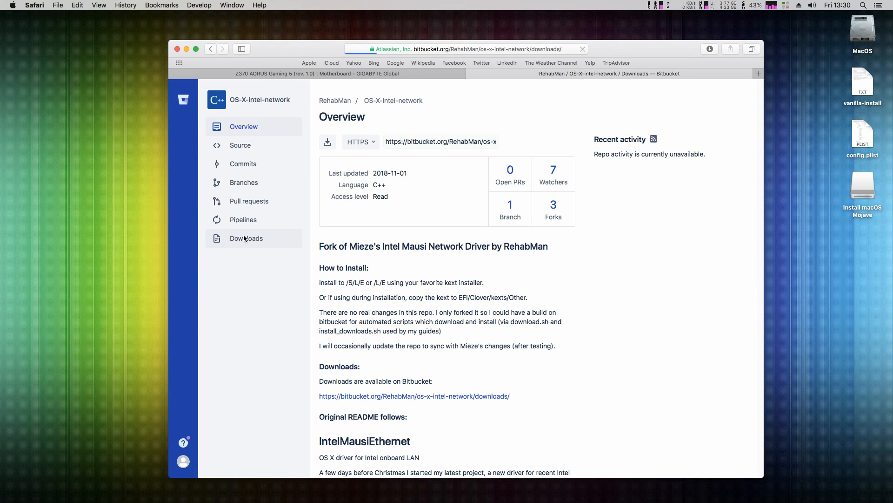
left_click(246, 238)
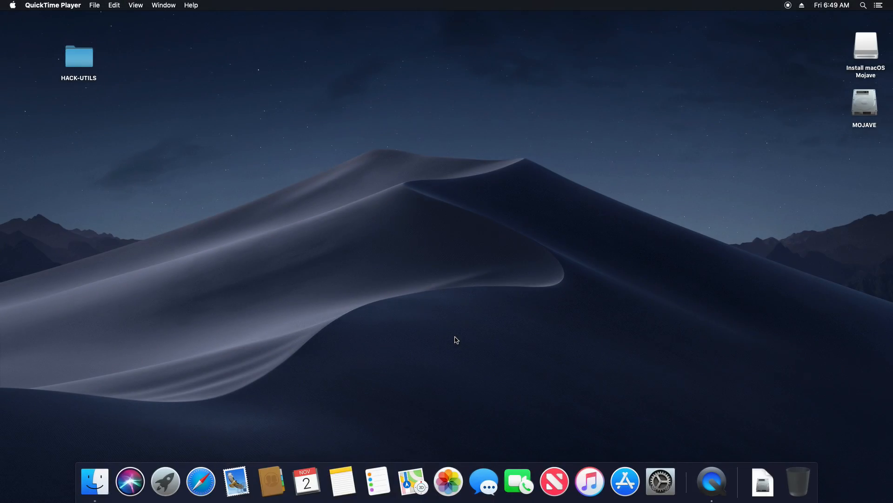
Launch Clover Configurator from HACK-UTILS and mount the MOJAVE disk's EFI partition with the admin password.
double_click(79, 56)
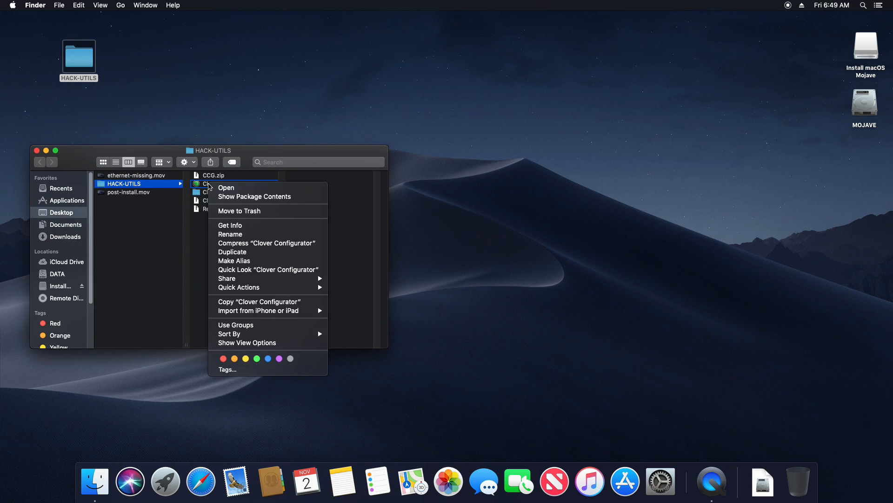
left_click(226, 187)
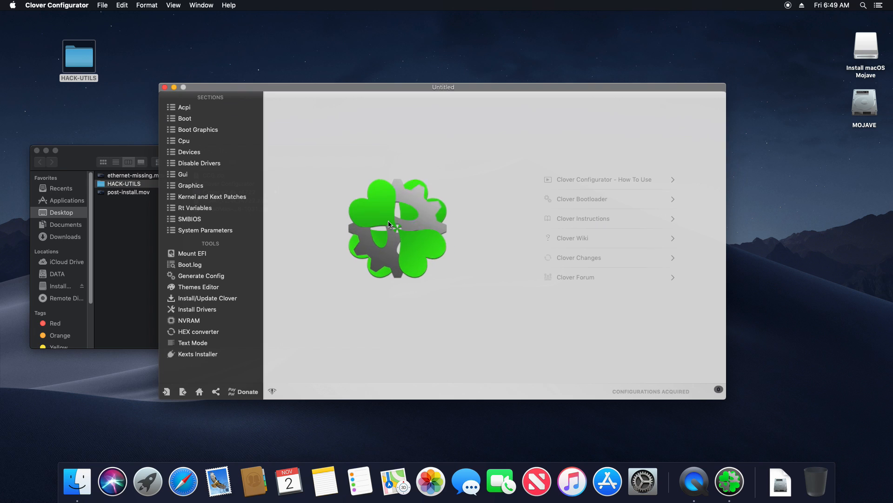
left_click(193, 253)
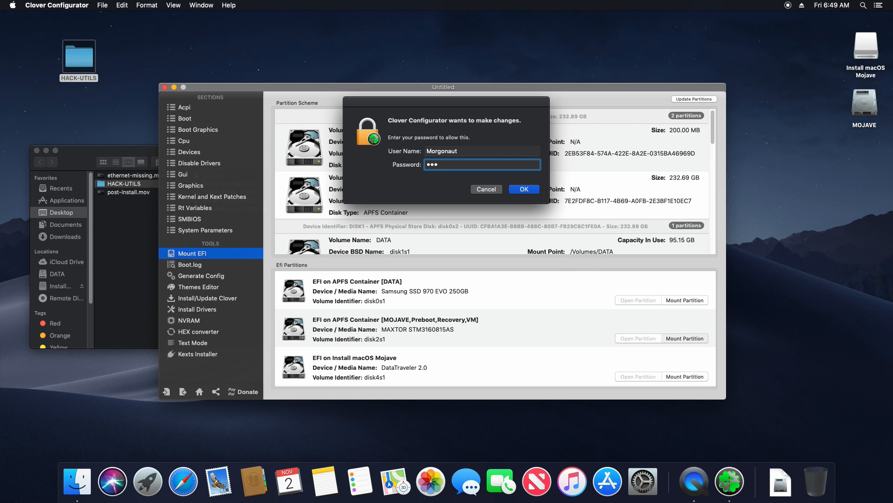
left_click(523, 188)
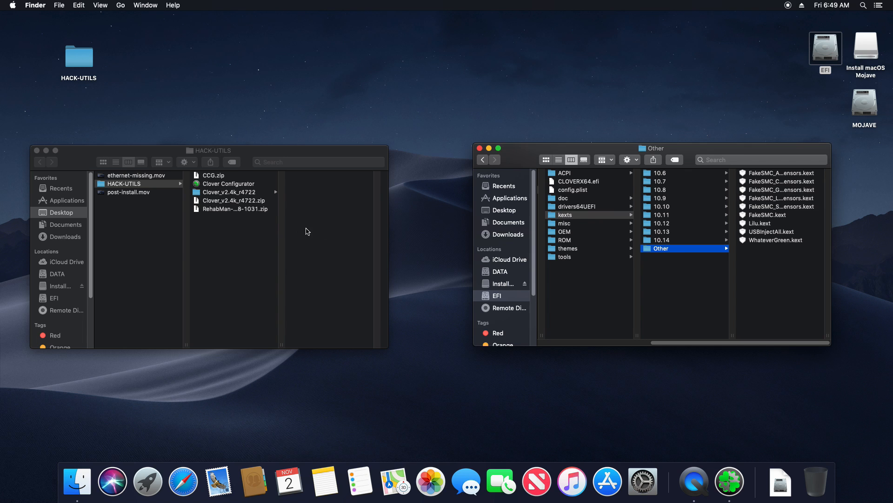
Unzip the IntelMausiEthernet archive and copy its kext into EFI/CLOVER/kexts/Other.
left_click(234, 209)
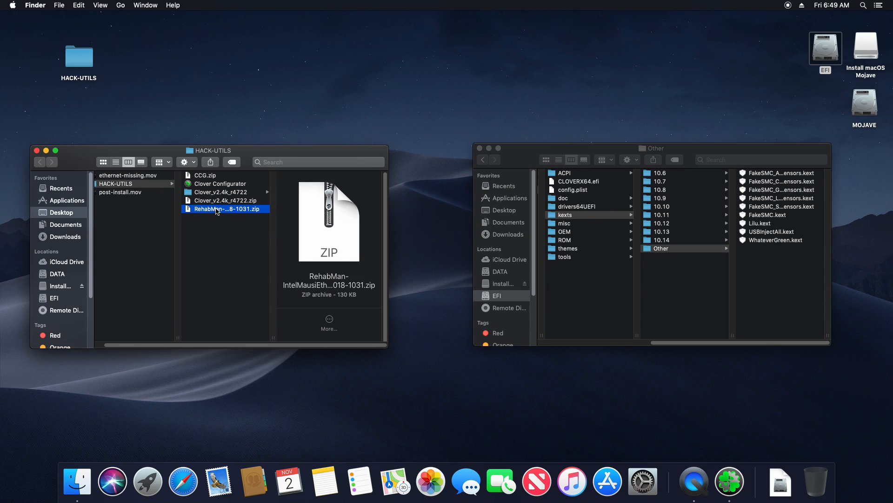
double_click(224, 208)
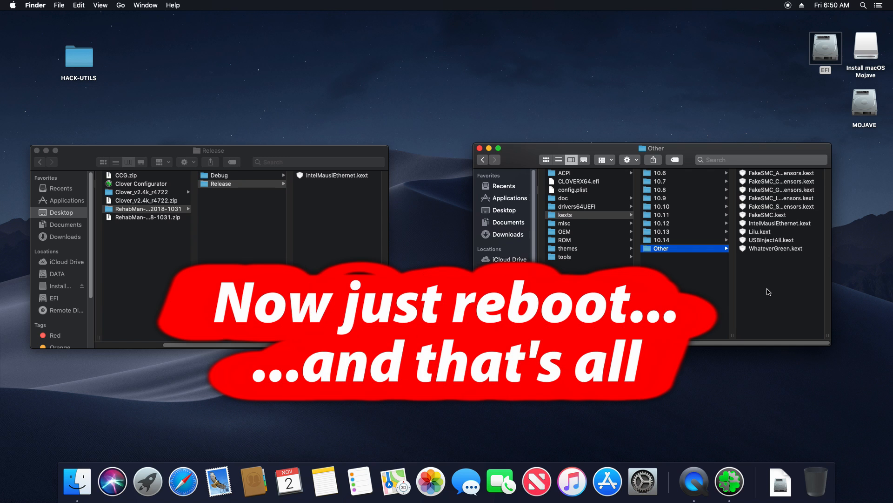
left_click(12, 5)
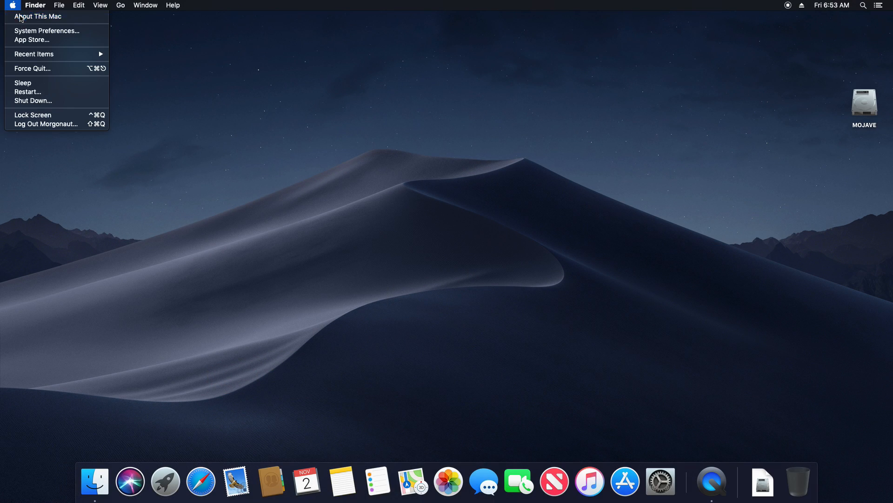
Check System Report's Ethernet Cards for the Intel I219V2 Gigabit Ethernet controller.
left_click(38, 16)
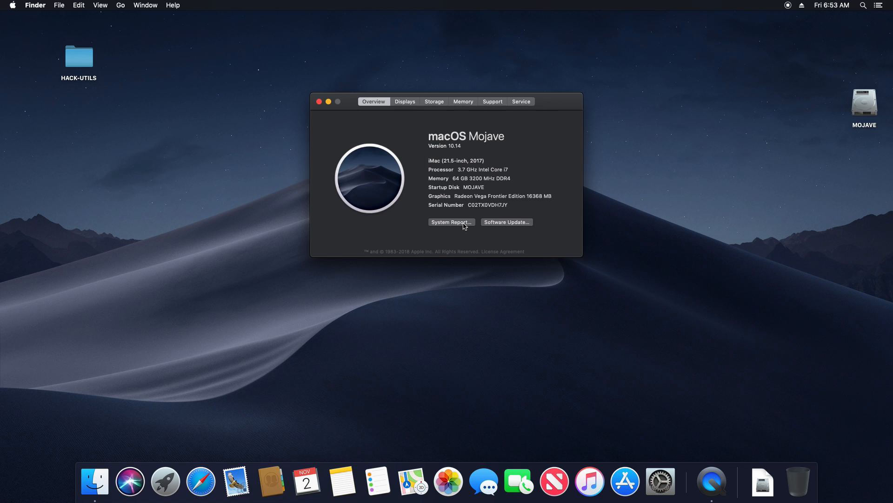
left_click(450, 221)
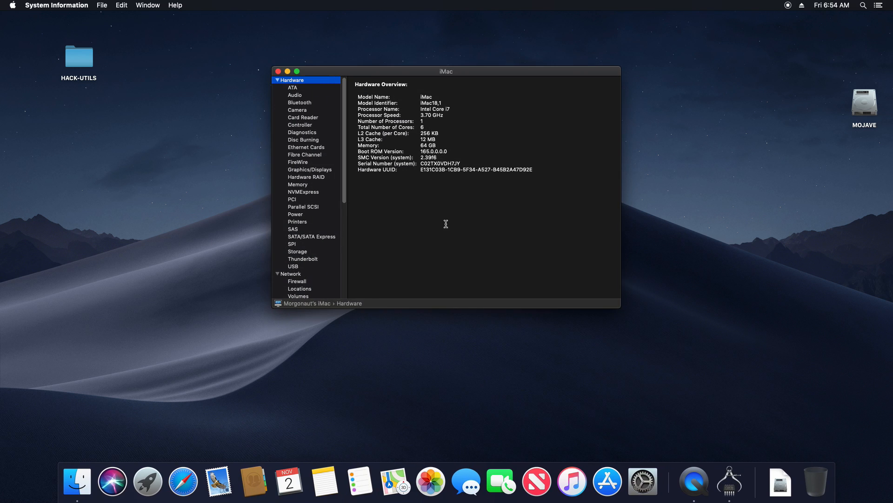
left_click(306, 147)
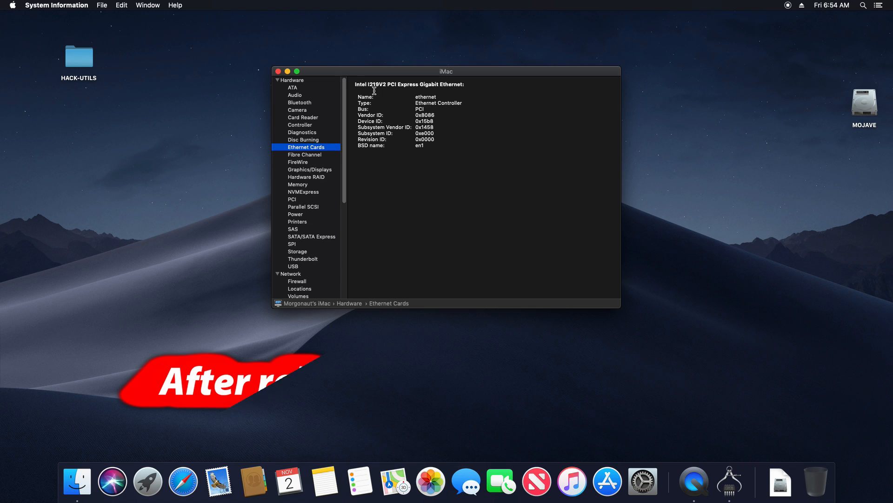